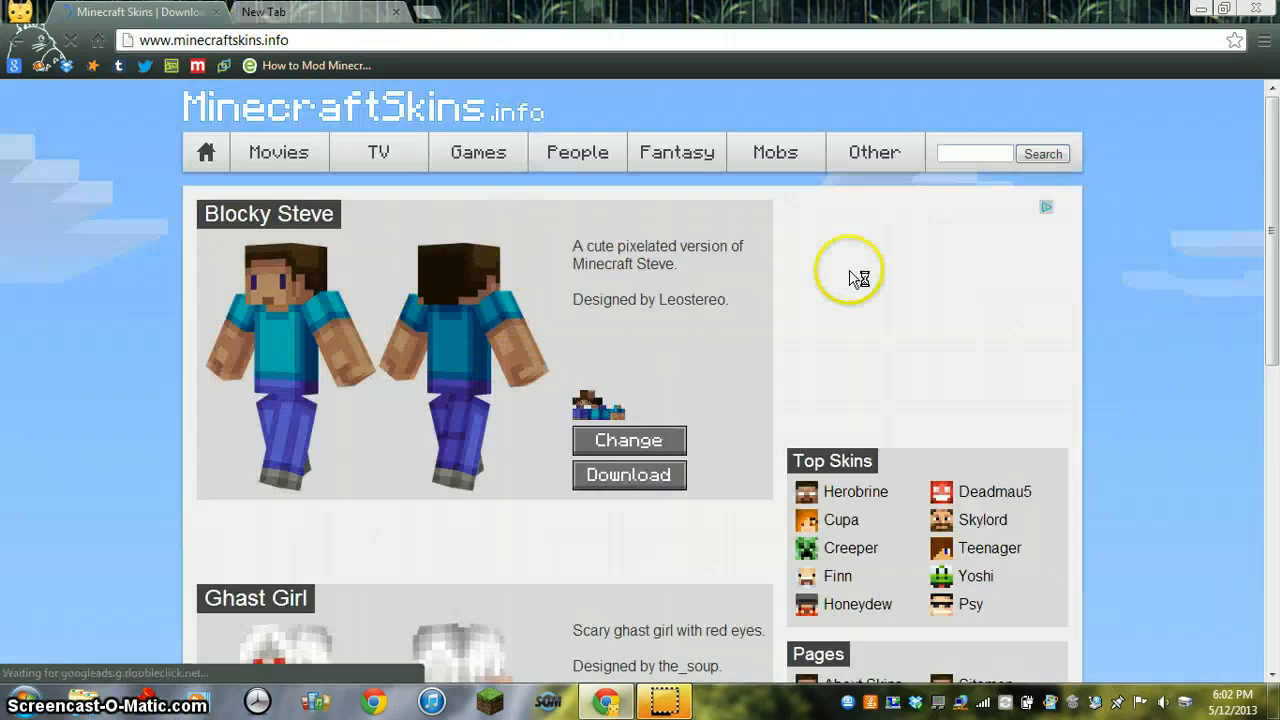
Download the Herobrine skin PNG from its MinecraftSkins.info page, then reveal the desktop
scroll("down", 3)
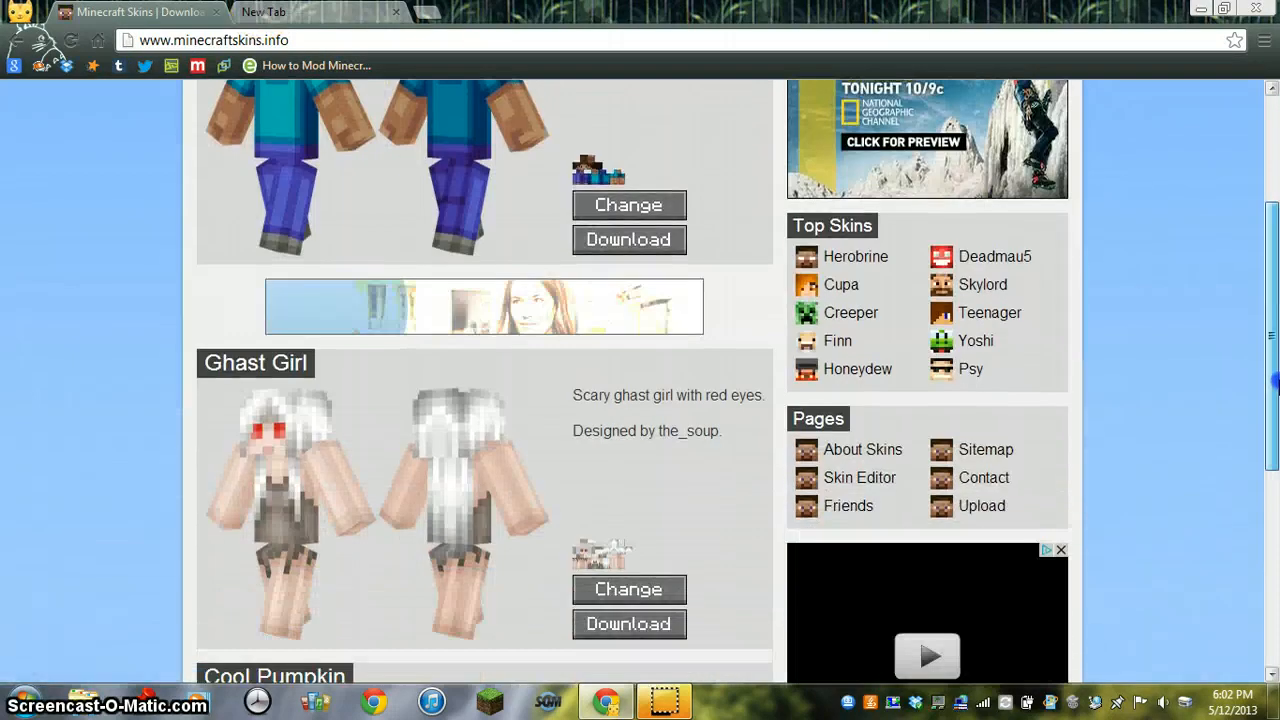
scroll("up", 3)
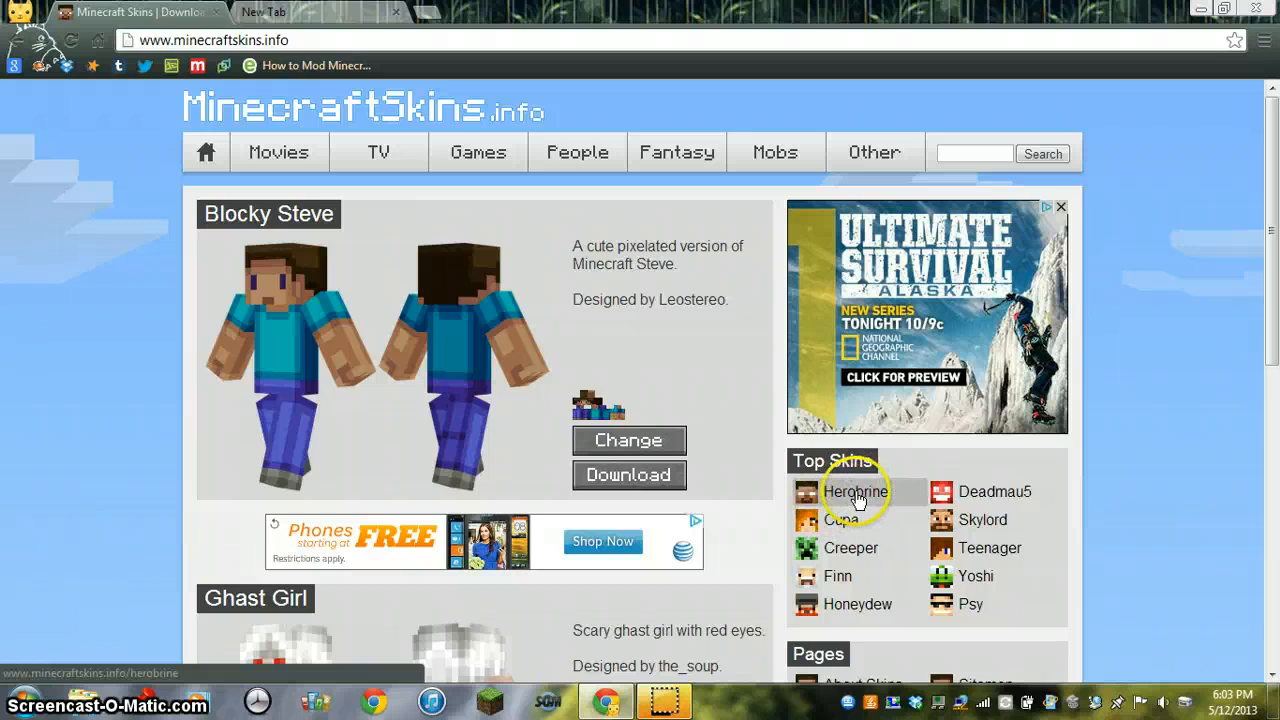
left_click(856, 492)
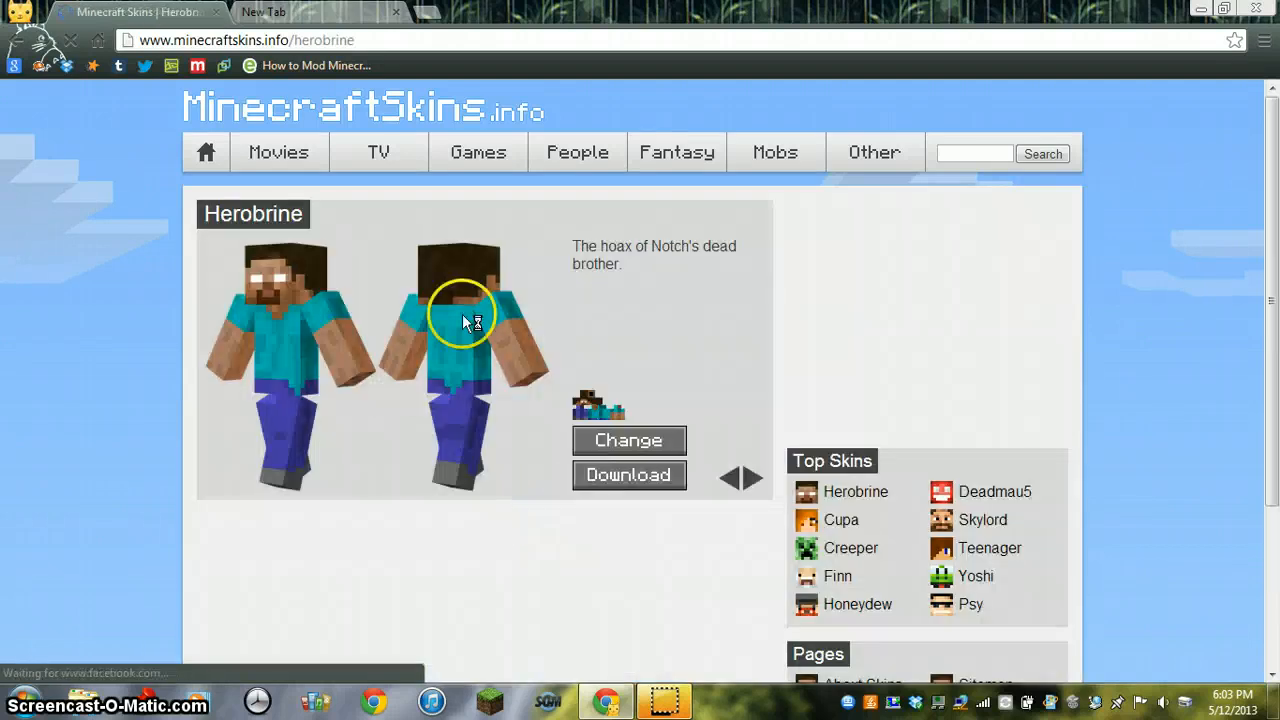
left_click(628, 474)
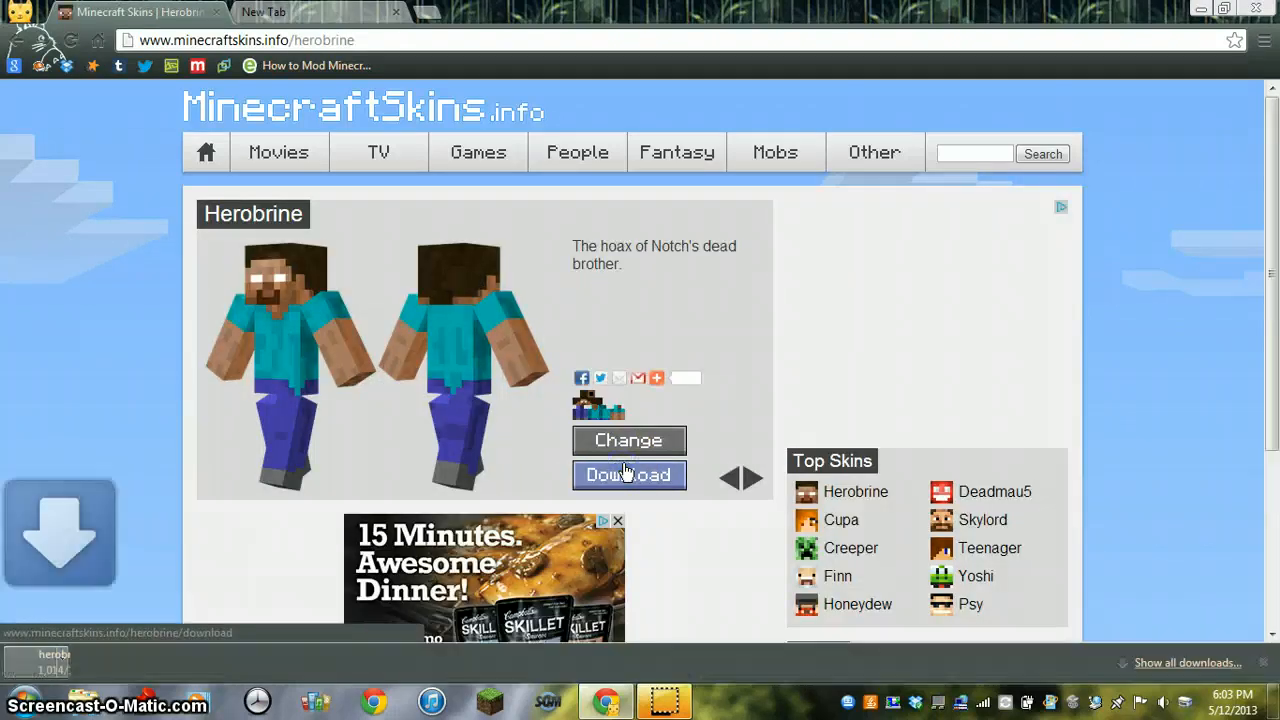
left_click(628, 474)
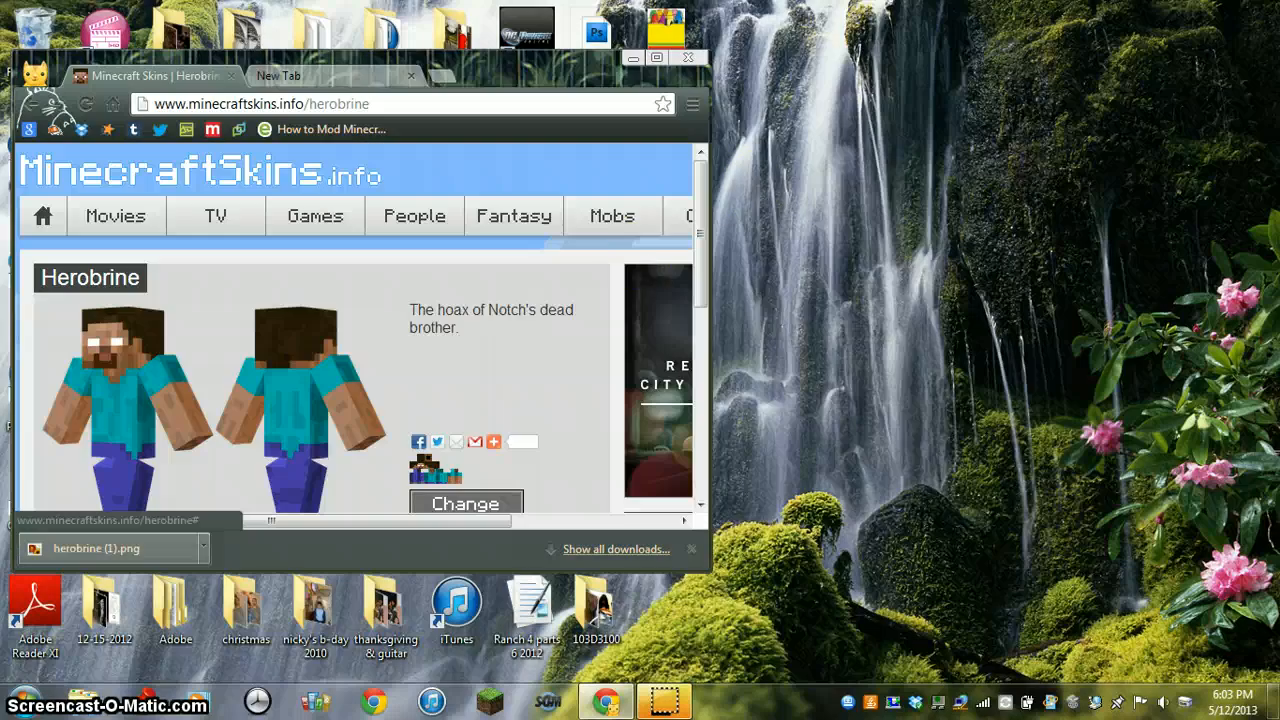
mouse_move(450, 44)
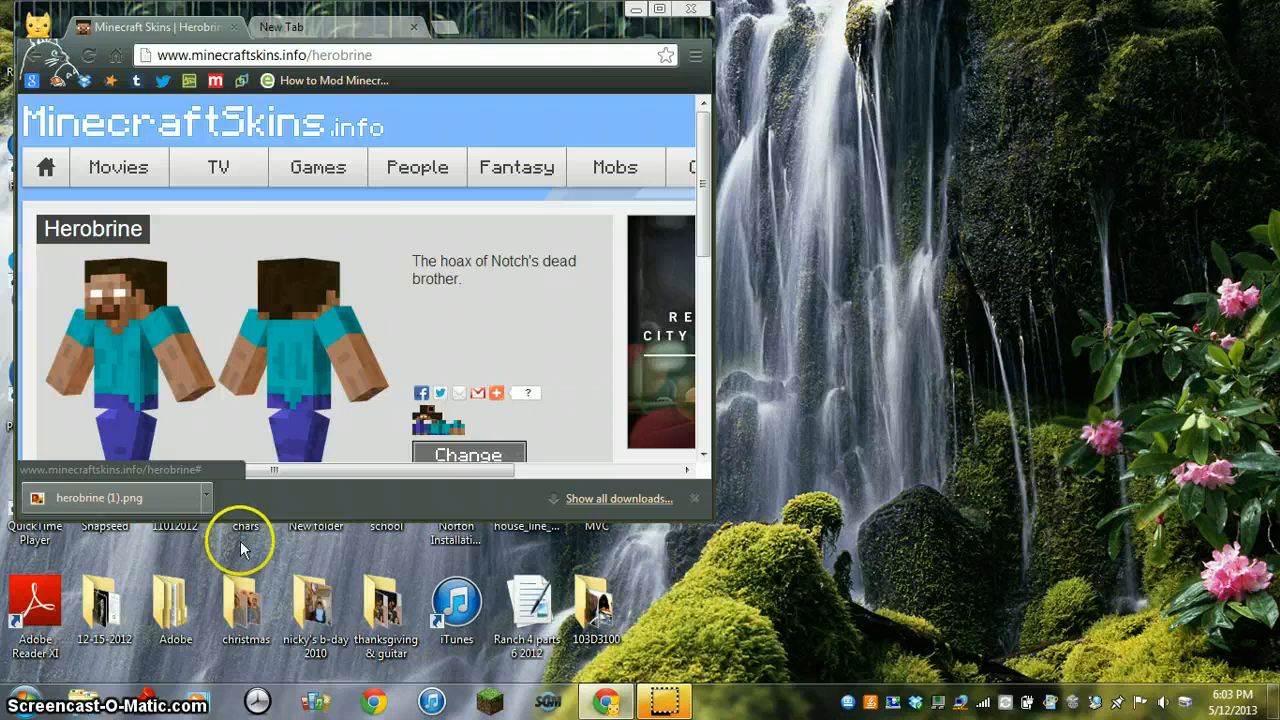
Move herobrine (1).png into the chars folder and rename it char (11).png
double_click(244, 540)
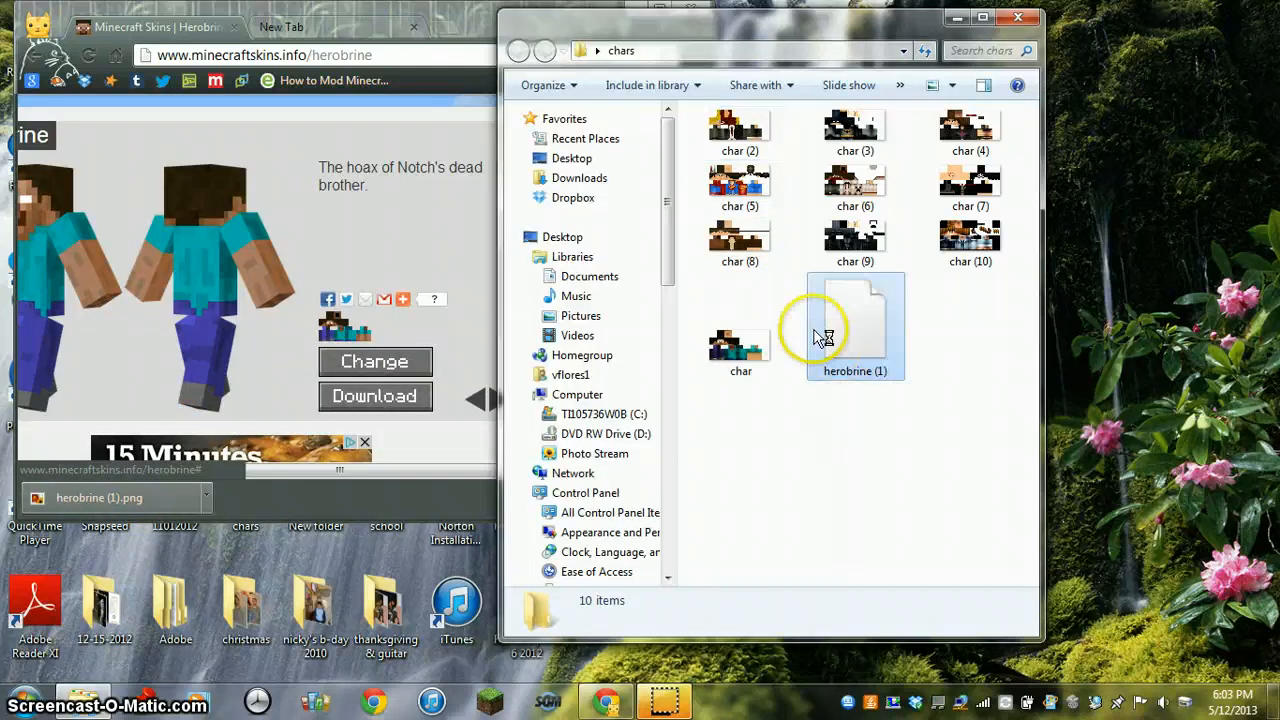
left_click(854, 344)
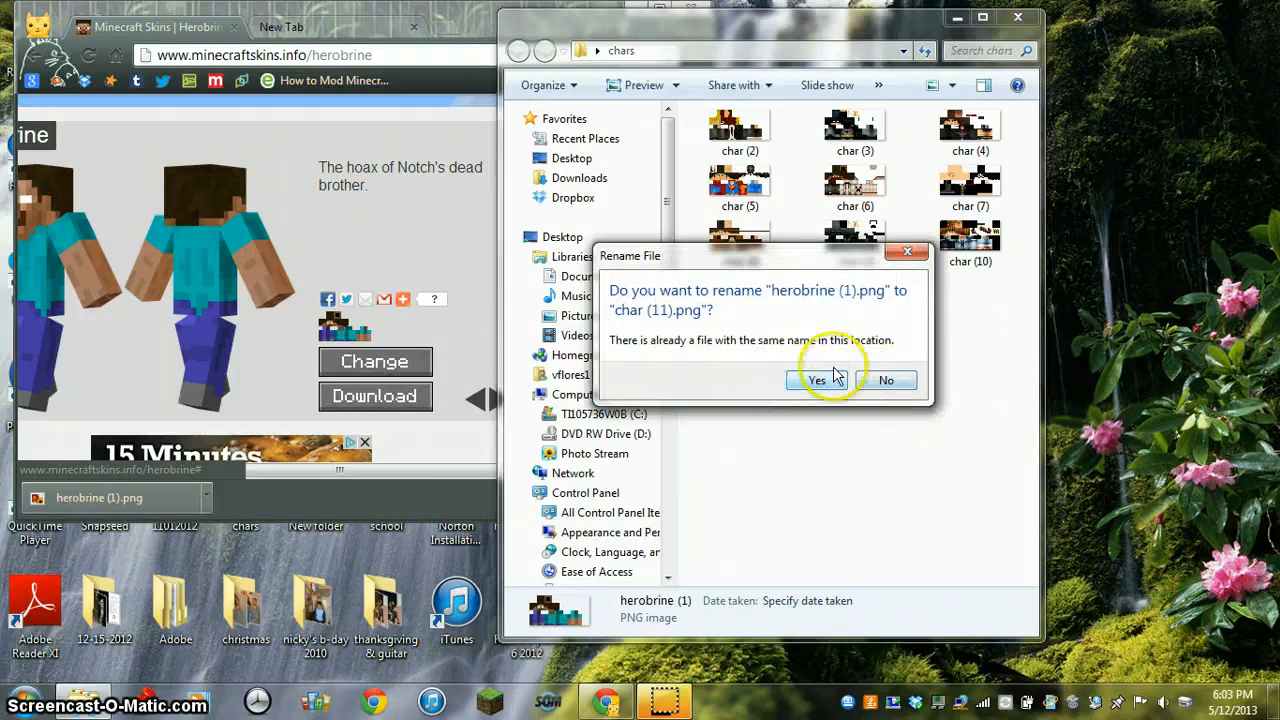
left_click(816, 380)
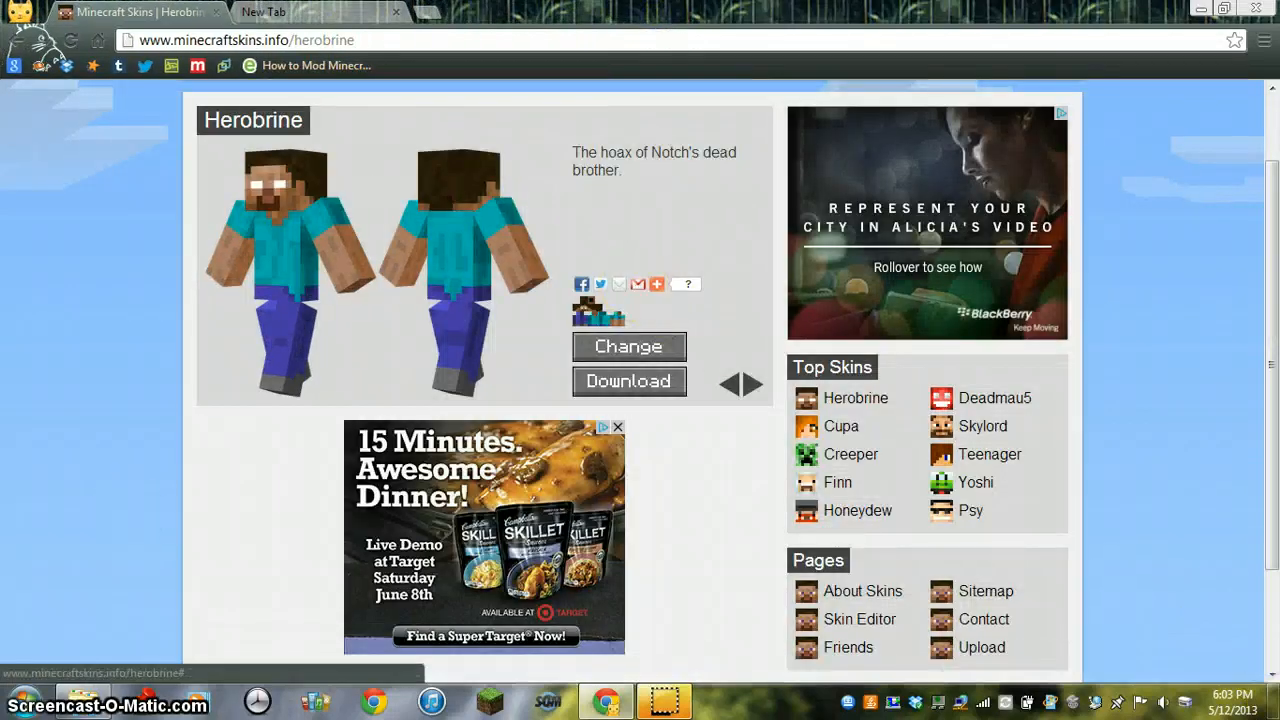
Navigate via %appdata% to the .minecraft bin folder
left_click(28, 704)
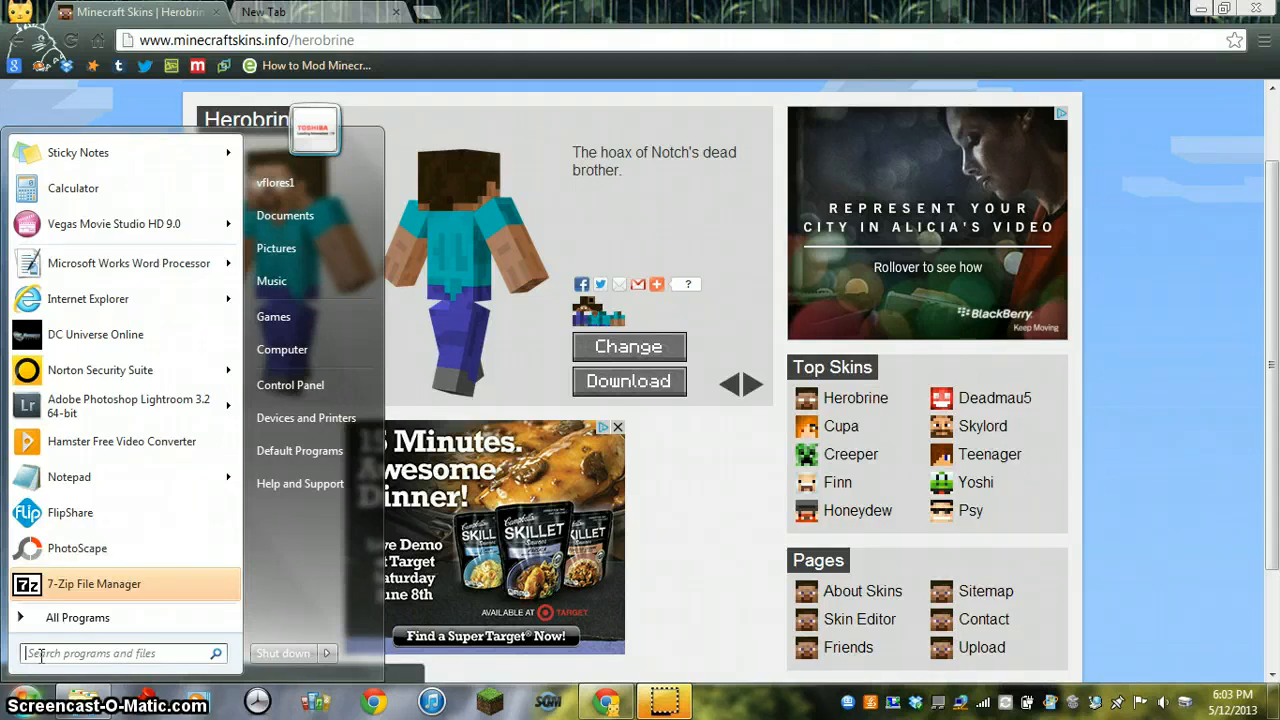
type("%")
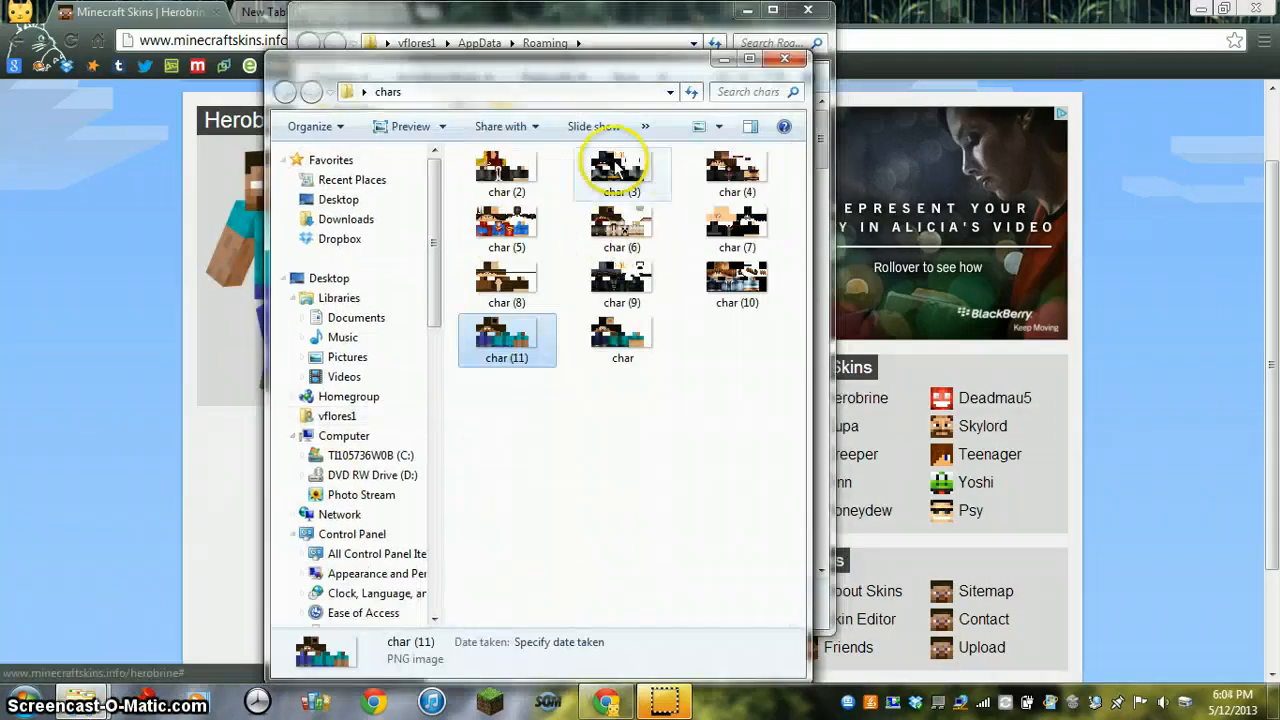
left_click(462, 42)
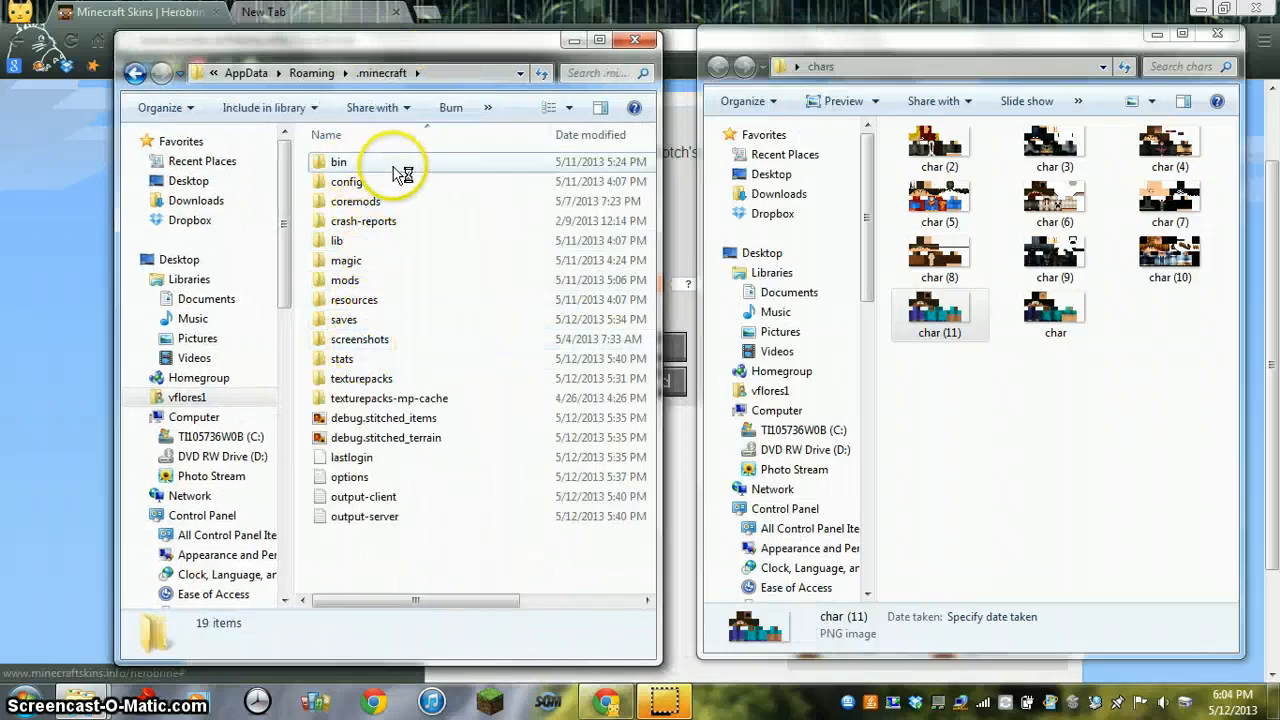
double_click(340, 160)
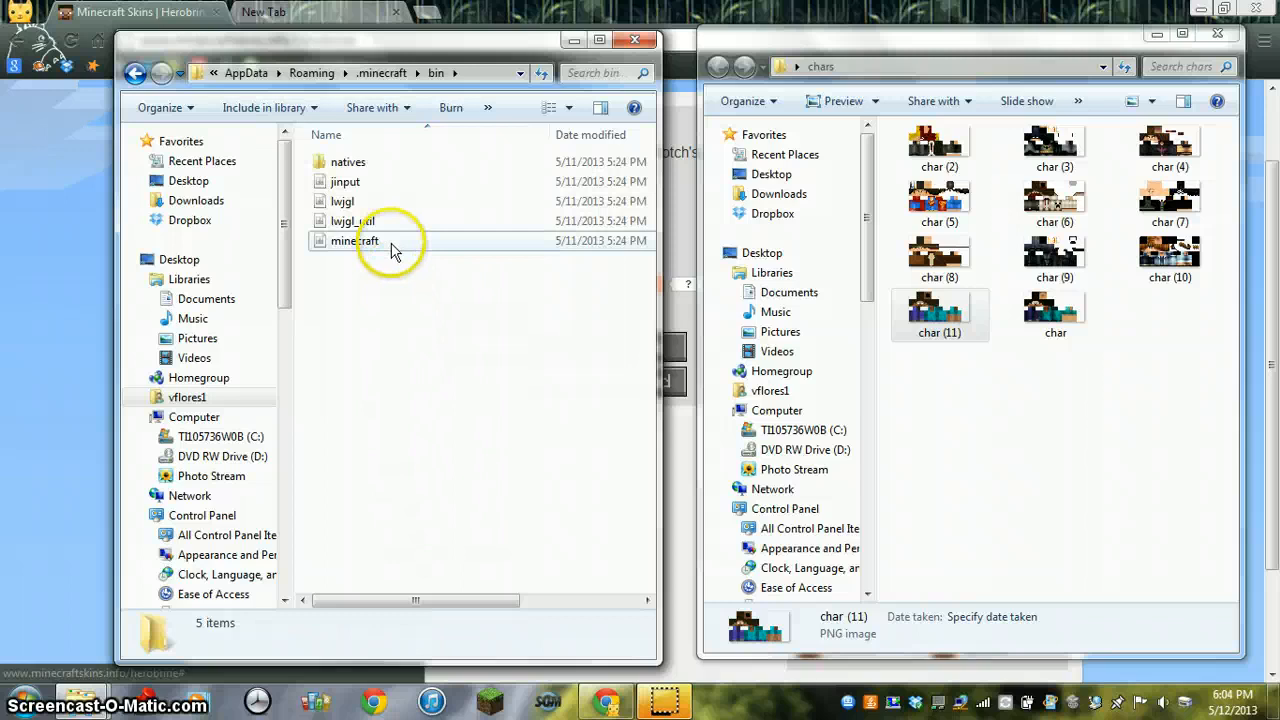
Open minecraft.jar with WinRAR archiver as an archive
right_click(356, 240)
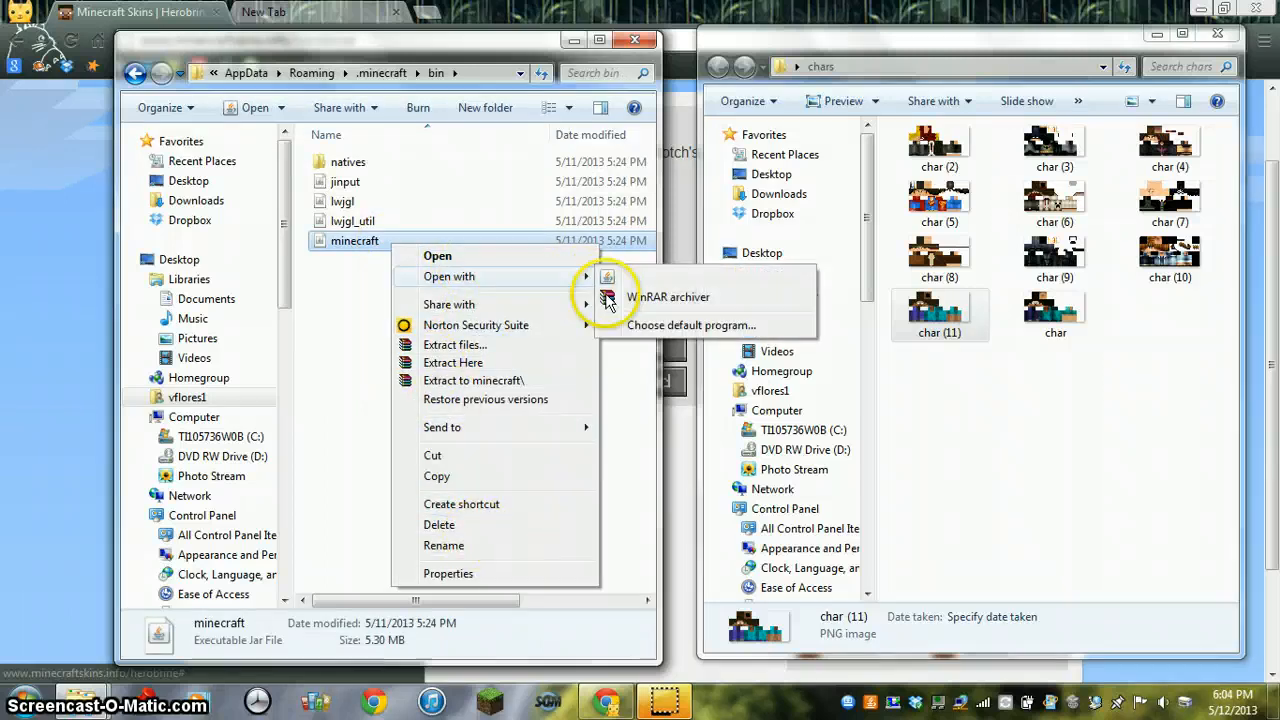
left_click(638, 240)
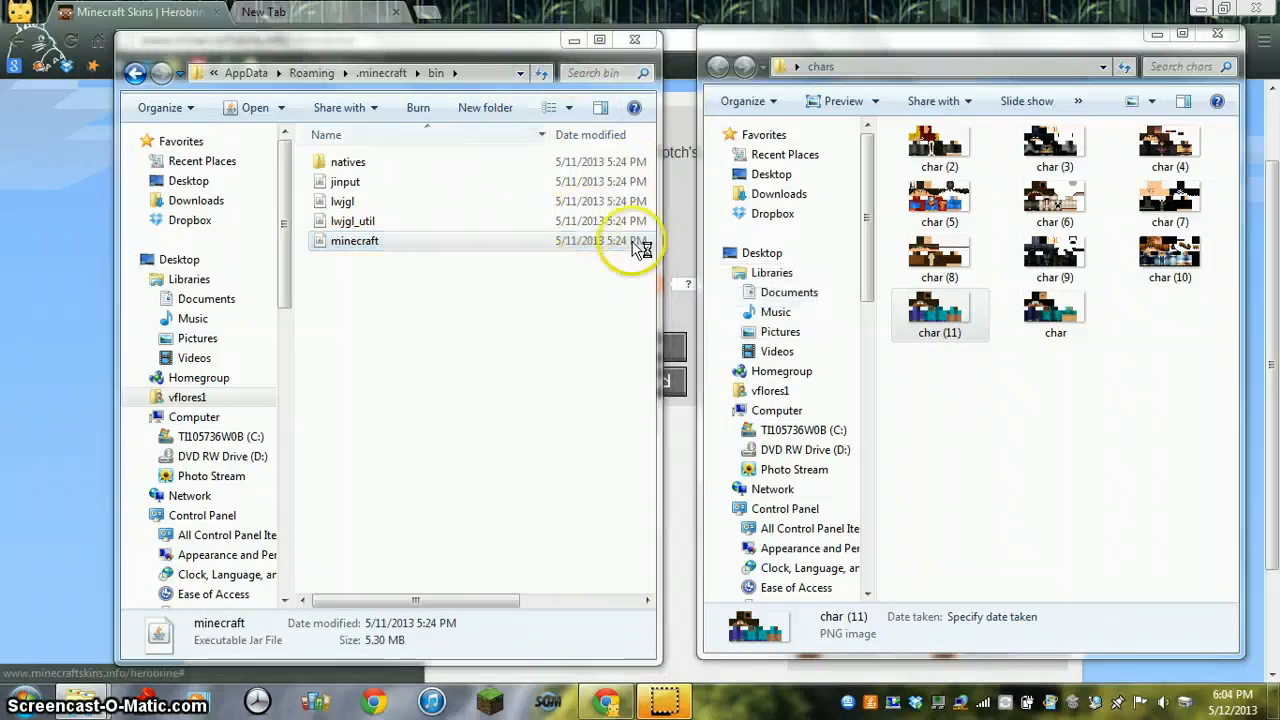
double_click(356, 240)
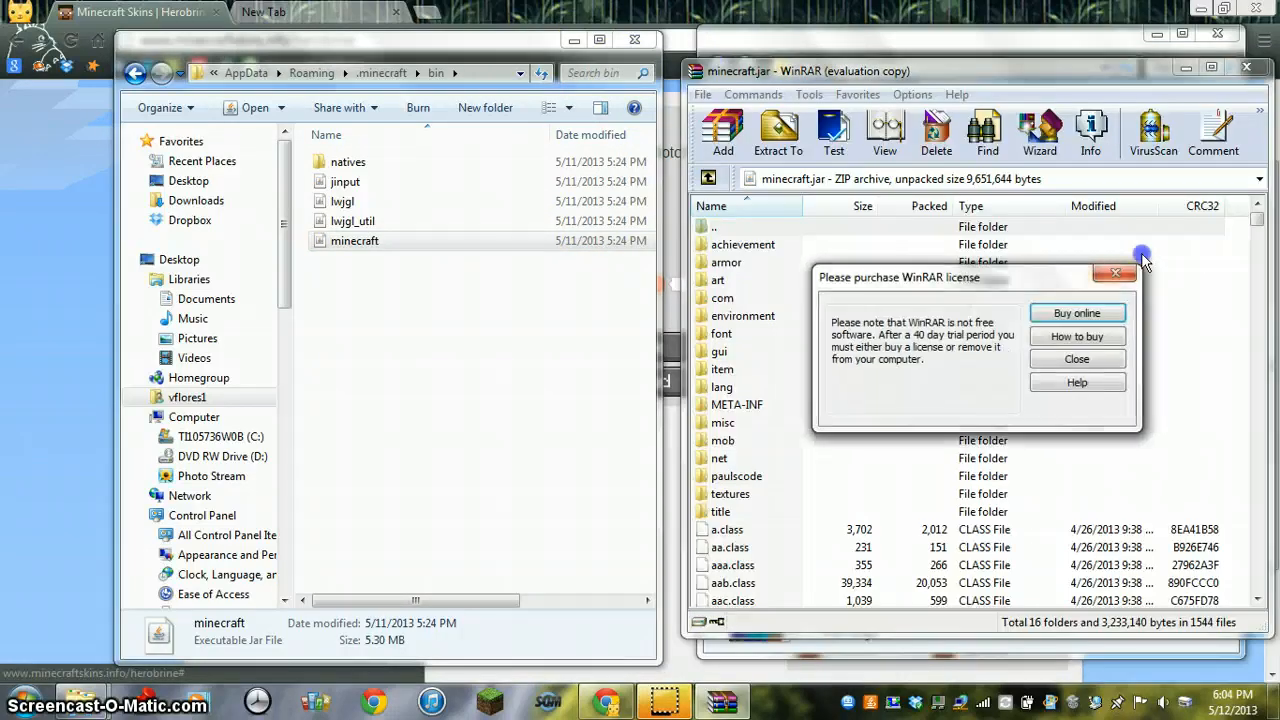
Delete mob/char.png from the jar and add the char (6) skin in its place as char.png
left_click(1076, 358)
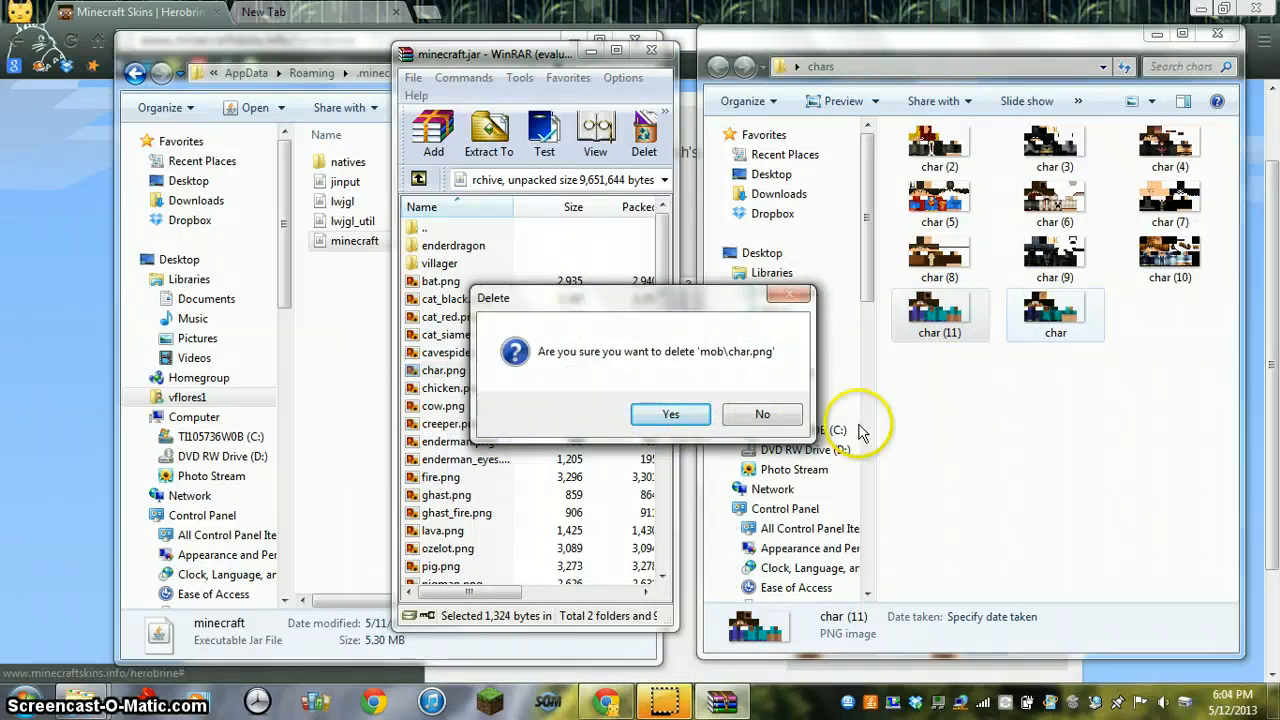
left_click(670, 414)
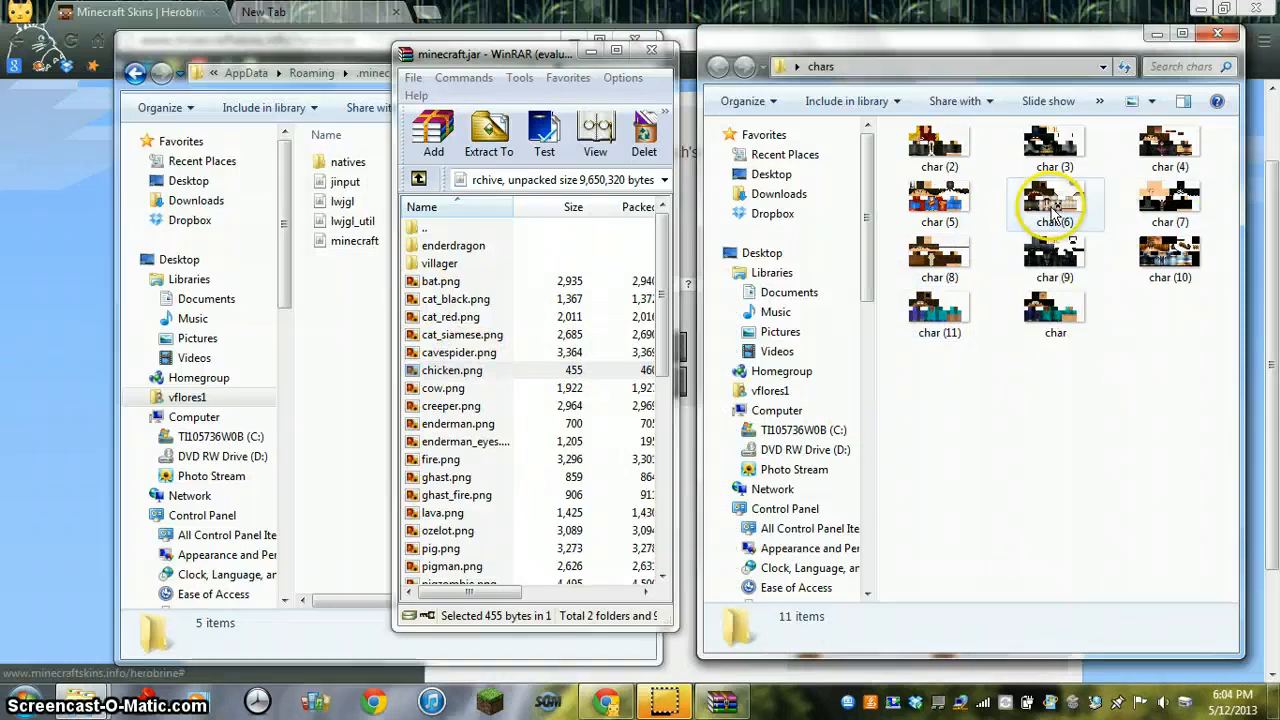
left_click(432, 136)
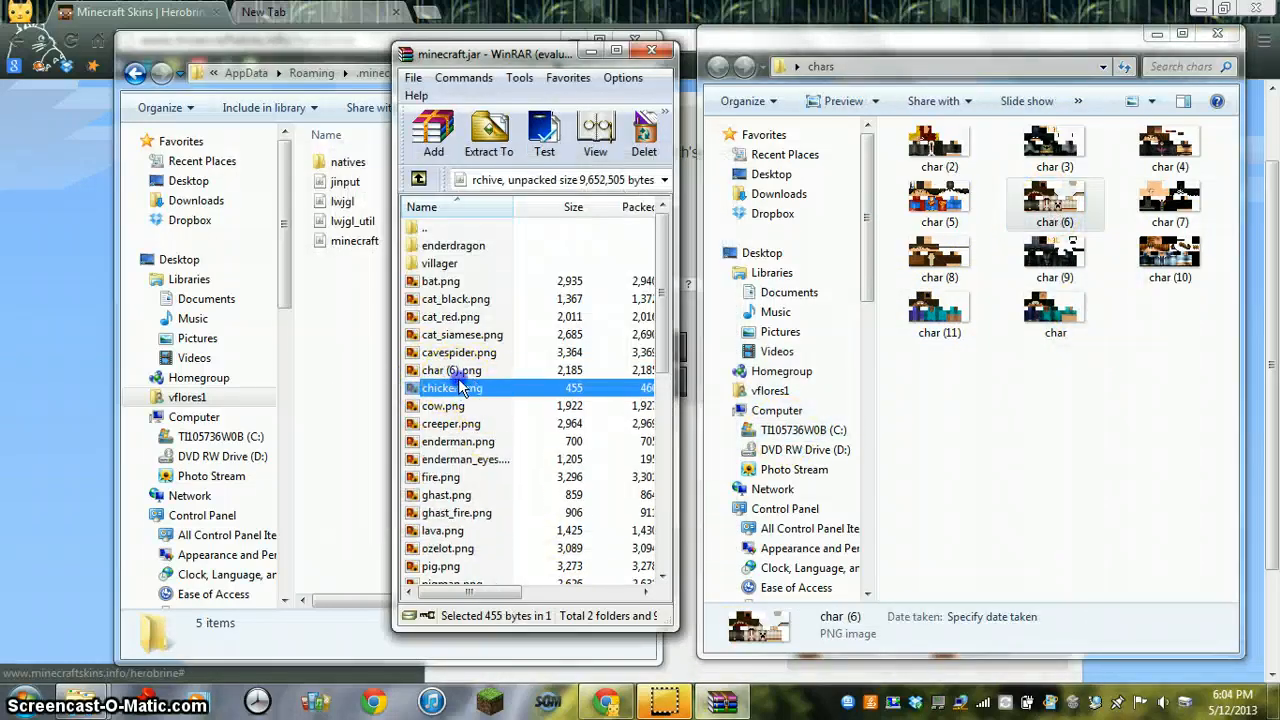
left_click(452, 370)
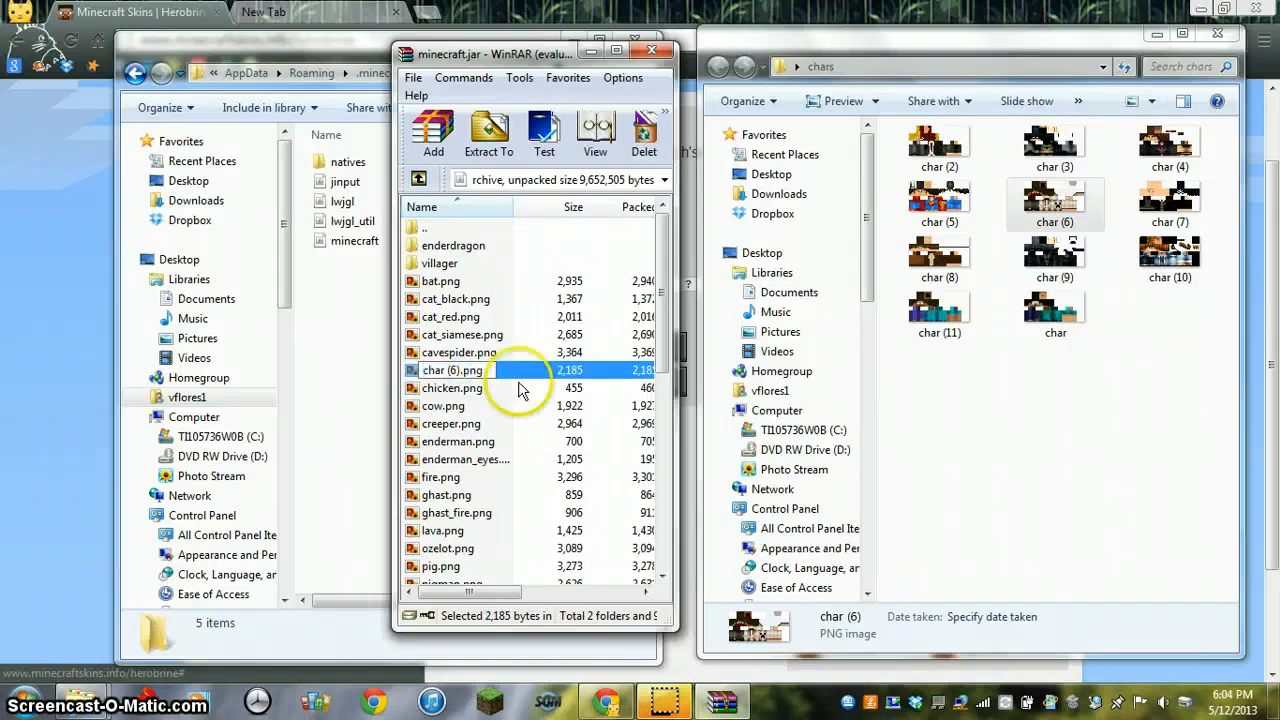
mouse_move(436, 370)
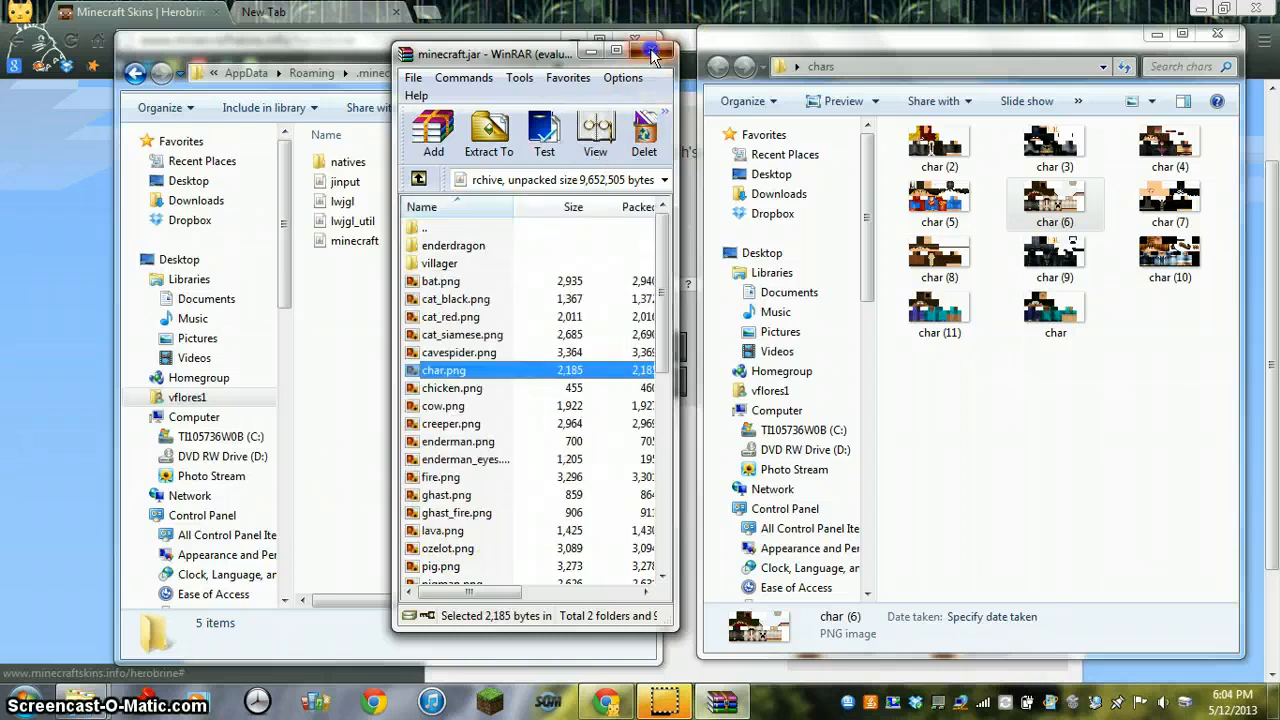
Close the WinRAR archive and the bin folder window
left_click(652, 52)
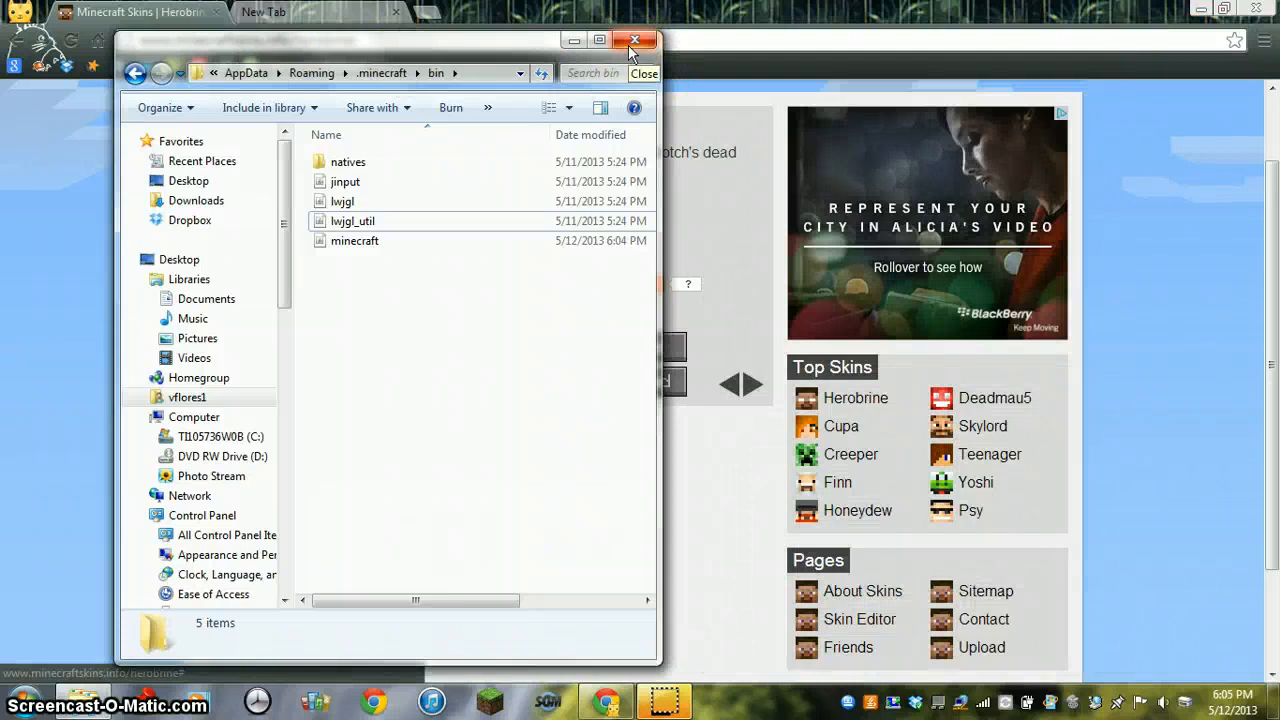
left_click(634, 40)
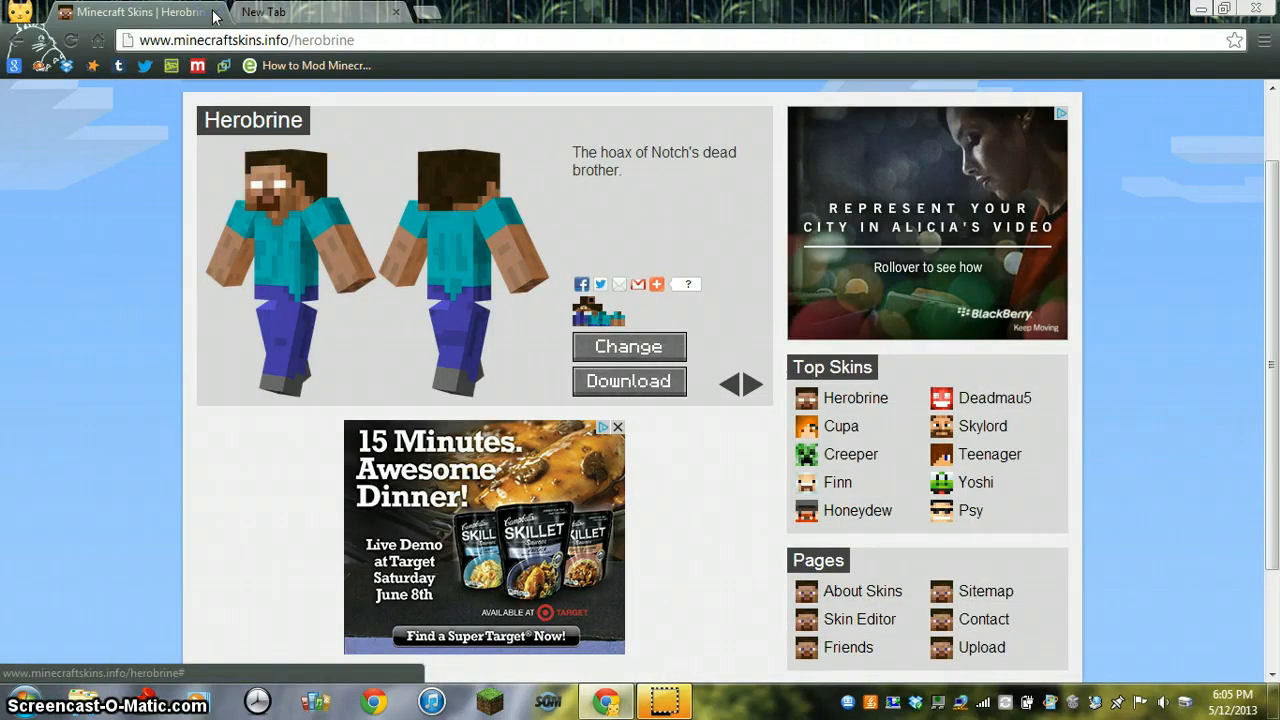
Search for minecraft version changer and open the minecraftforum.net thread result
left_click(264, 12)
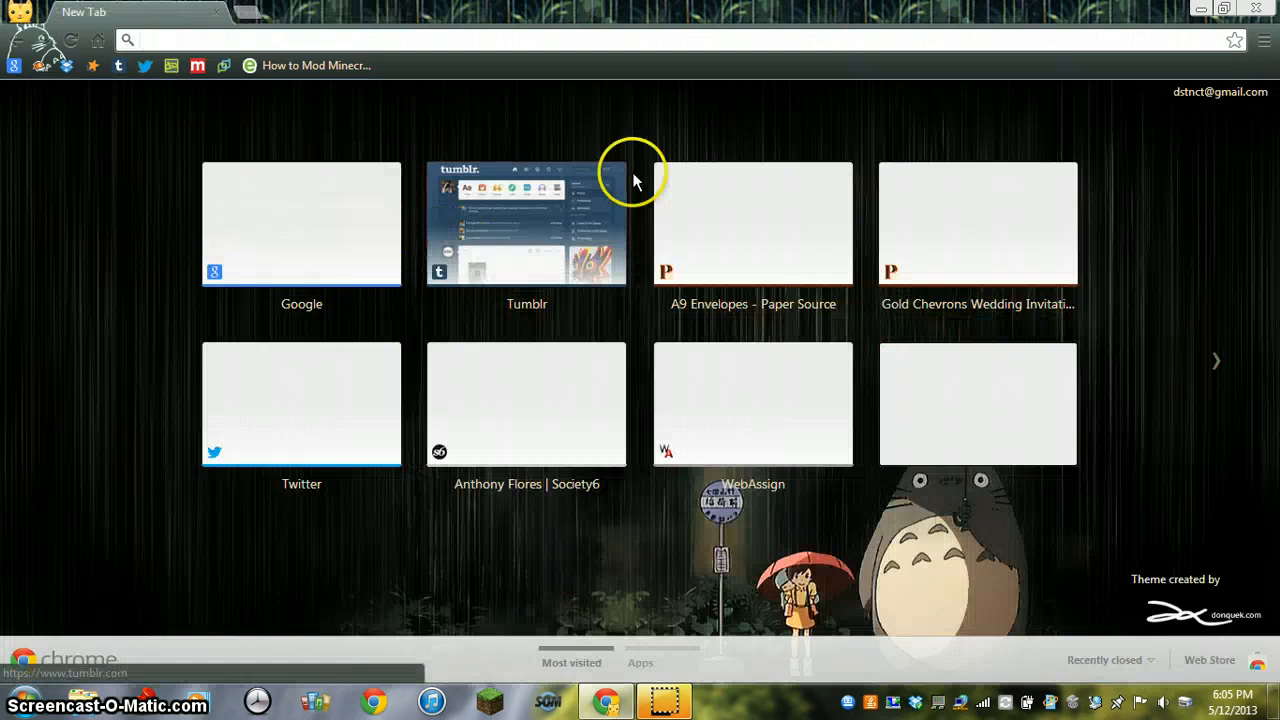
type("minecraftskins.info")
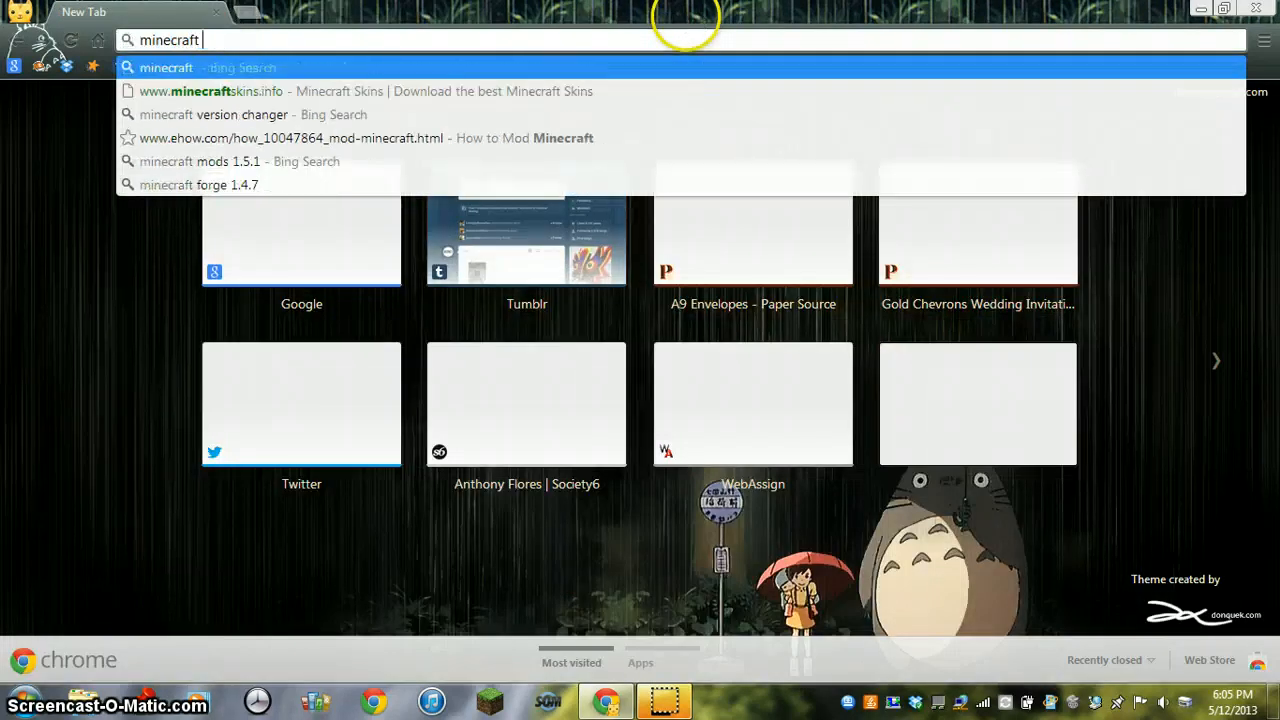
left_click(212, 114)
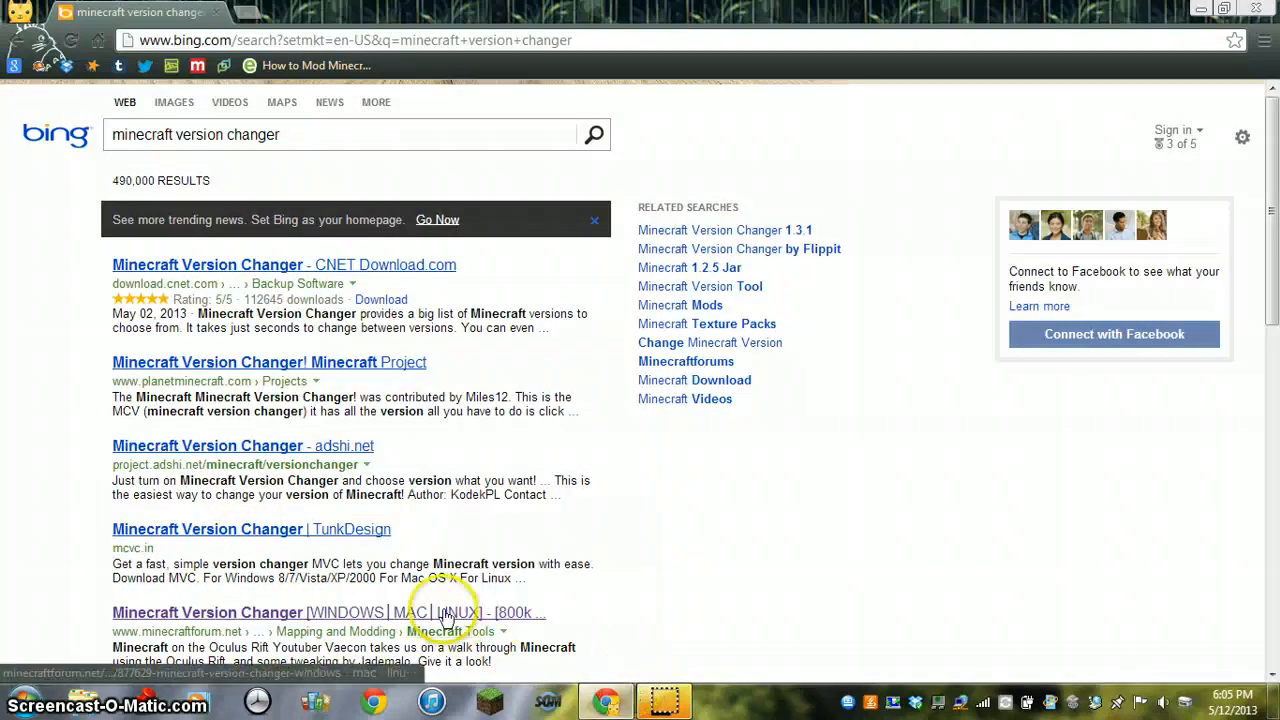
left_click(280, 612)
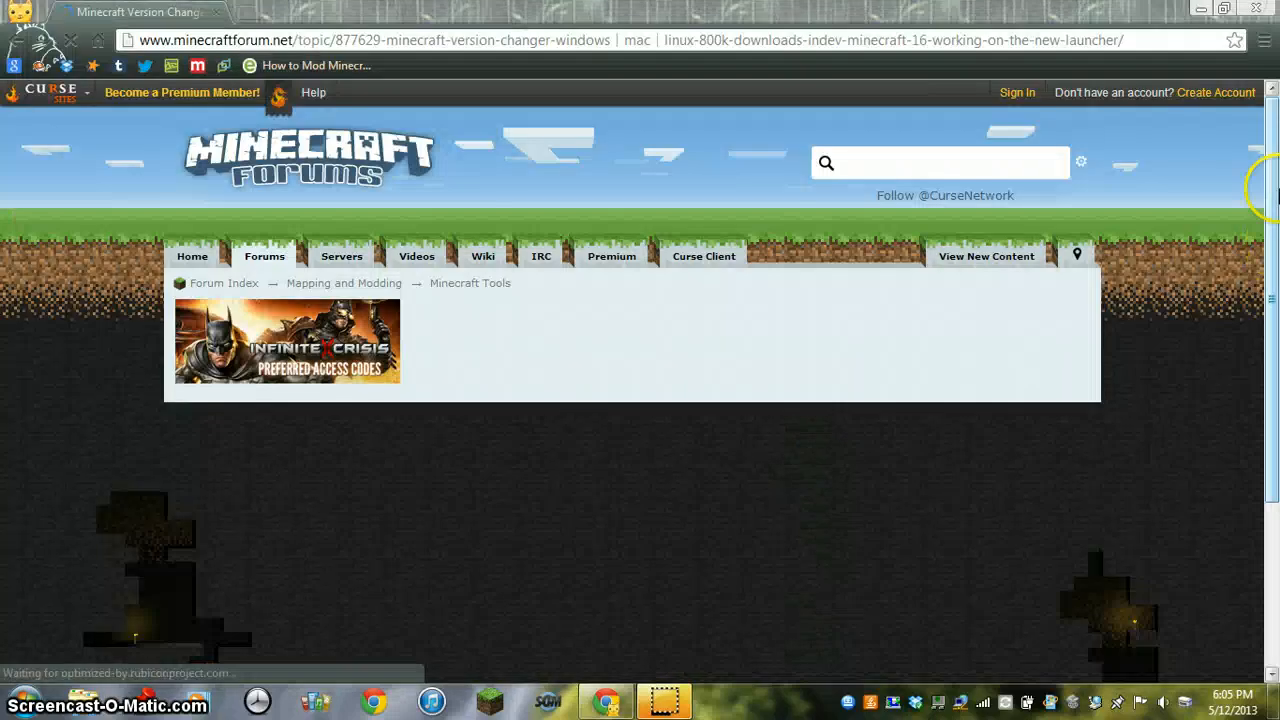
Scroll the MVC forum post to its 'Download MVC 1.6.7_4' link and follow it to adf.ly
scroll("down", 3)
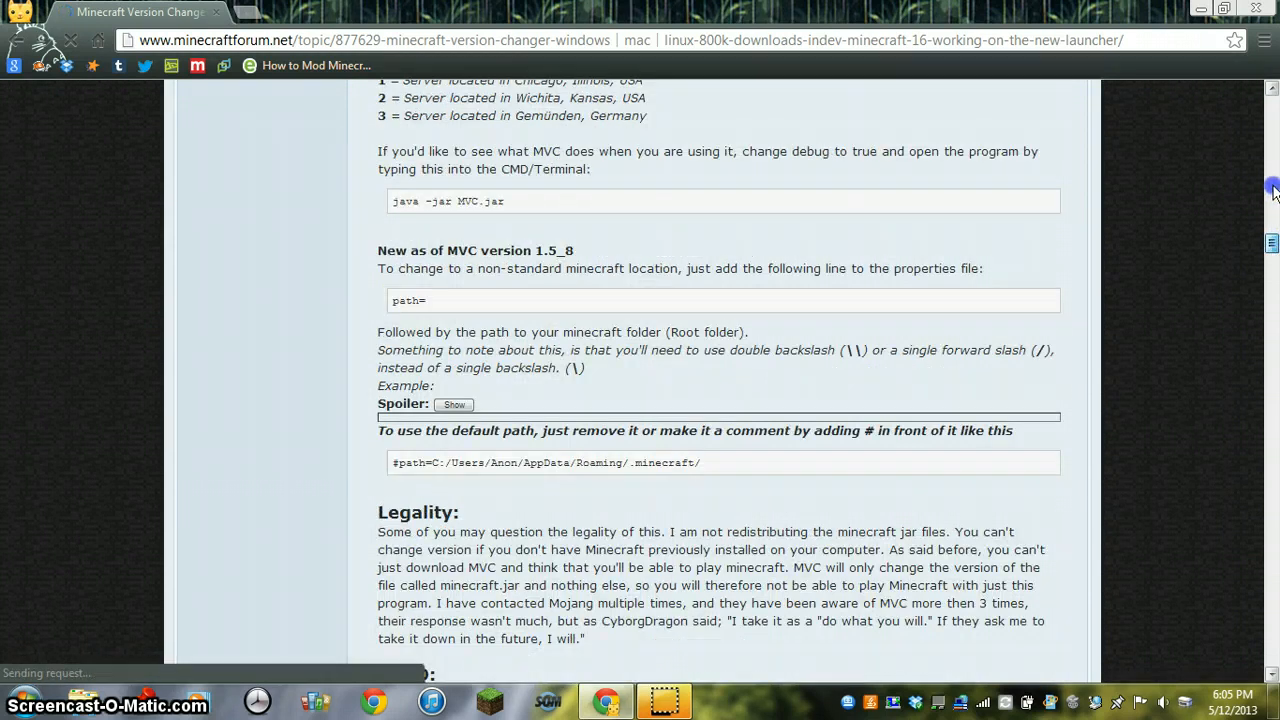
scroll("down", 3)
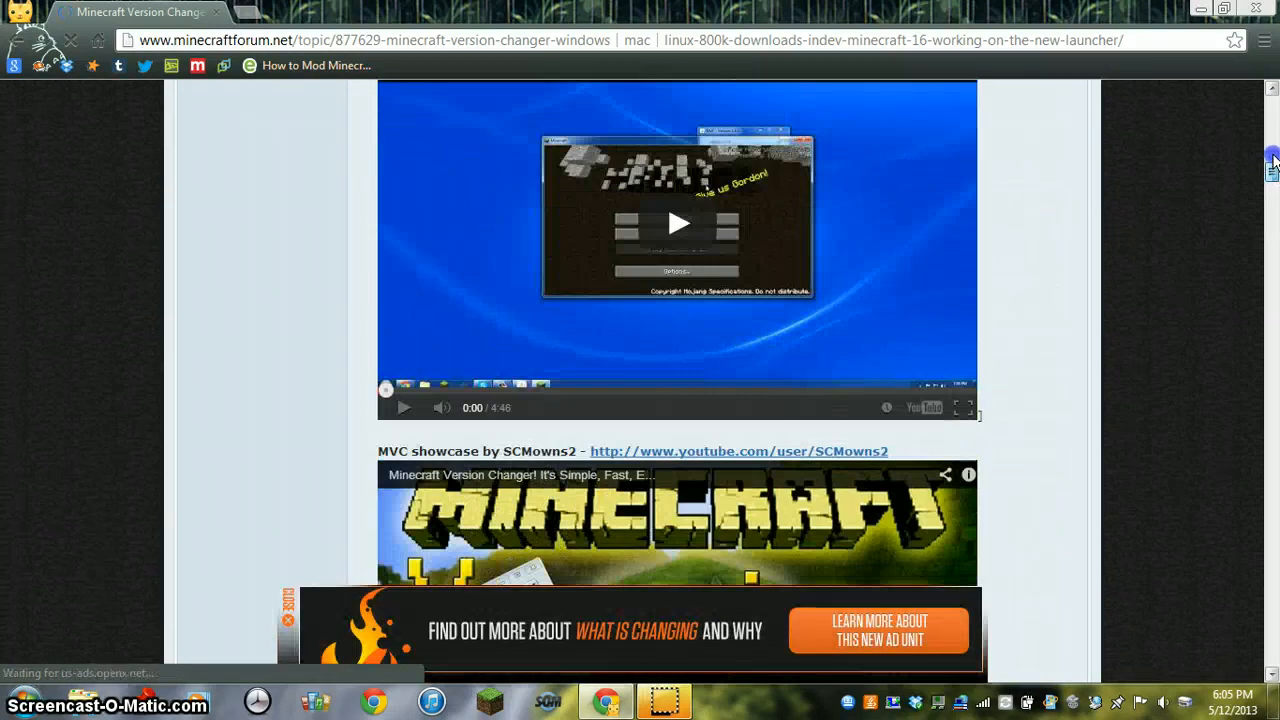
scroll("down", 3)
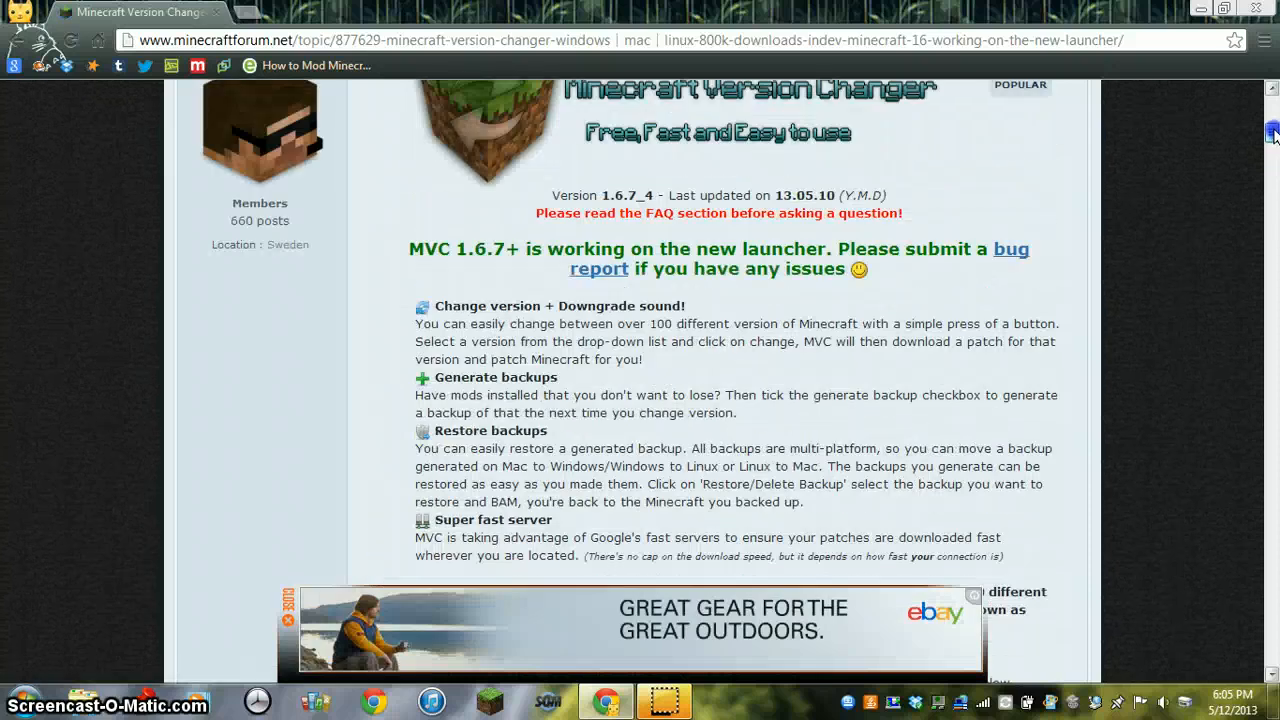
scroll("down", 3)
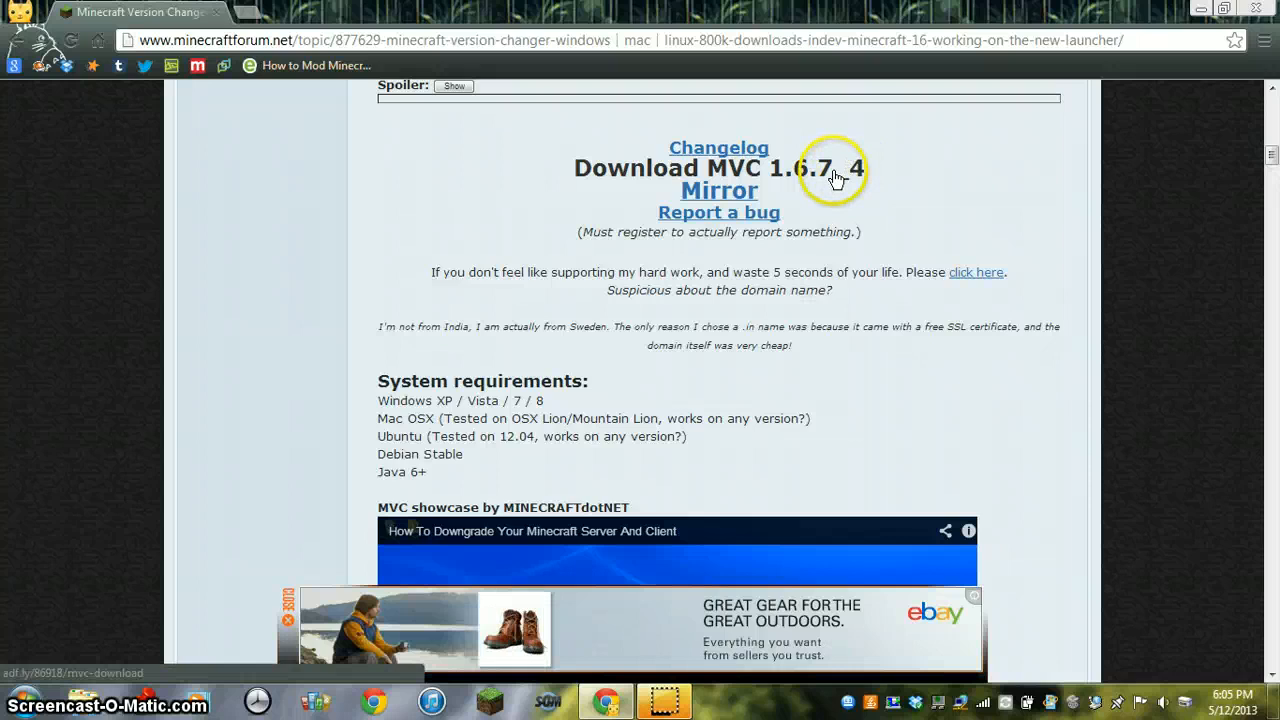
left_click(836, 178)
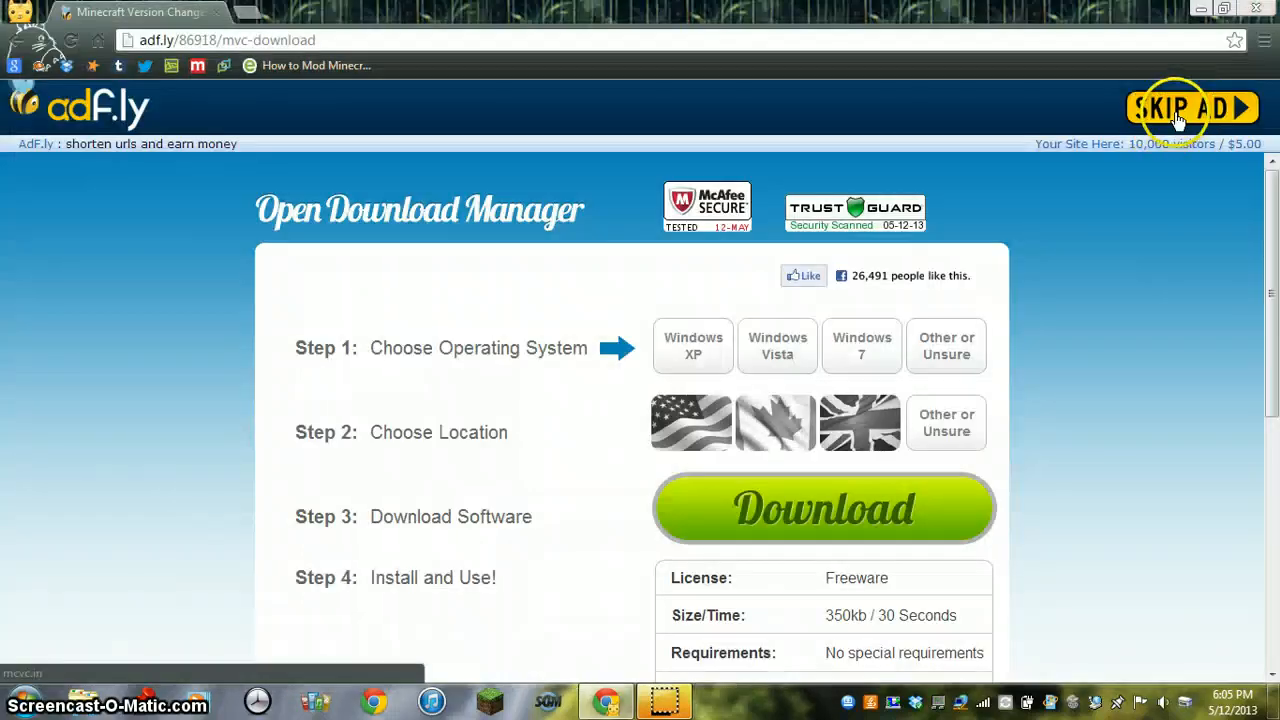
Skip the ad, accept the License Terms and download MVC 1.6.7_4 for Windows
left_click(1190, 108)
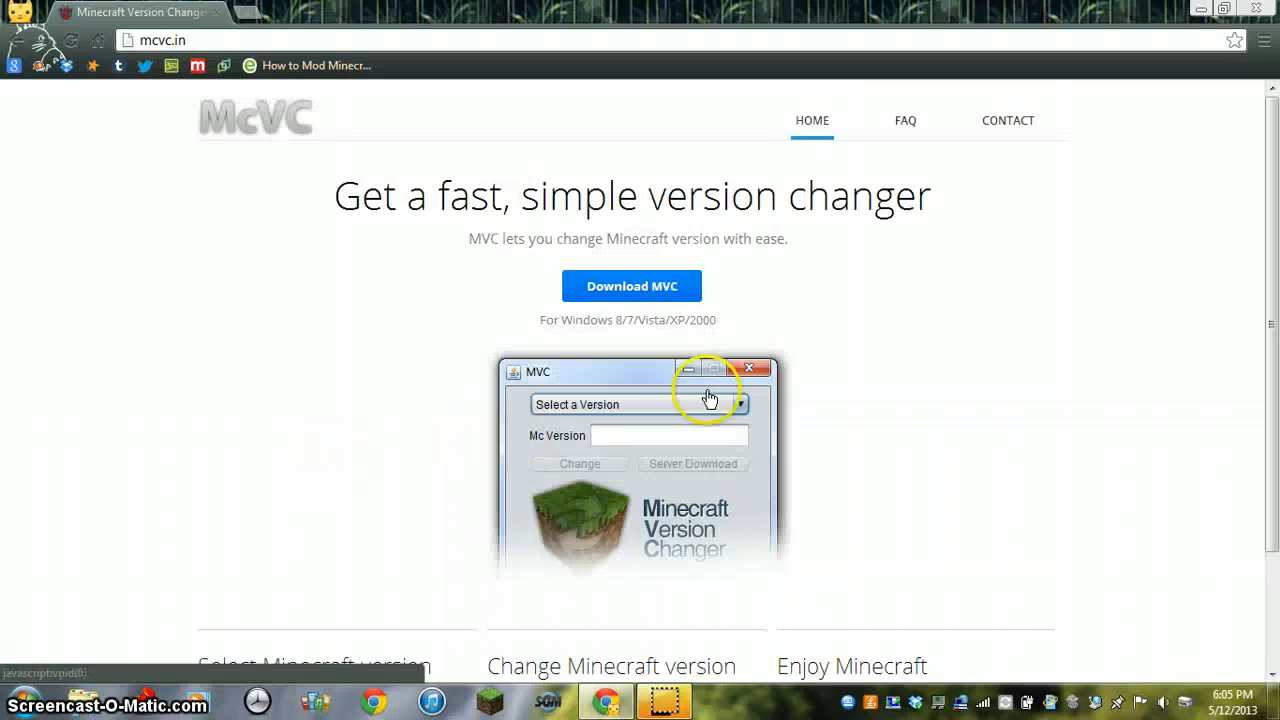
mouse_move(704, 590)
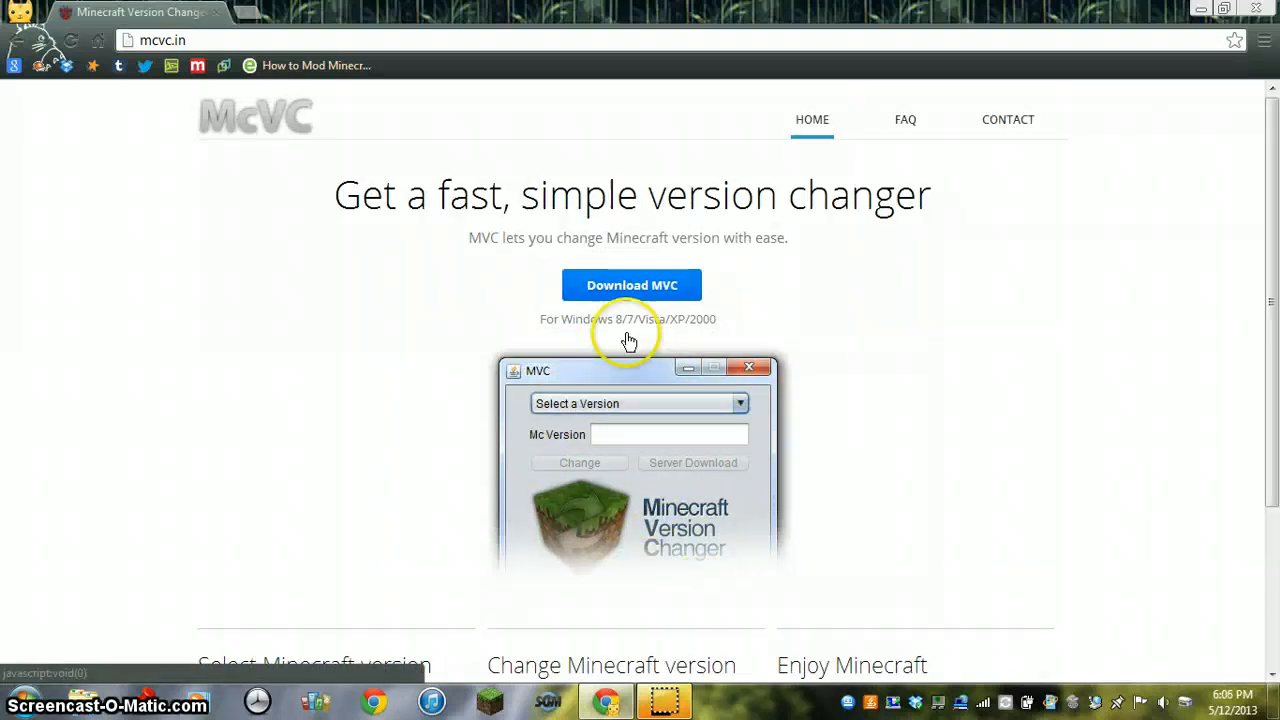
mouse_move(680, 284)
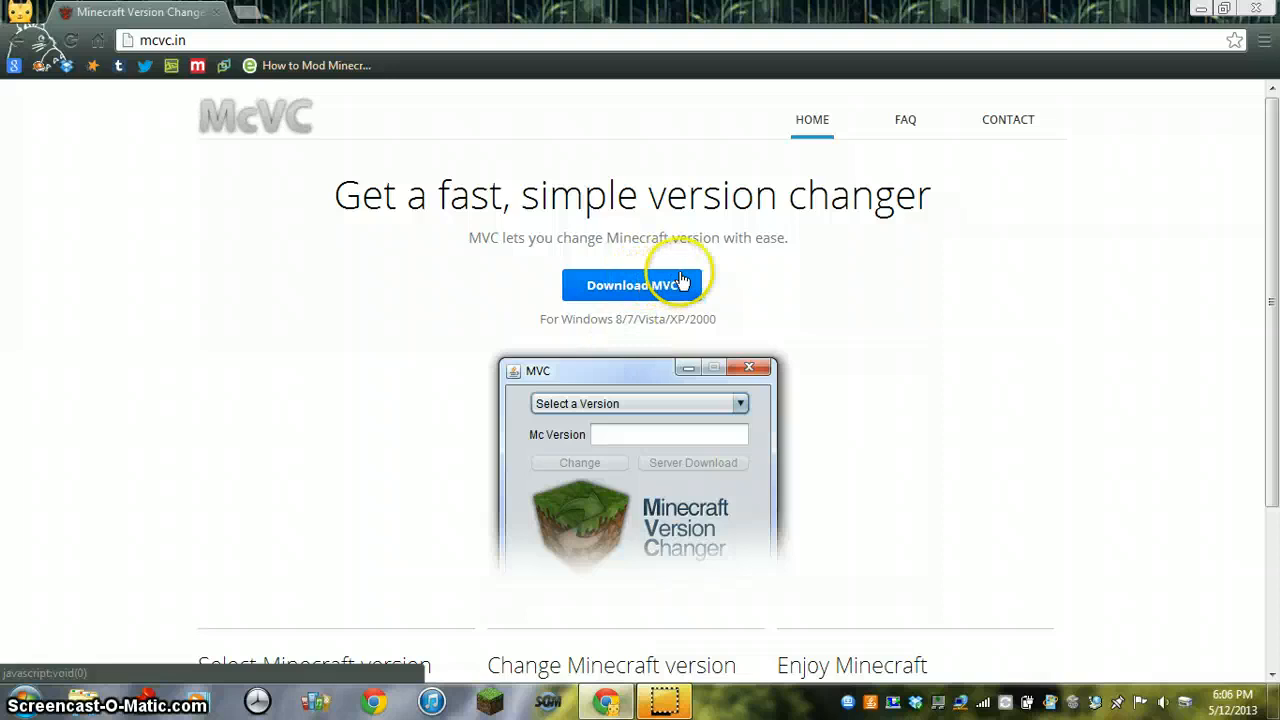
left_click(632, 284)
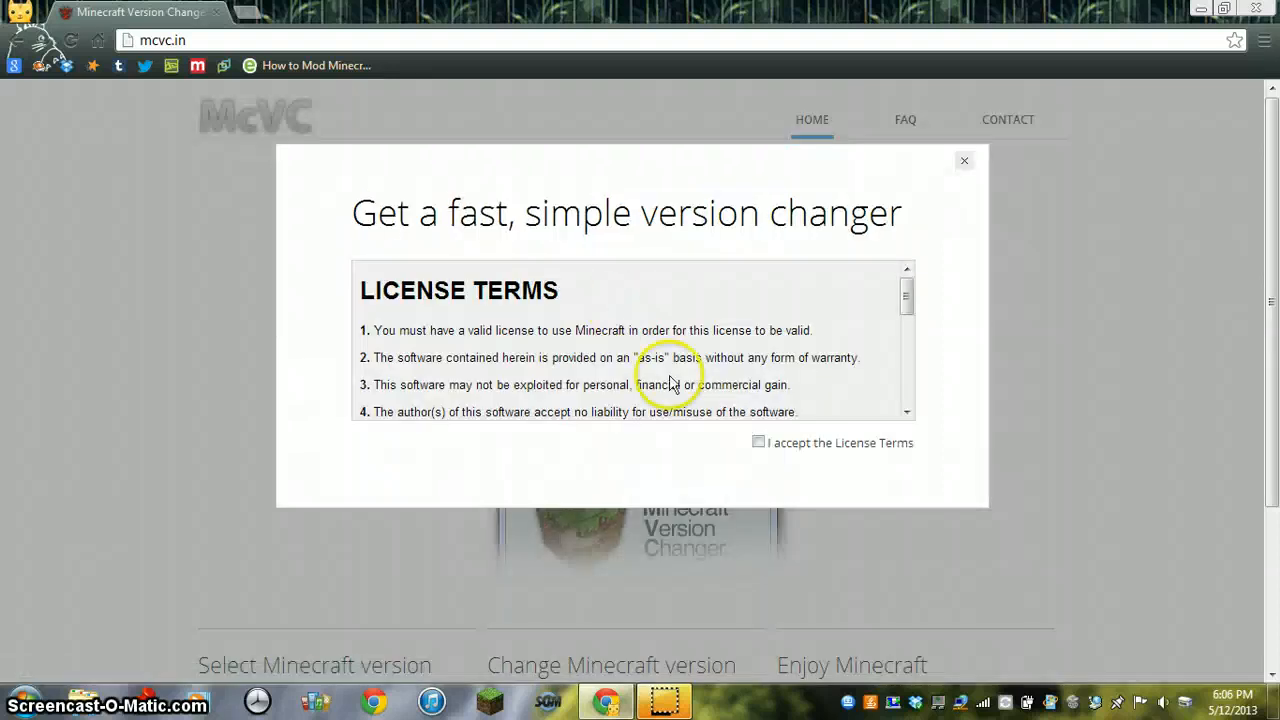
left_click_drag(906, 300, 906, 330)
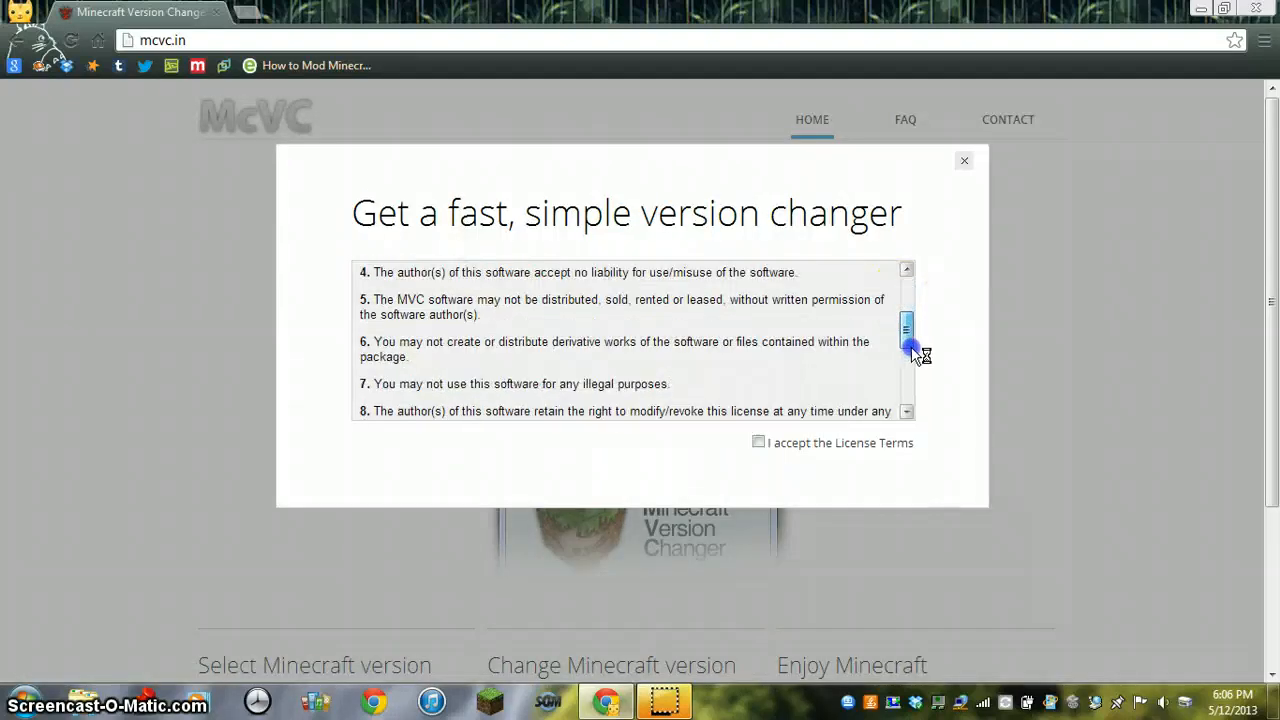
left_click(758, 442)
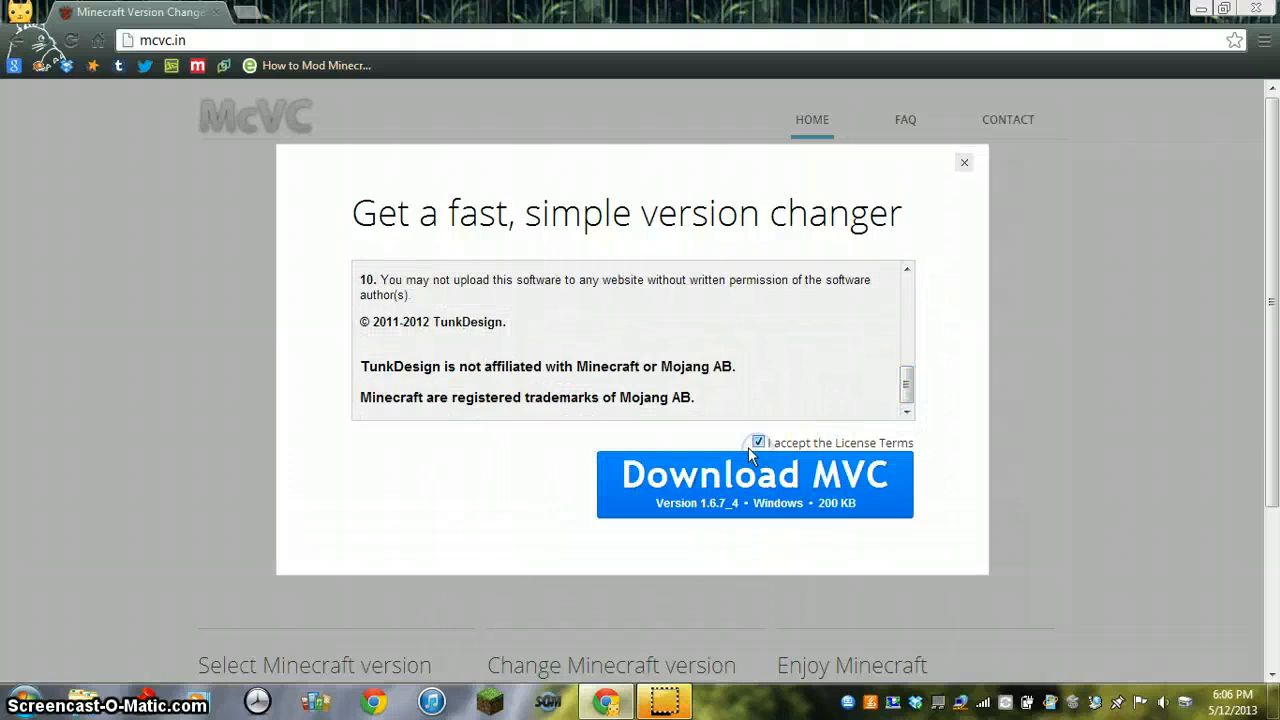
left_click(754, 484)
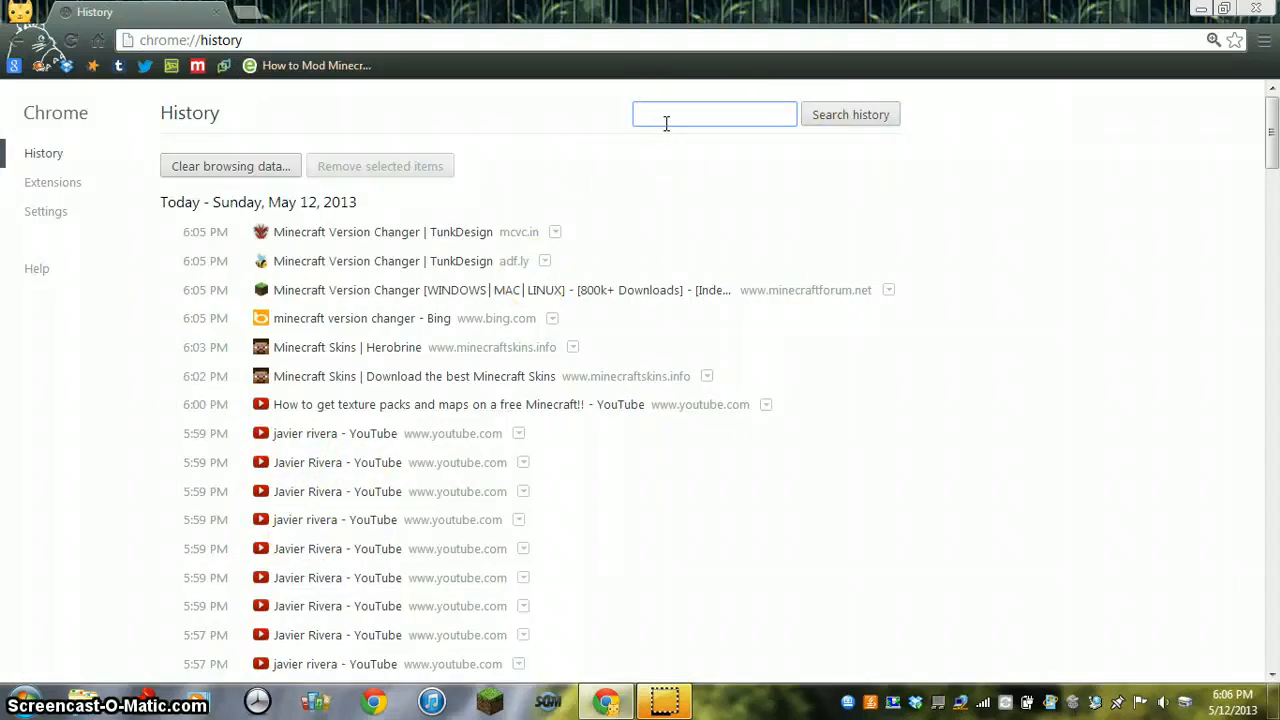
Search Chrome history for 'minecraft version changer' and reopen the Bing 1.5.1-to-1.4.7 entry
type("minecraft")
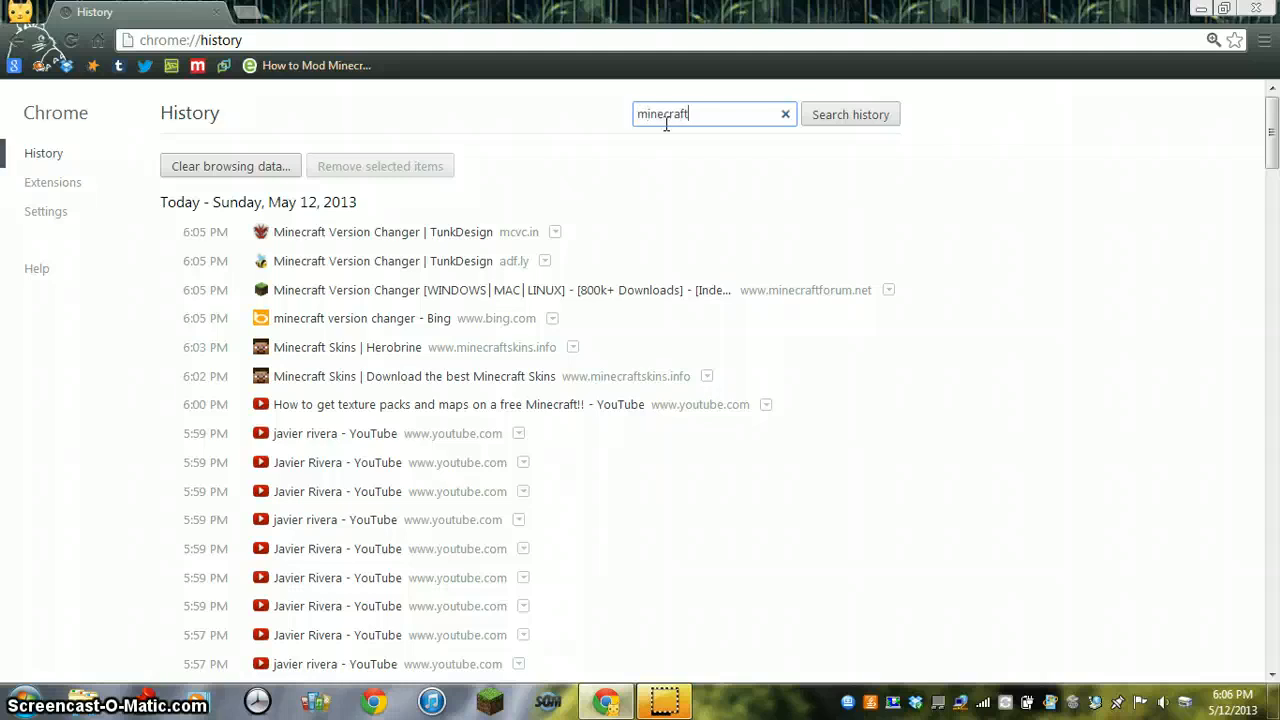
type("version chan")
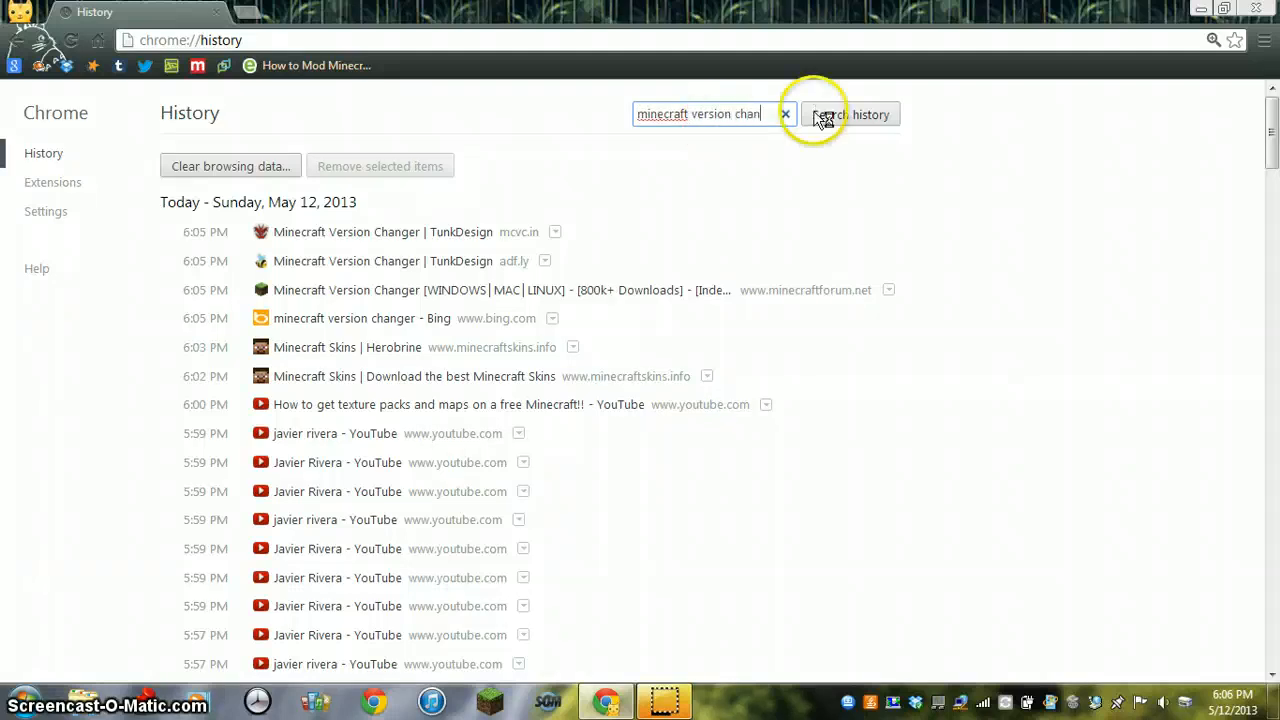
left_click(852, 114)
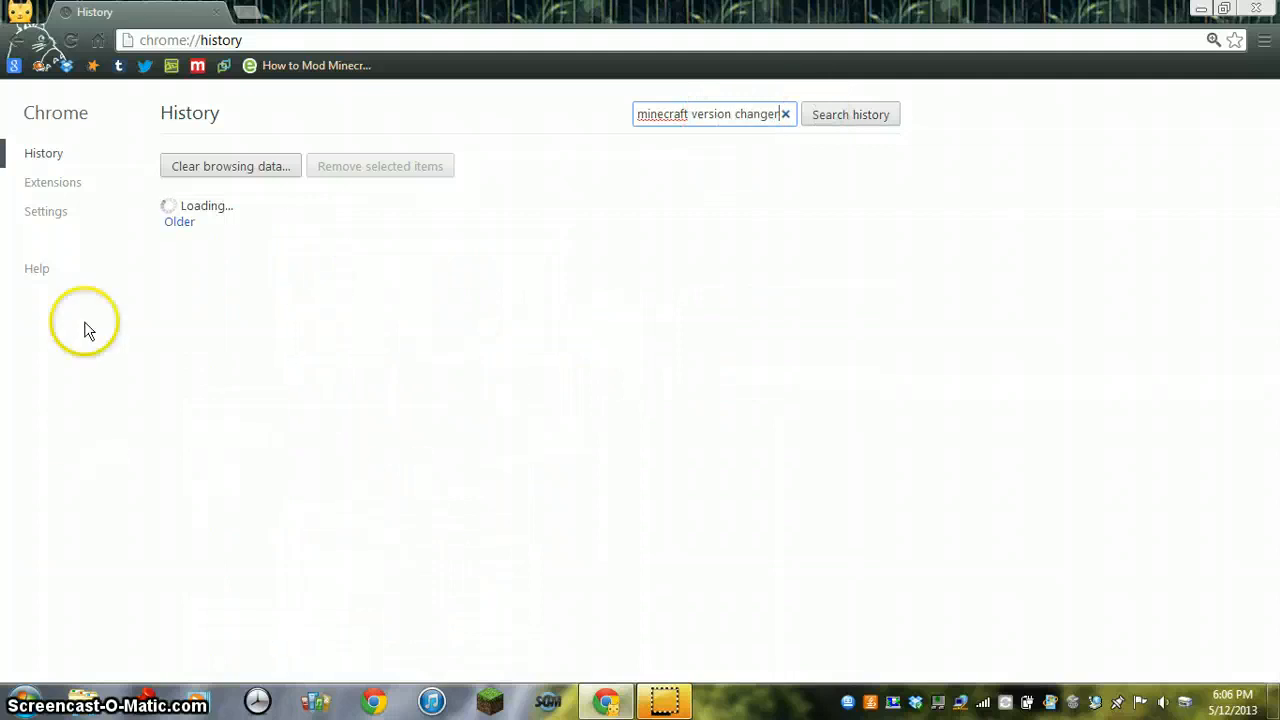
mouse_move(324, 400)
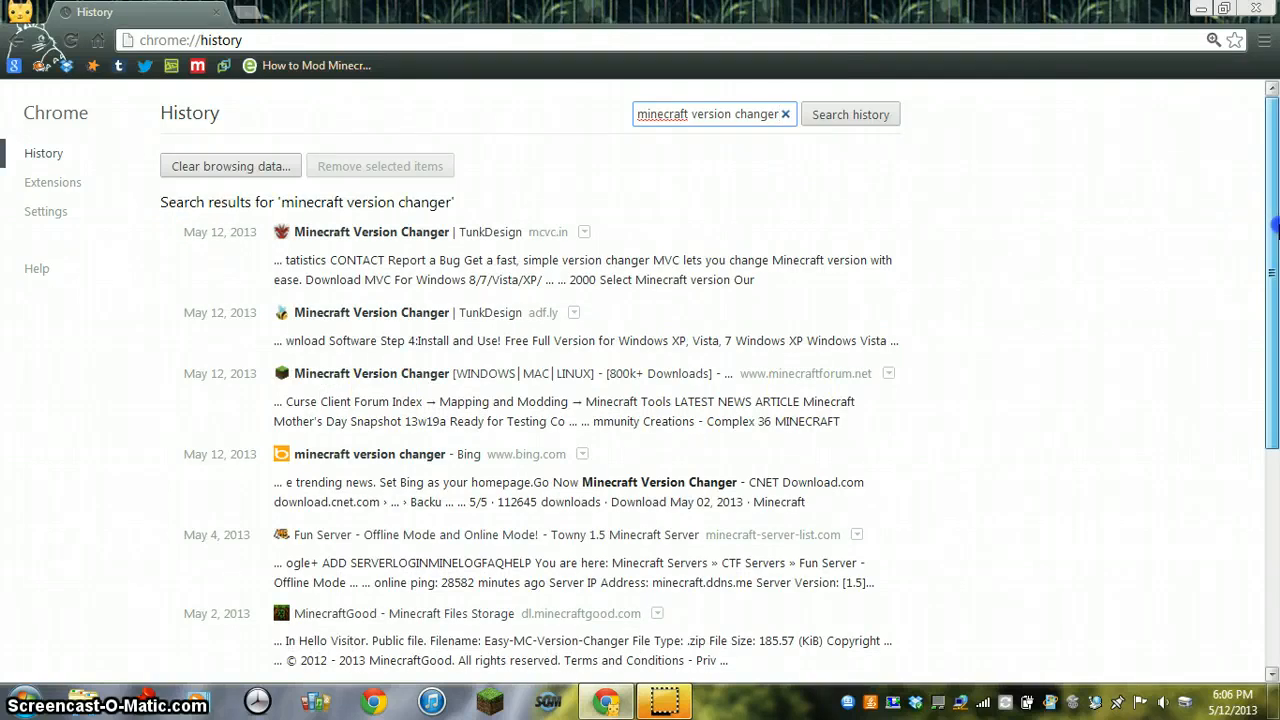
scroll("down", 3)
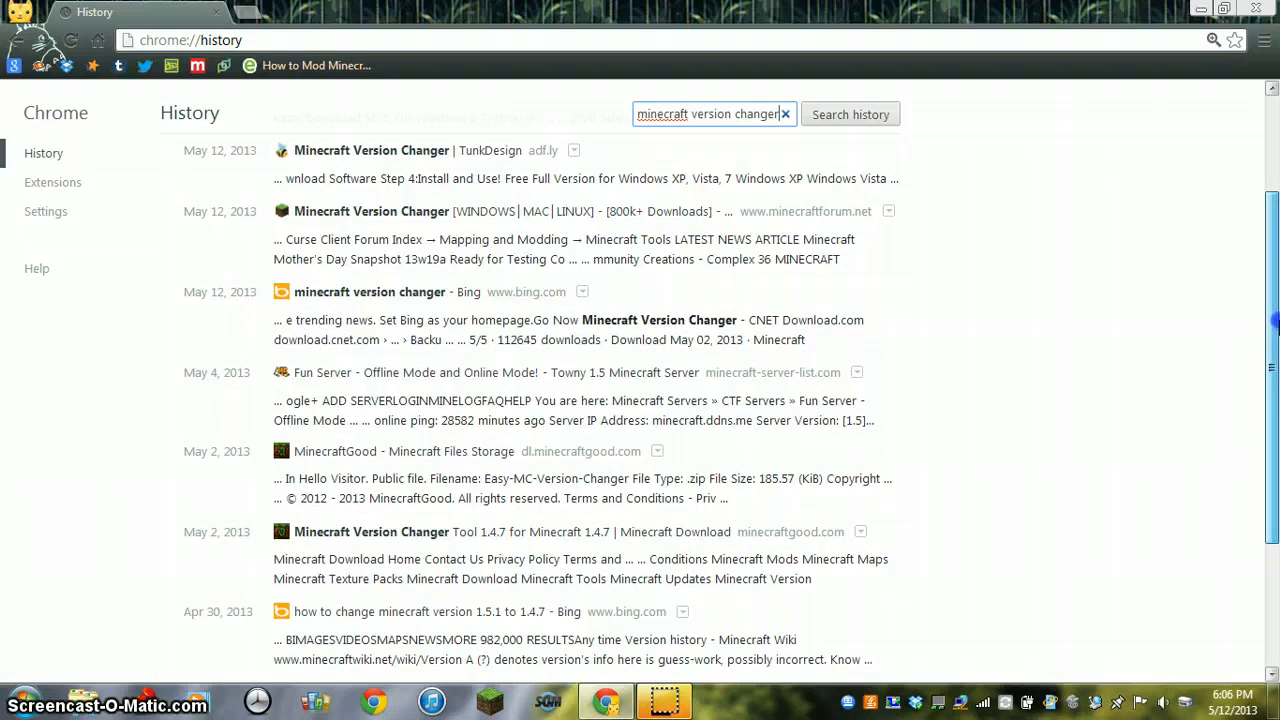
scroll("down", 3)
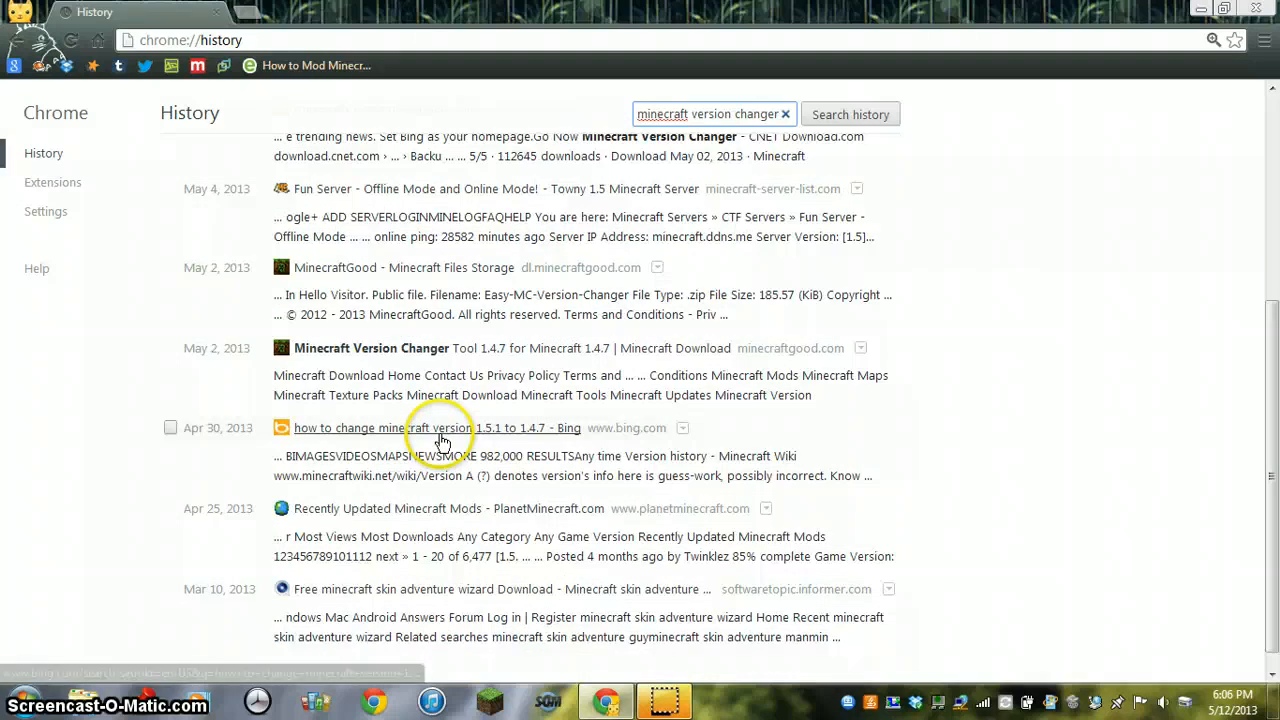
left_click(436, 428)
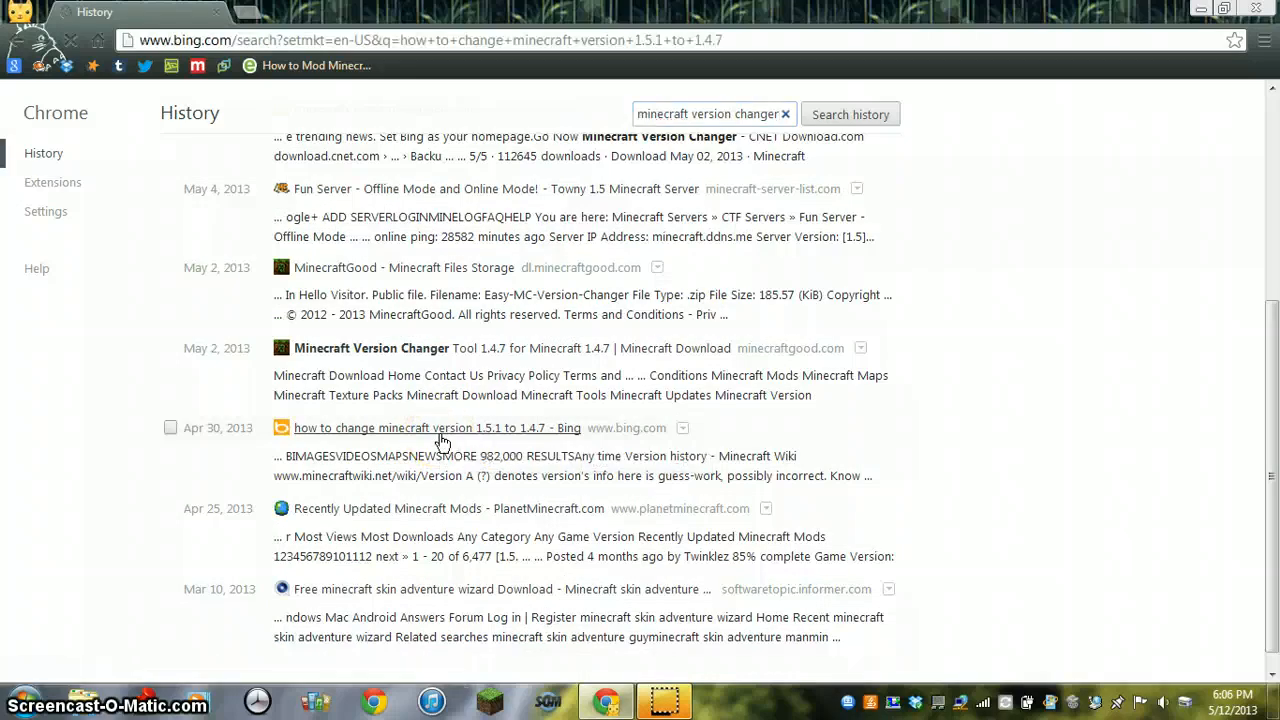
View the 9minecraft.net Version Changer Tool page from Bing and scroll through it
left_click(436, 428)
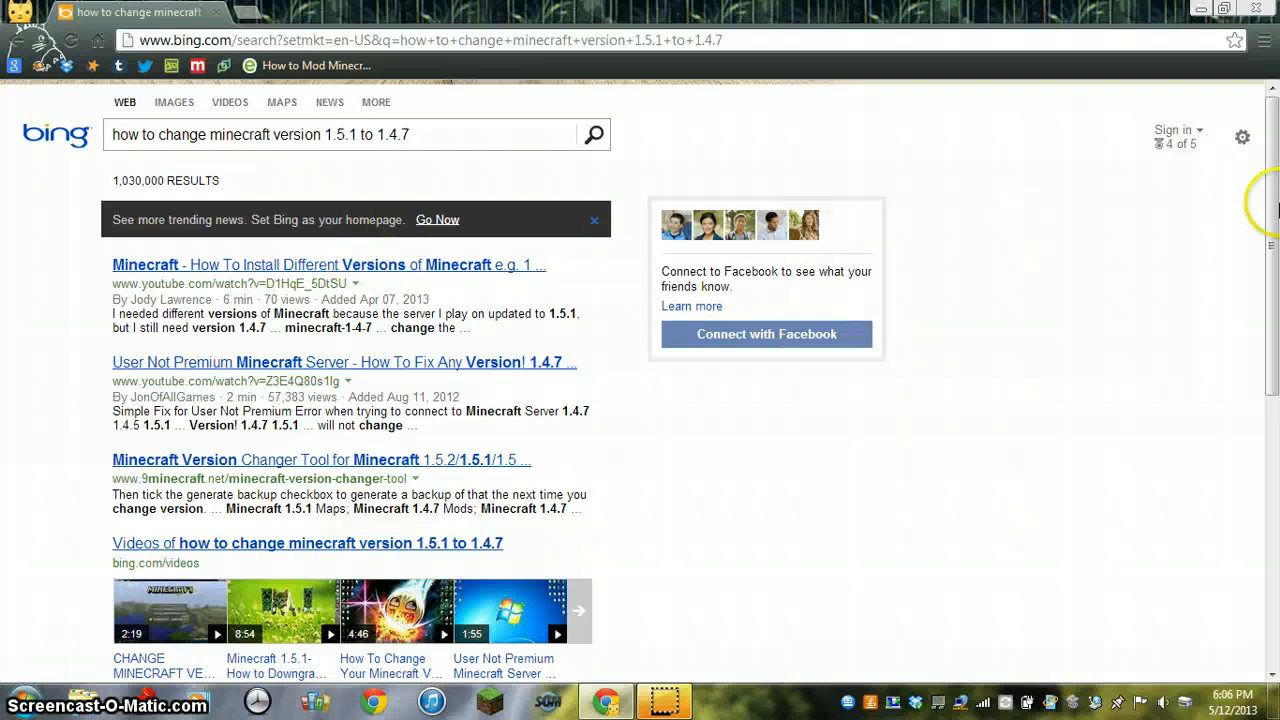
scroll("down", 3)
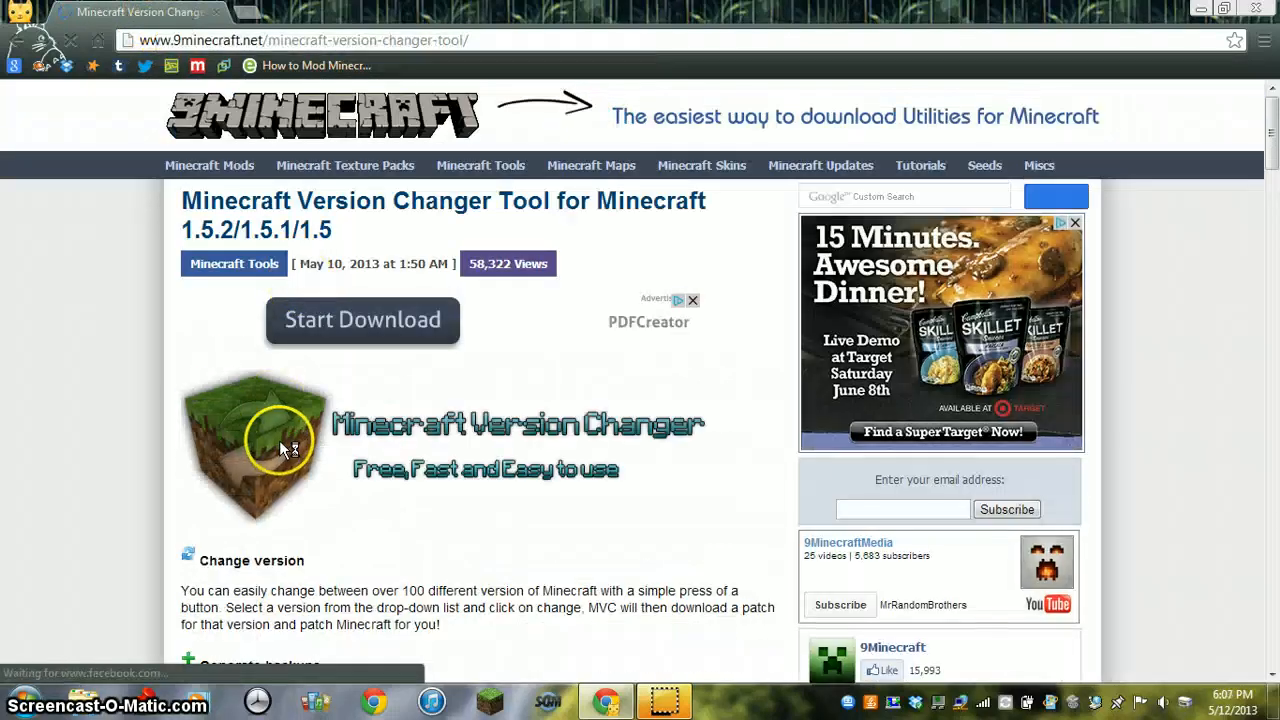
scroll("down", 3)
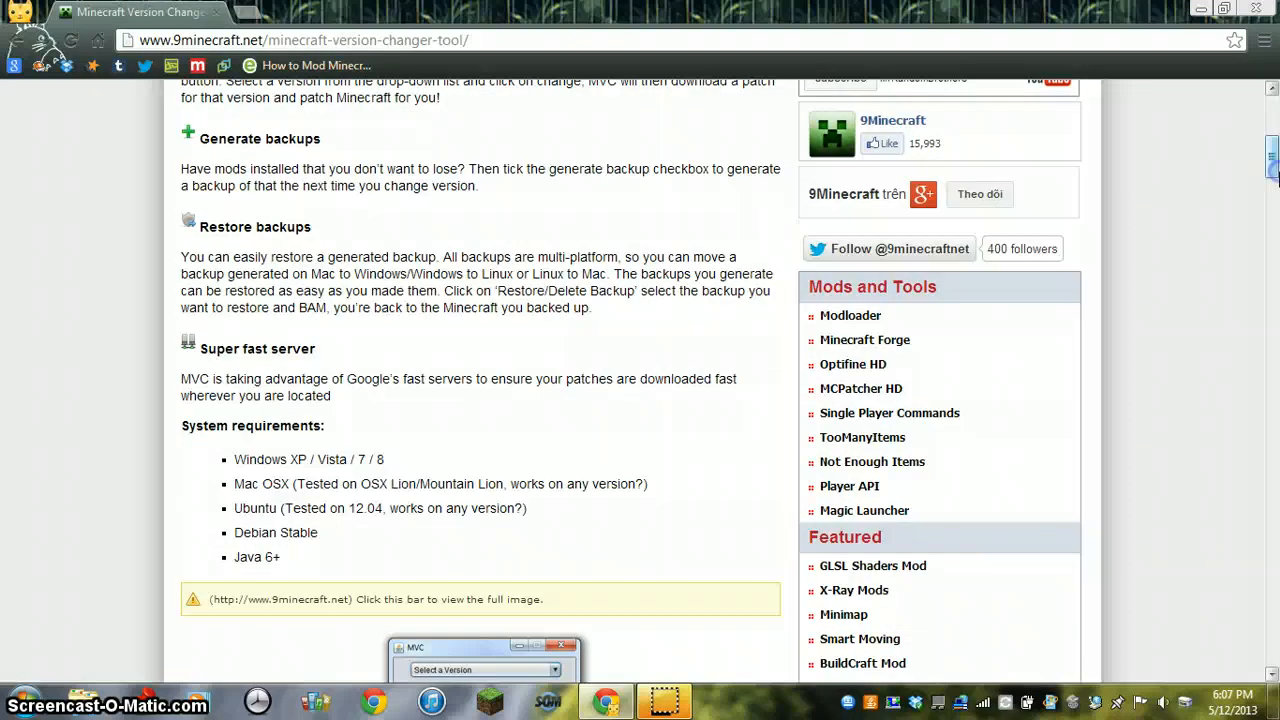
scroll("down", 3)
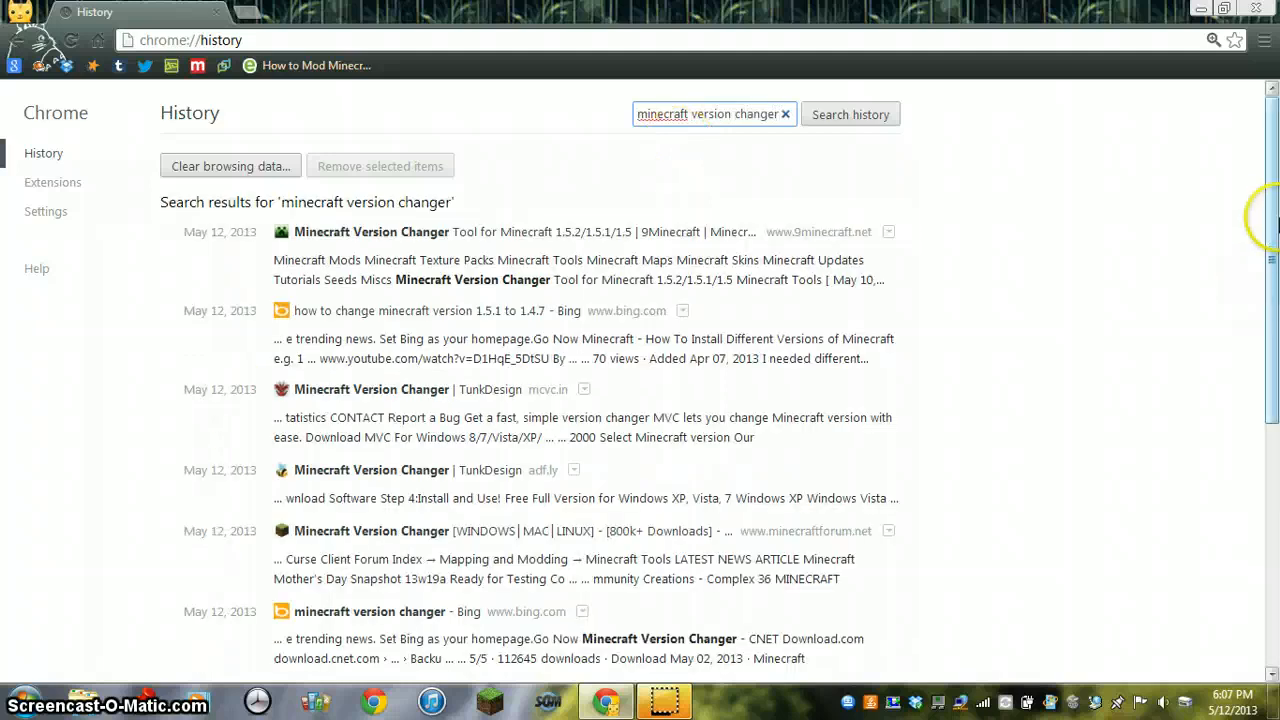
Scroll the history results down to older entries including the MinecraftGood listing
scroll("down", 3)
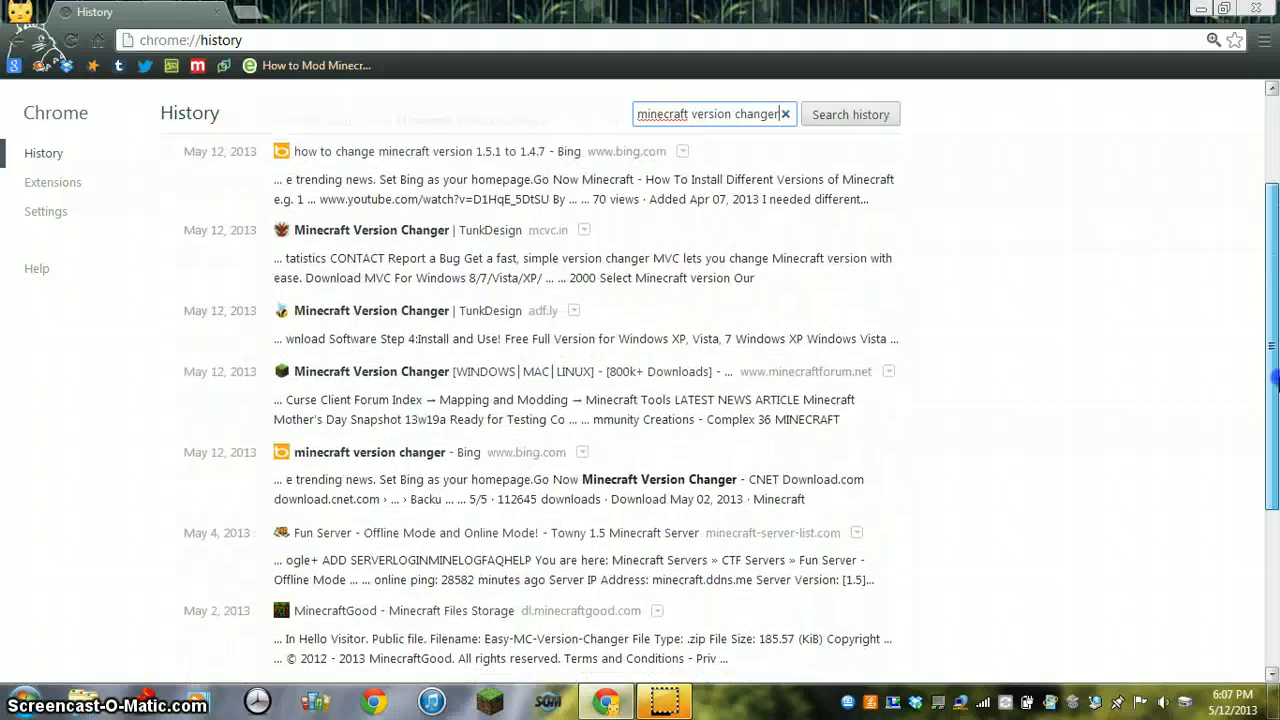
scroll("down", 3)
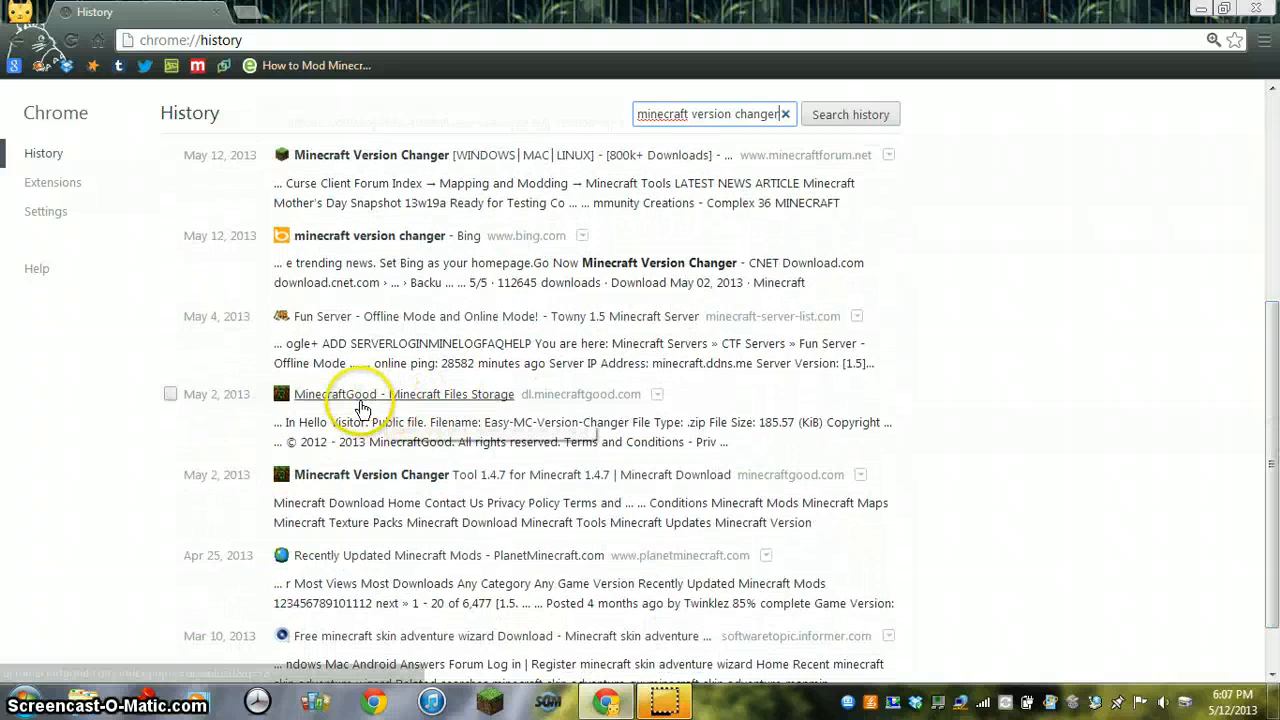
mouse_move(464, 394)
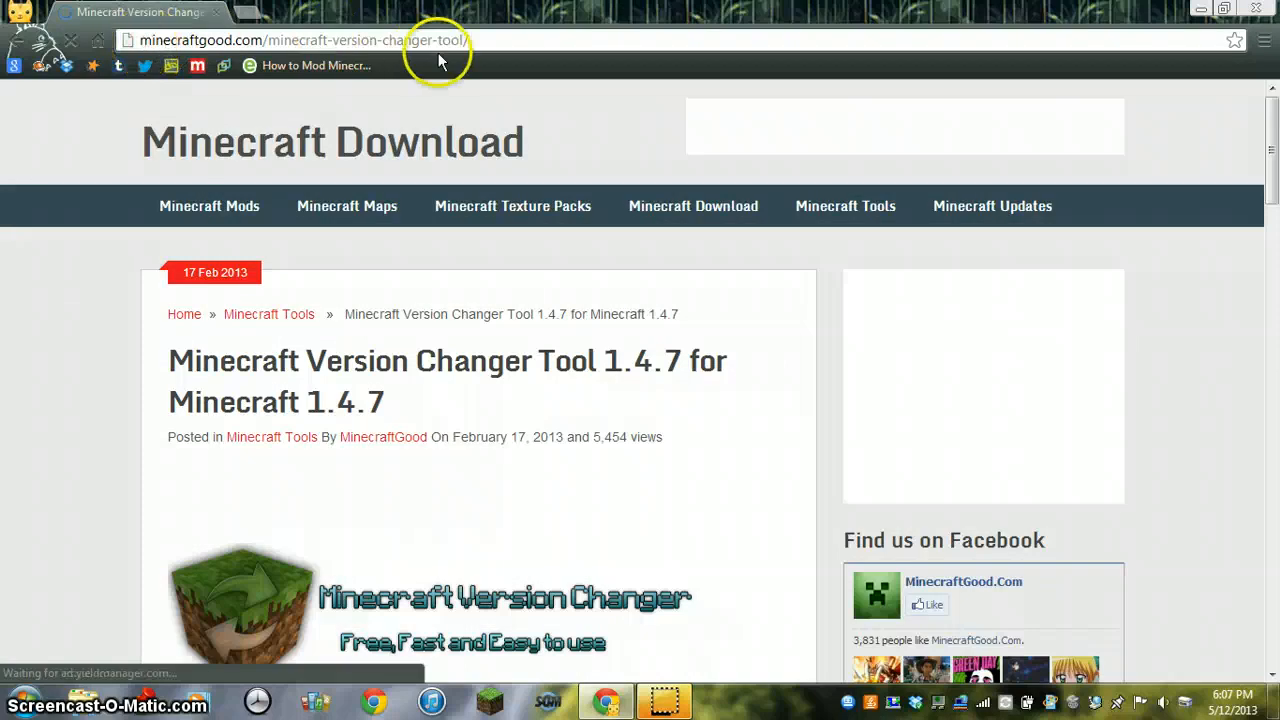
Follow the 'Download Minecraft Version Changer Tool for 1.4.7' button to the Easy-MC-Version-Changer zip page
scroll("down", 3)
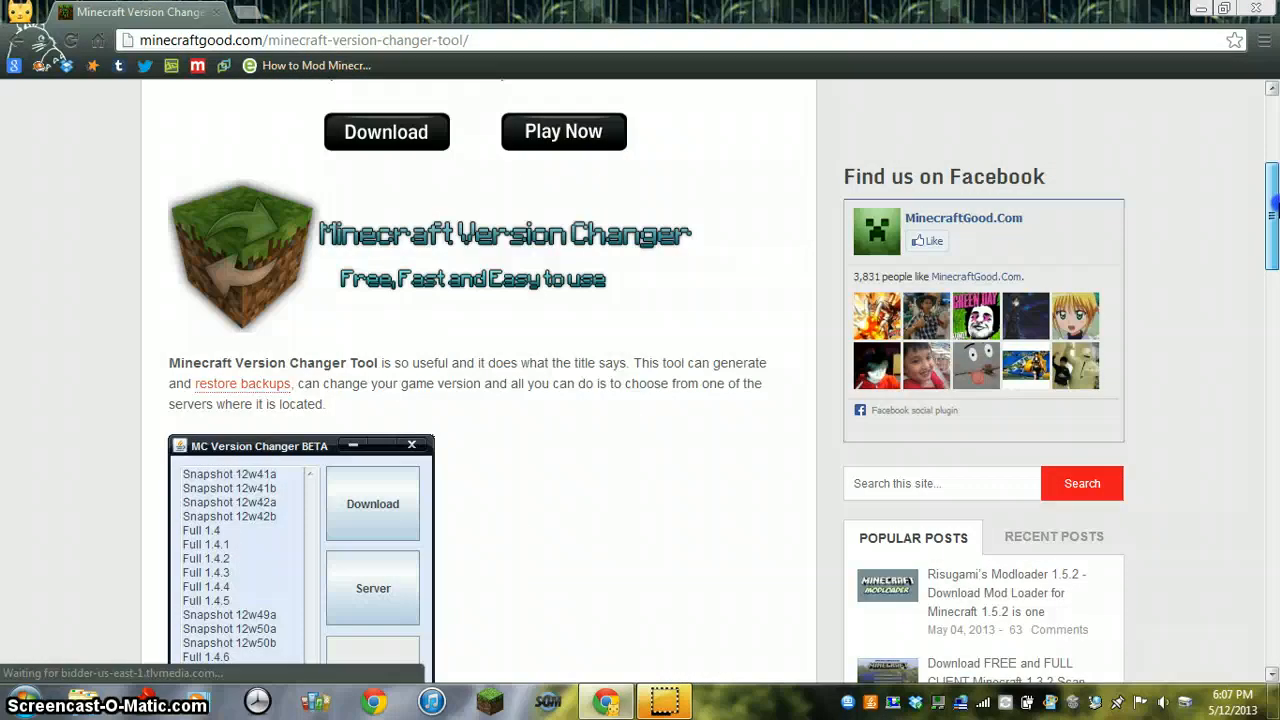
scroll("down", 3)
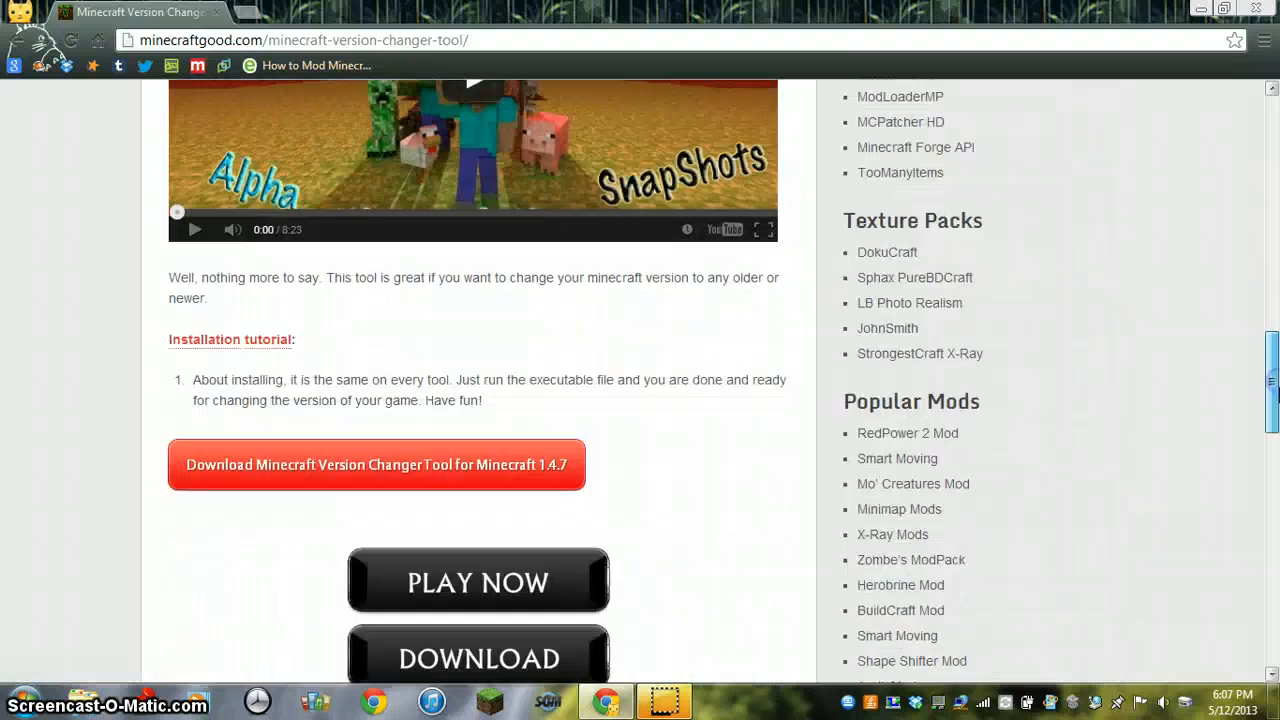
left_click(376, 464)
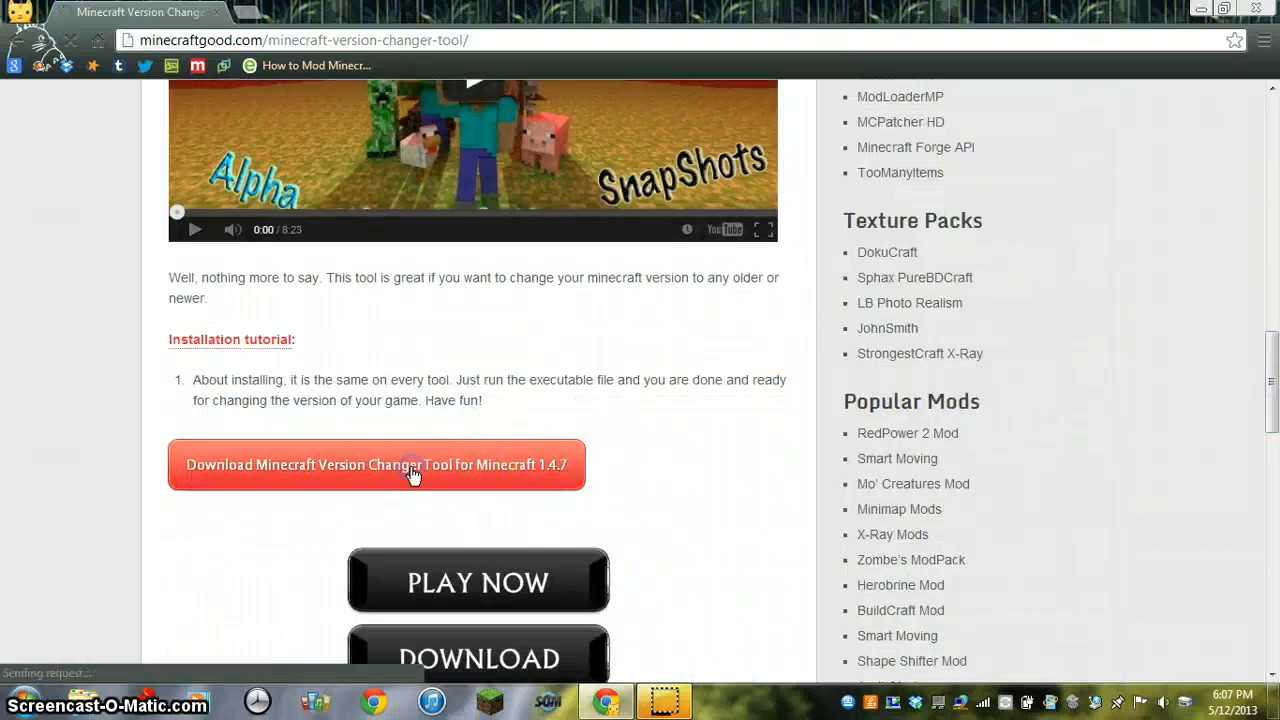
left_click(376, 464)
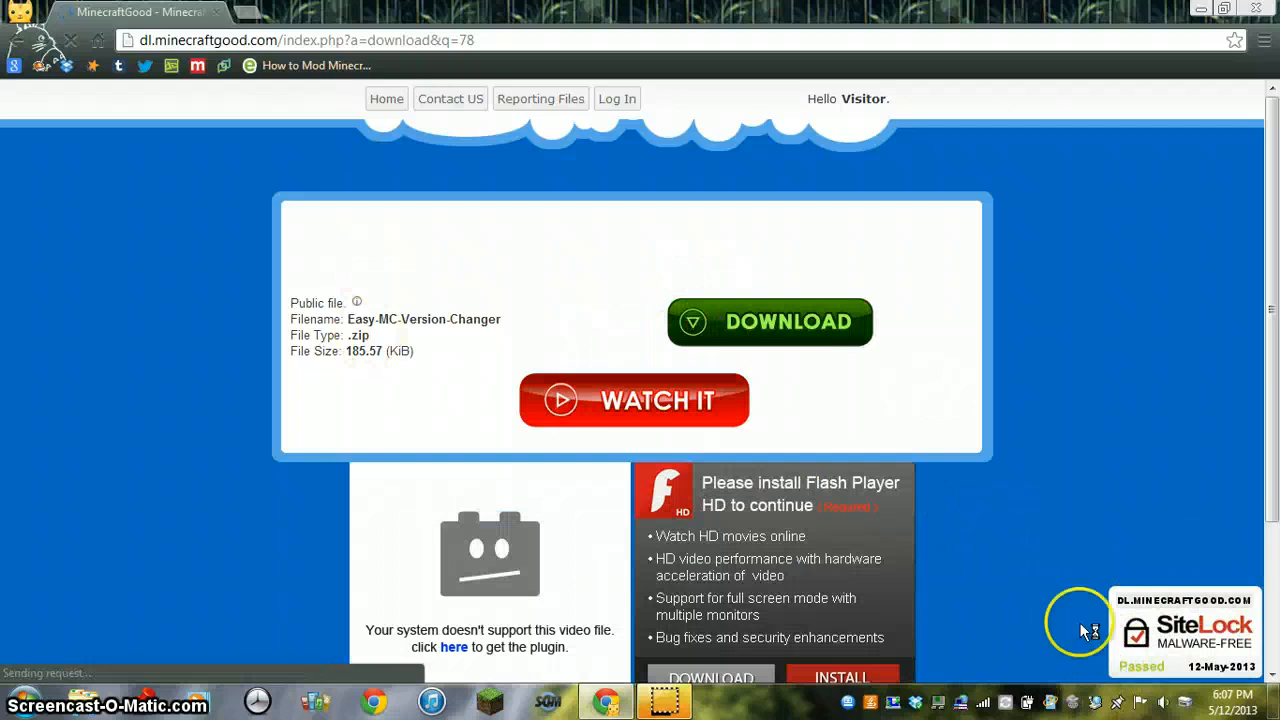
mouse_move(1224, 540)
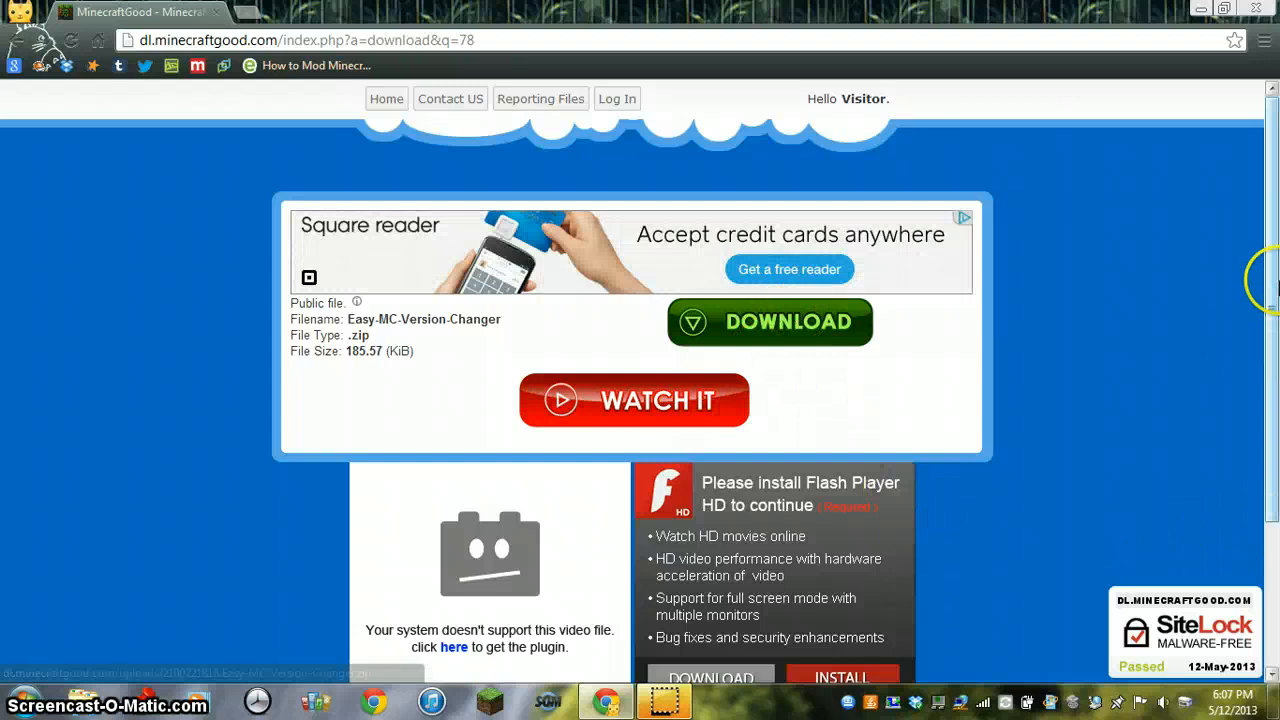
Download Easy-MC-Version-Changer.zip from the green DOWNLOAD button and save it to the desktop
scroll("down", 3)
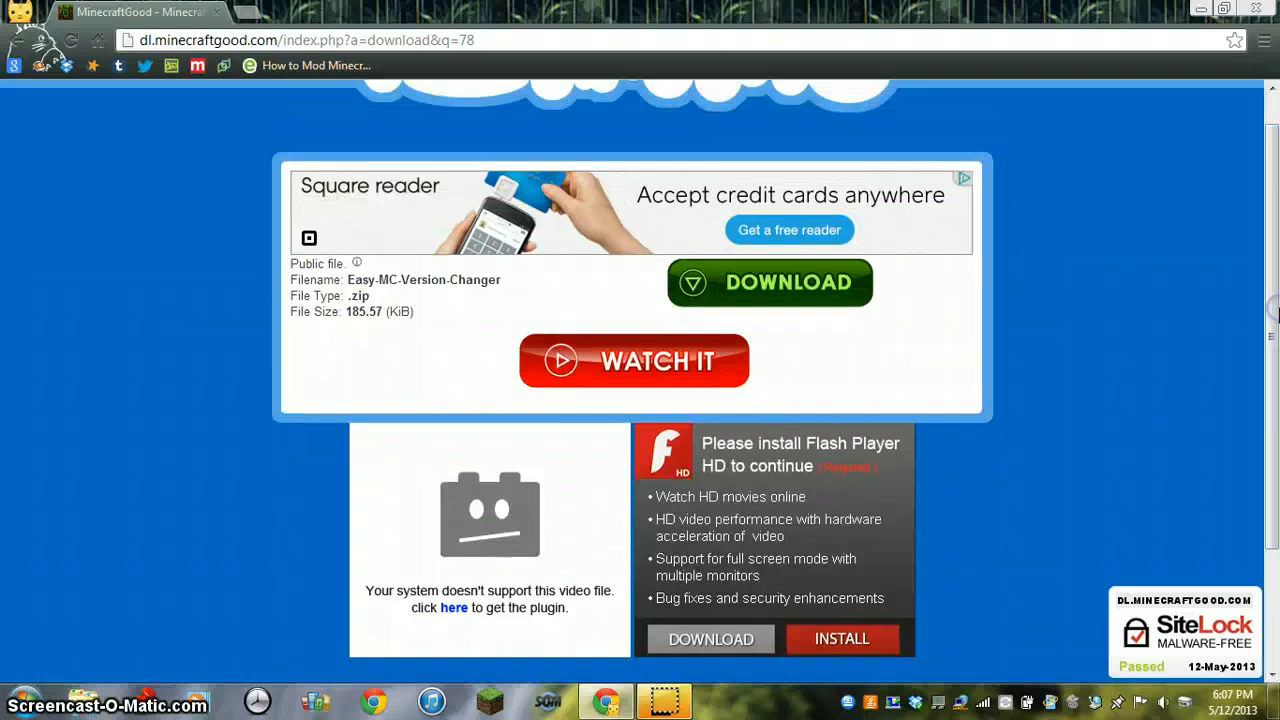
left_click(768, 280)
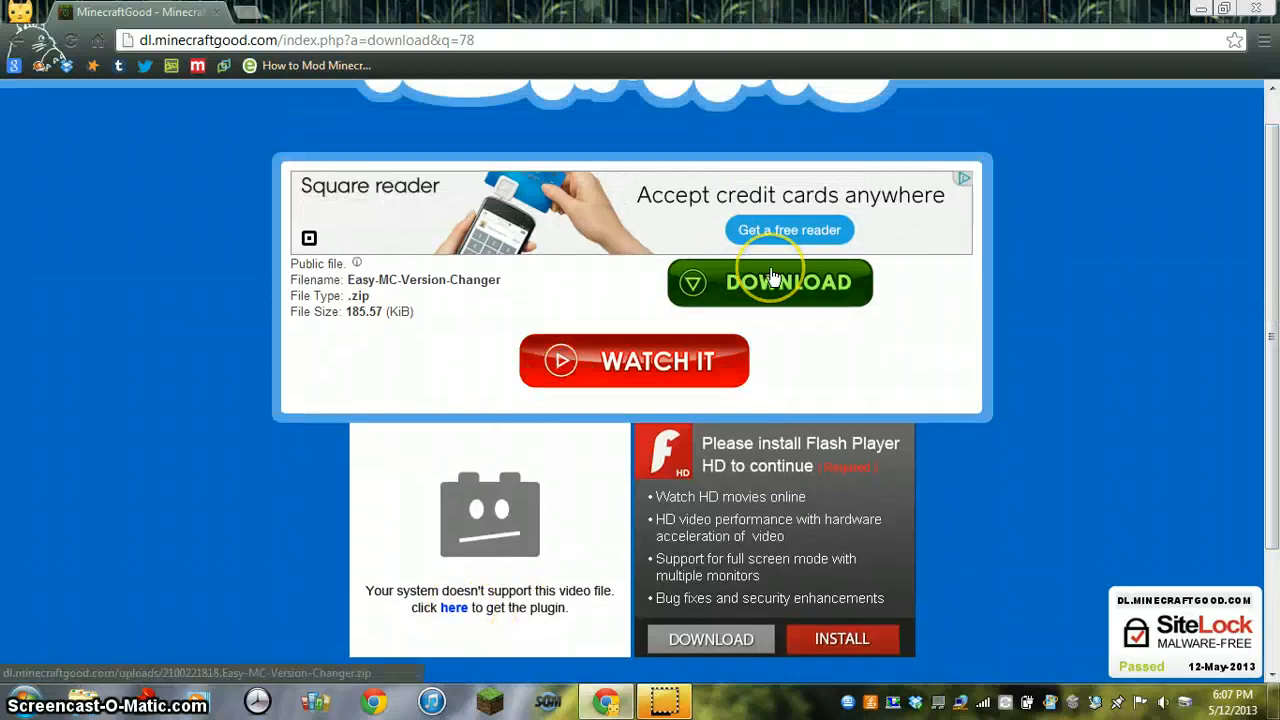
left_click(770, 282)
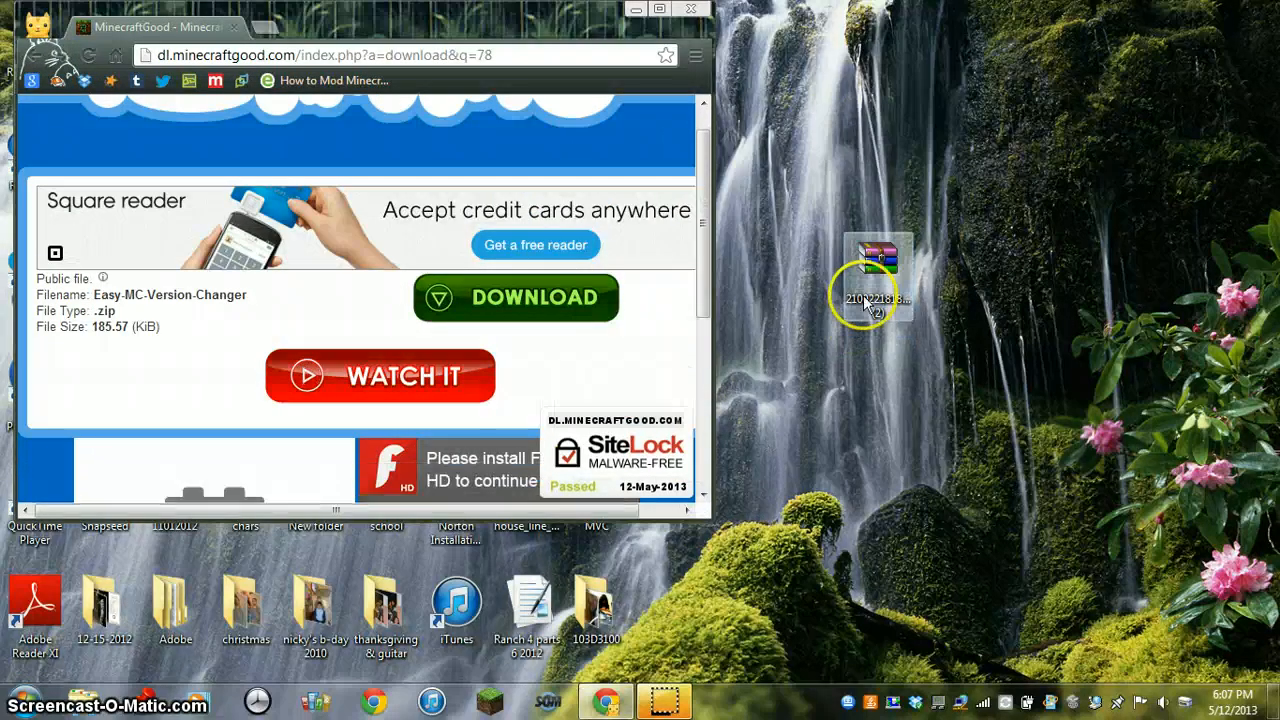
Browse the zip to MVC > Windows in WinRAR and move MVC.exe to the desktop, replacing the old copy
double_click(876, 260)
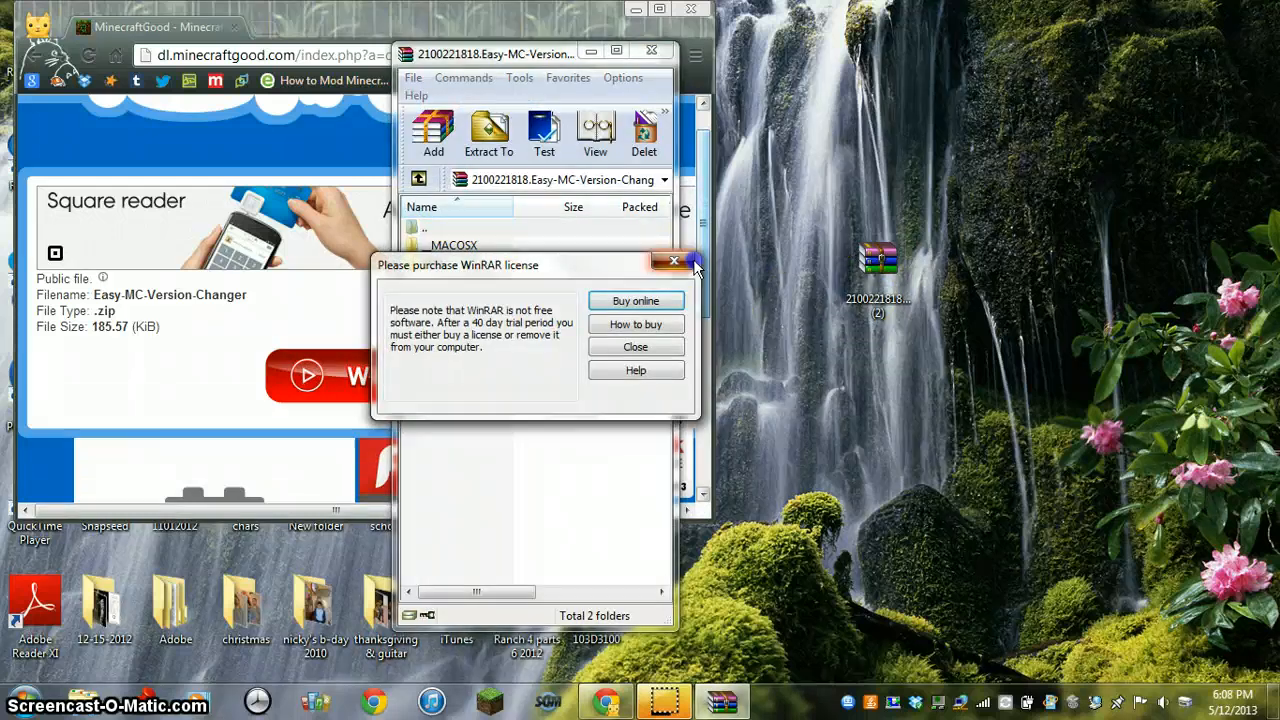
left_click(636, 346)
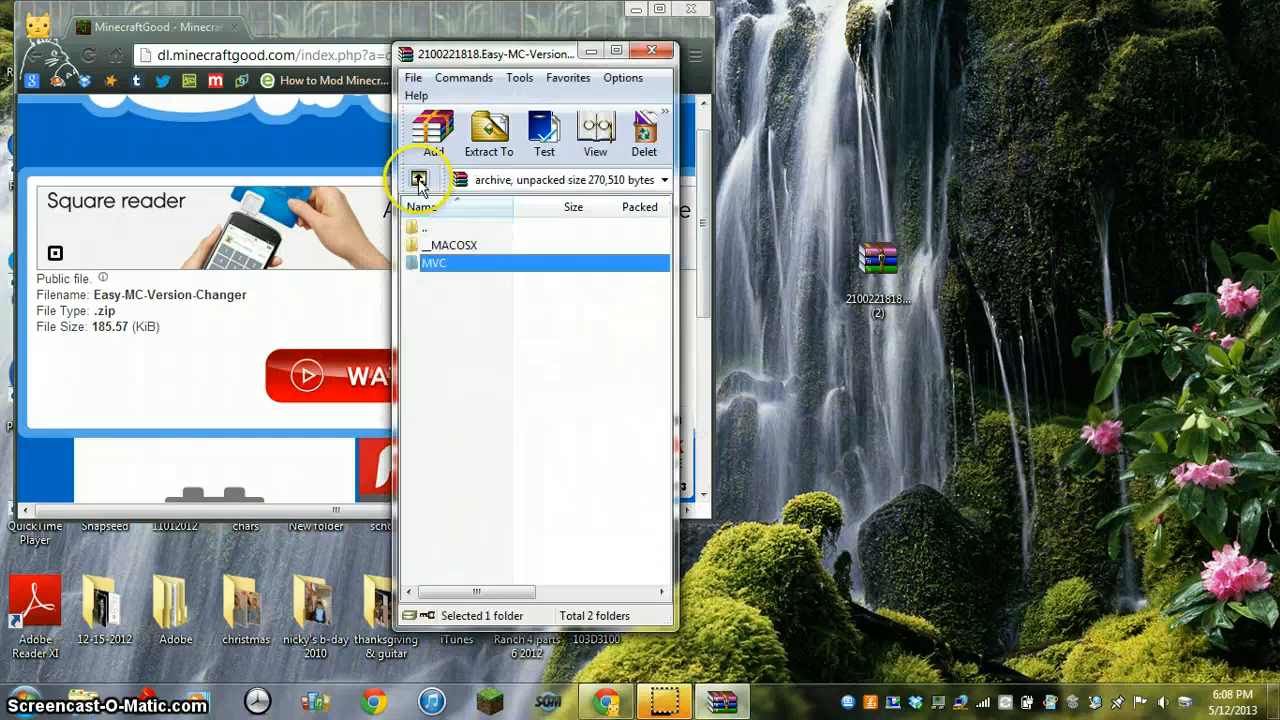
double_click(434, 264)
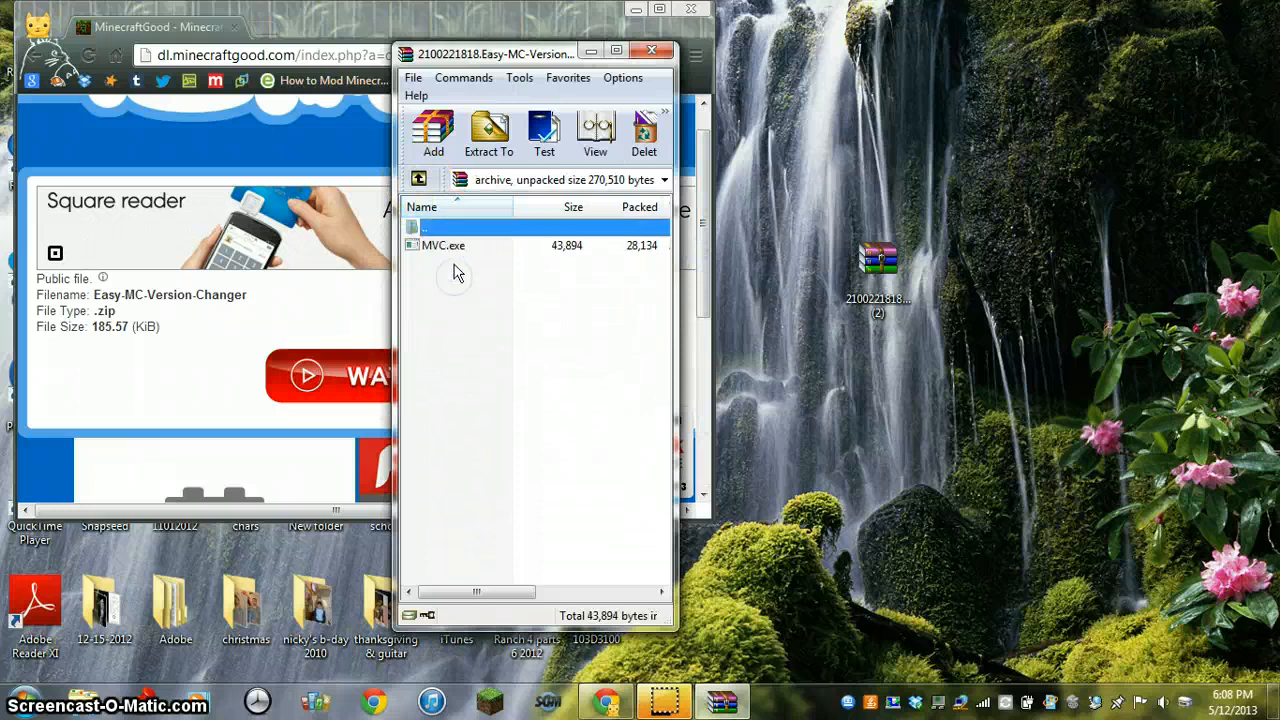
left_click(444, 244)
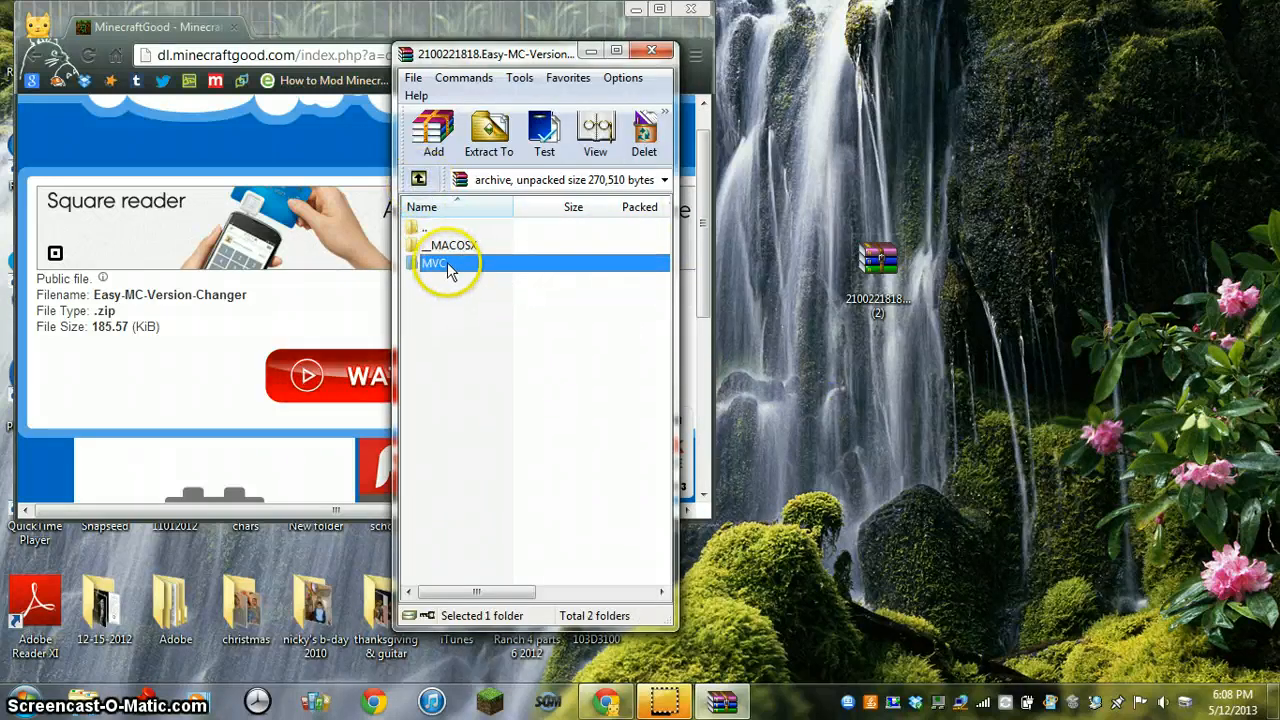
double_click(434, 264)
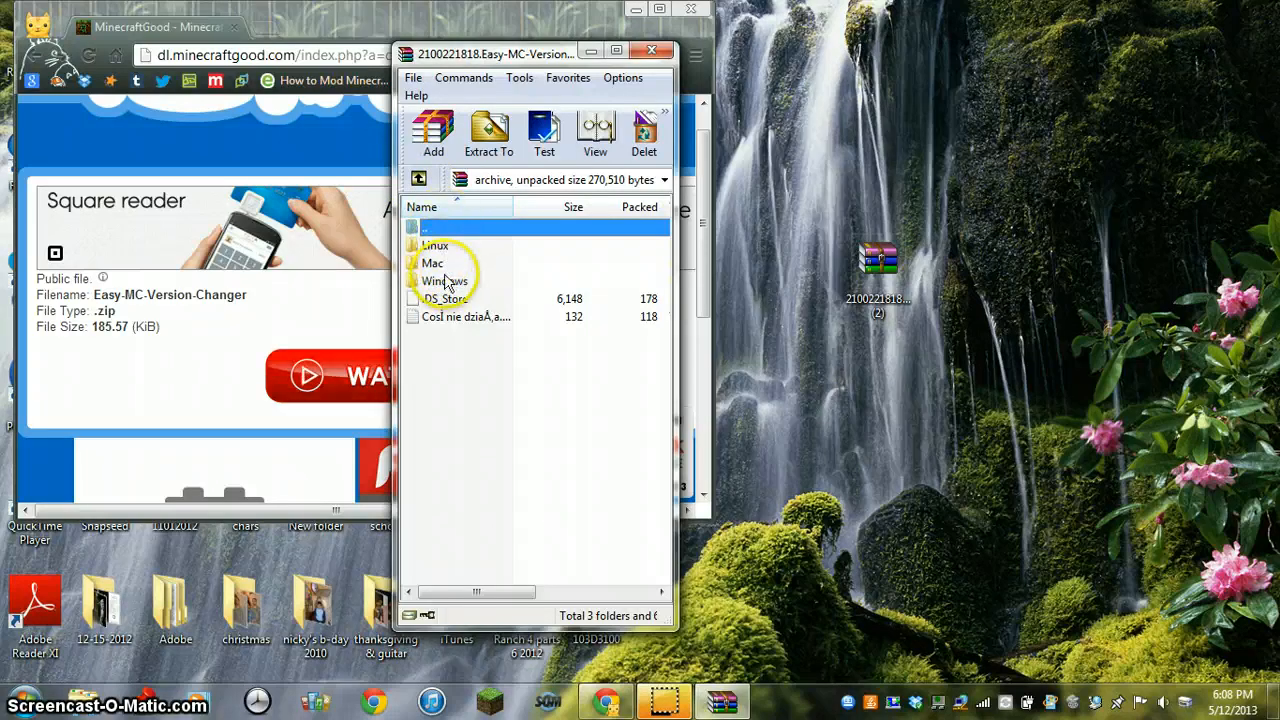
double_click(444, 280)
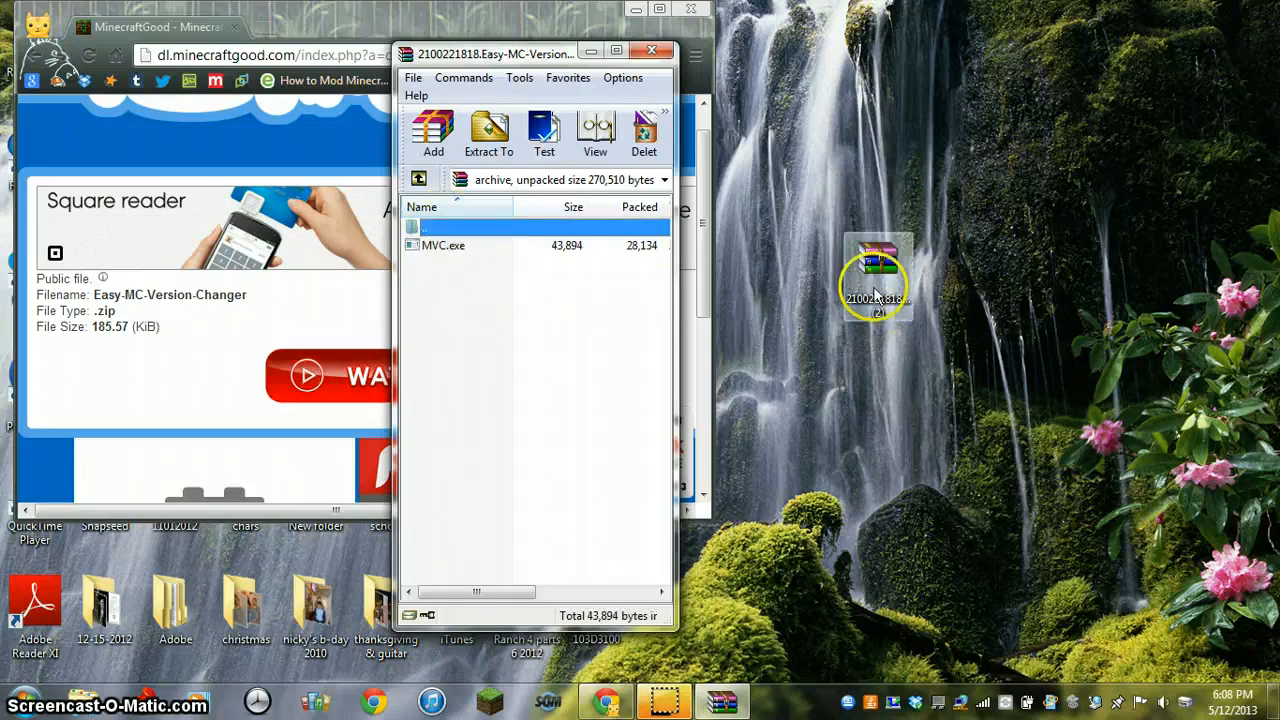
left_click(444, 244)
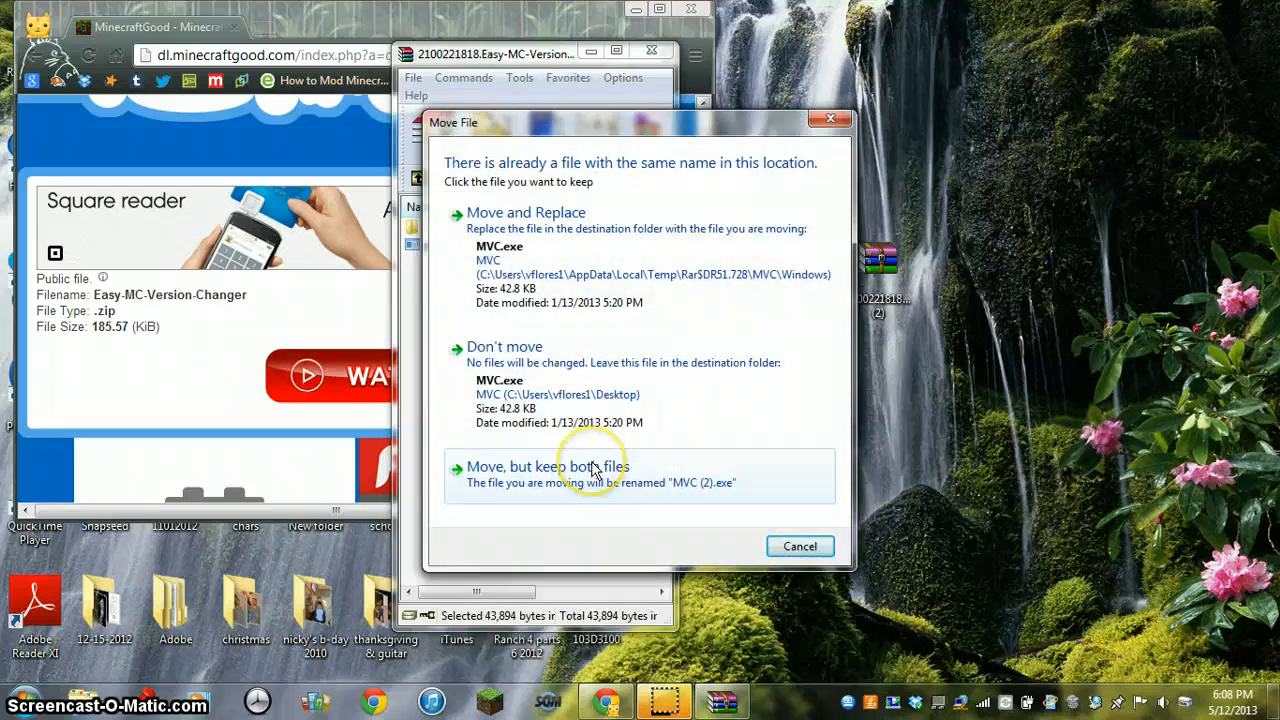
mouse_move(700, 496)
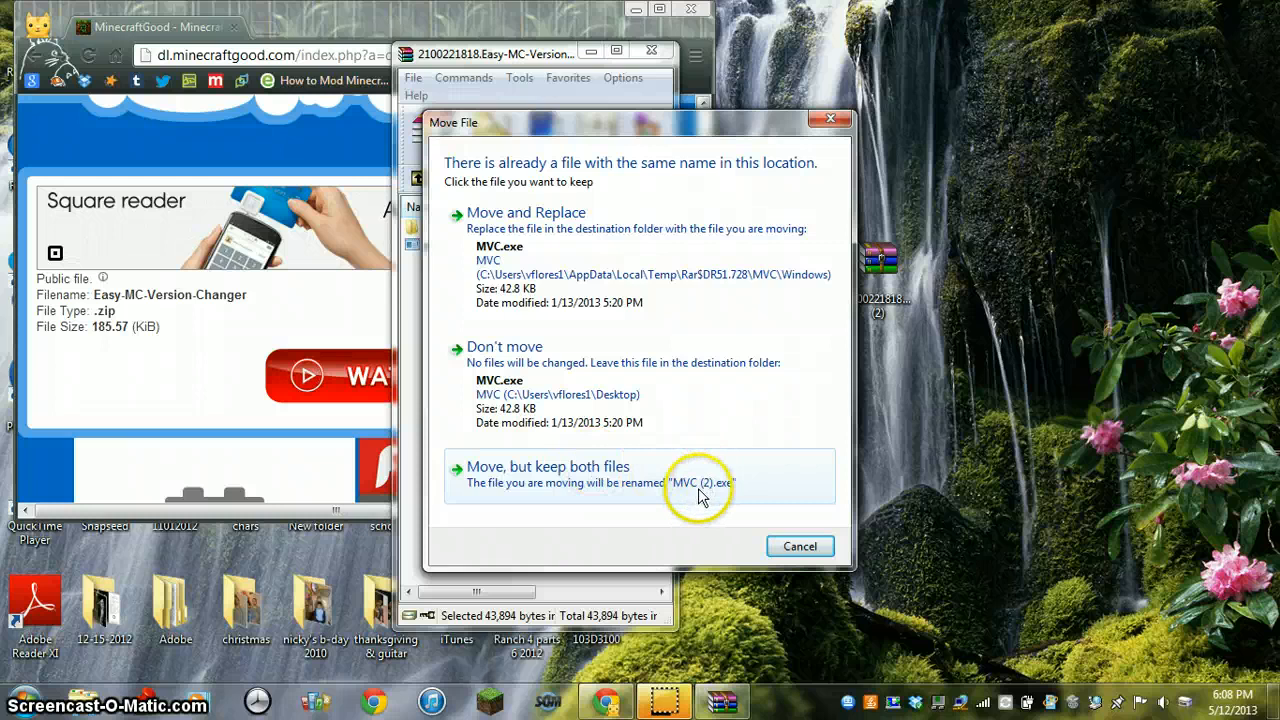
mouse_move(524, 212)
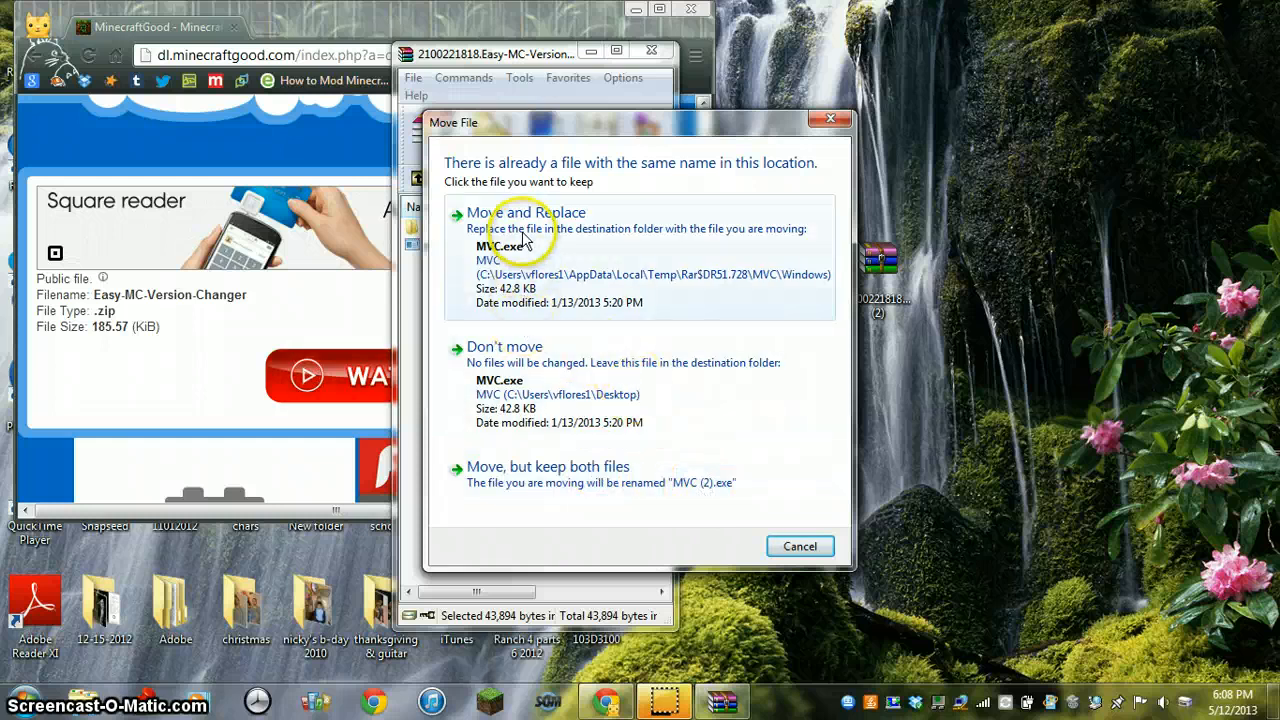
mouse_move(816, 112)
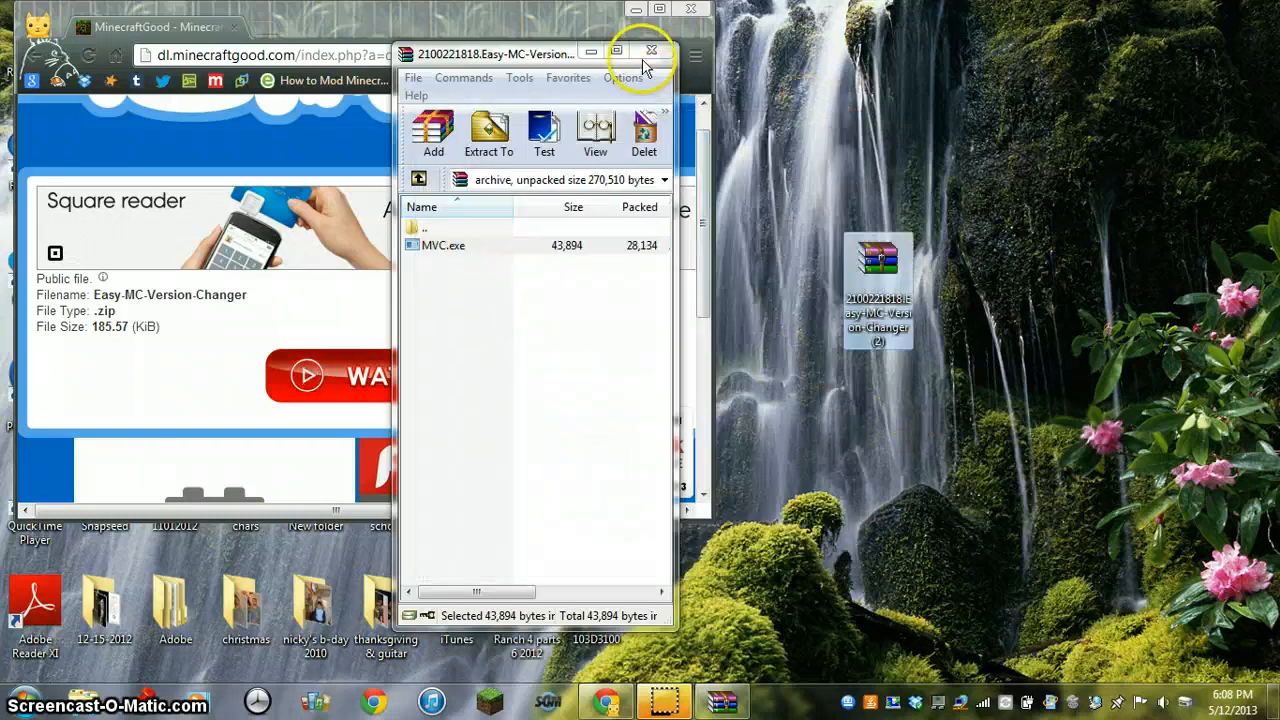
Close WinRAR and launch MVC.exe from the desktop
left_click(652, 52)
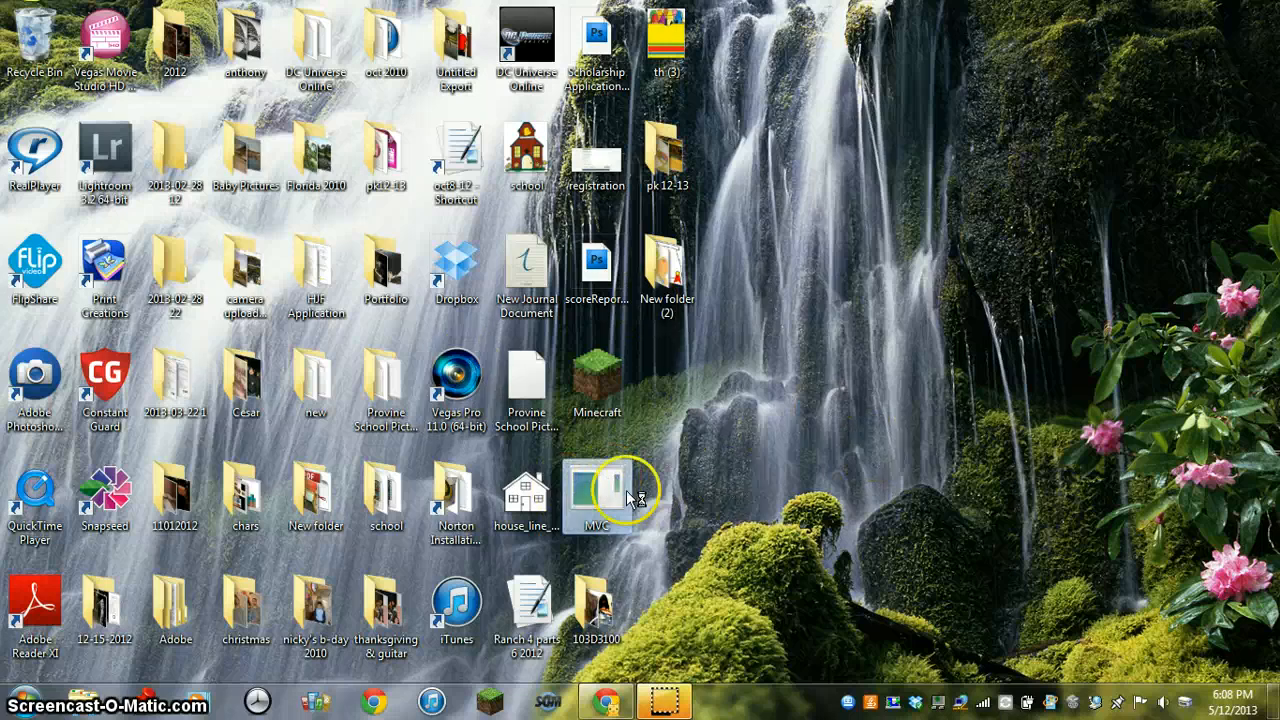
double_click(596, 496)
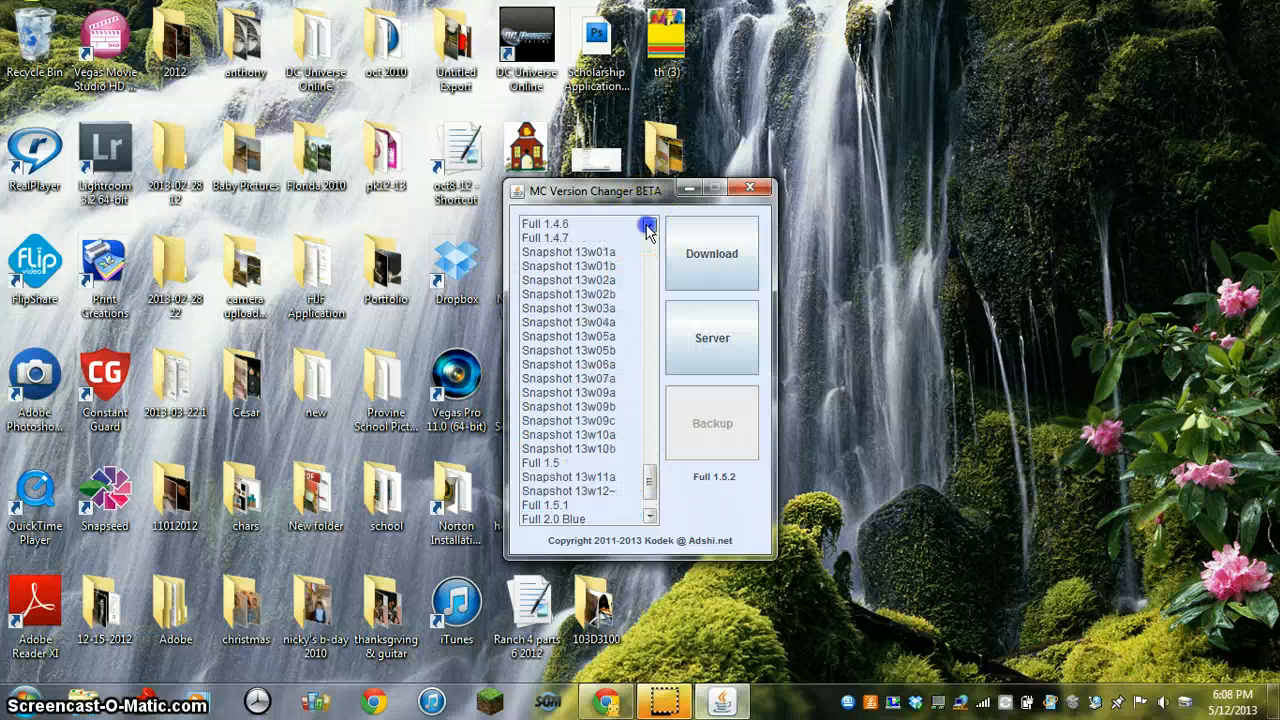
Select Full 1.4.7 in the version list and start its download
scroll("down", 3)
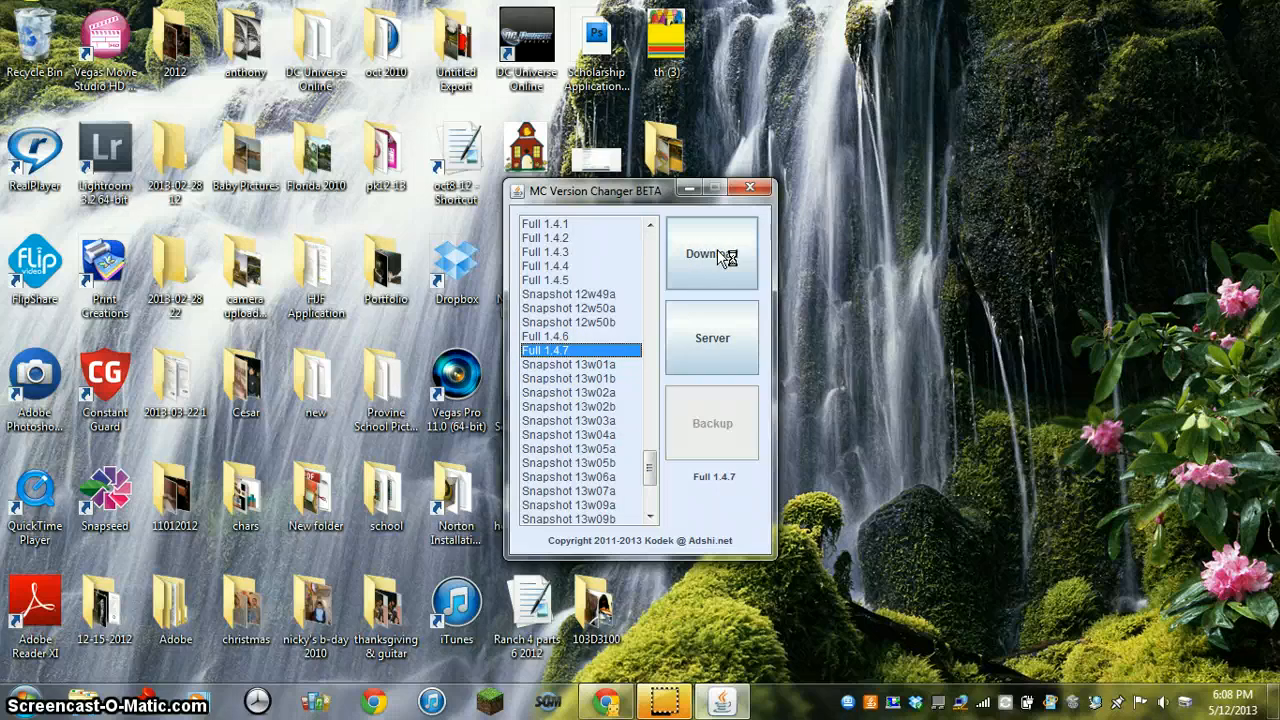
left_click(712, 252)
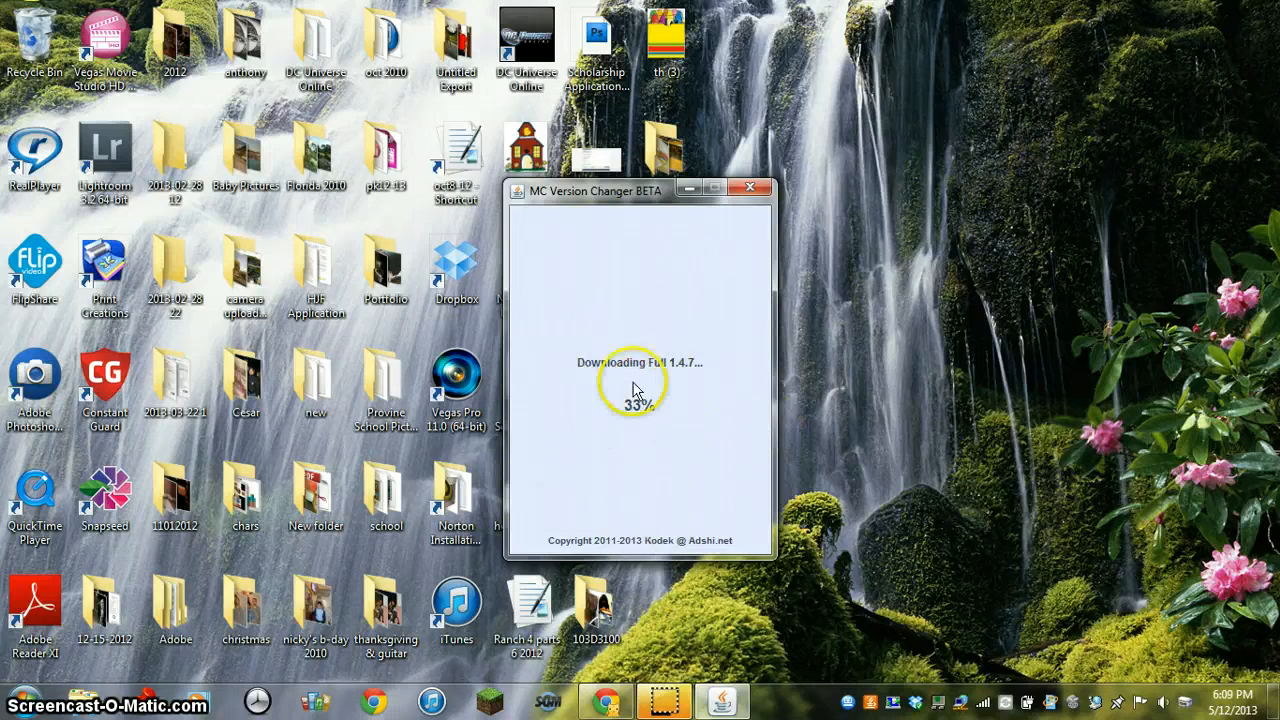
mouse_move(752, 380)
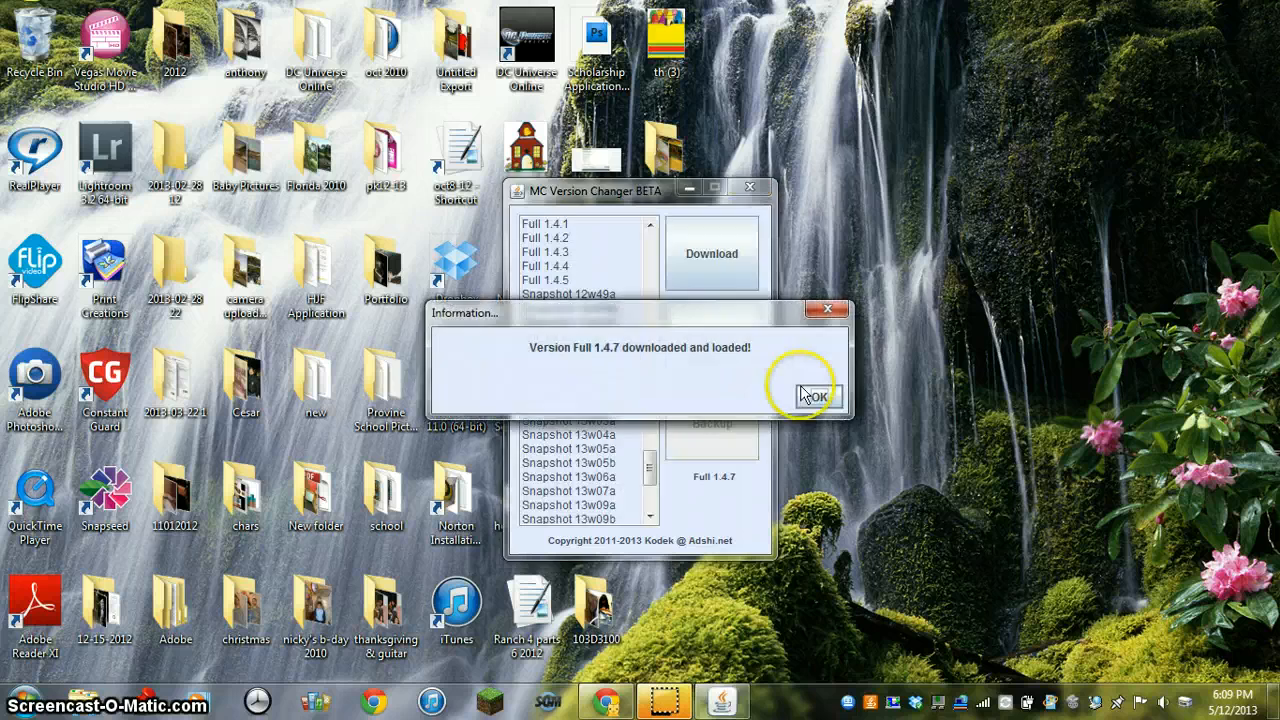
Confirm the 'Full 1.4.7 downloaded and loaded' message and close the Chrome download page
left_click(812, 396)
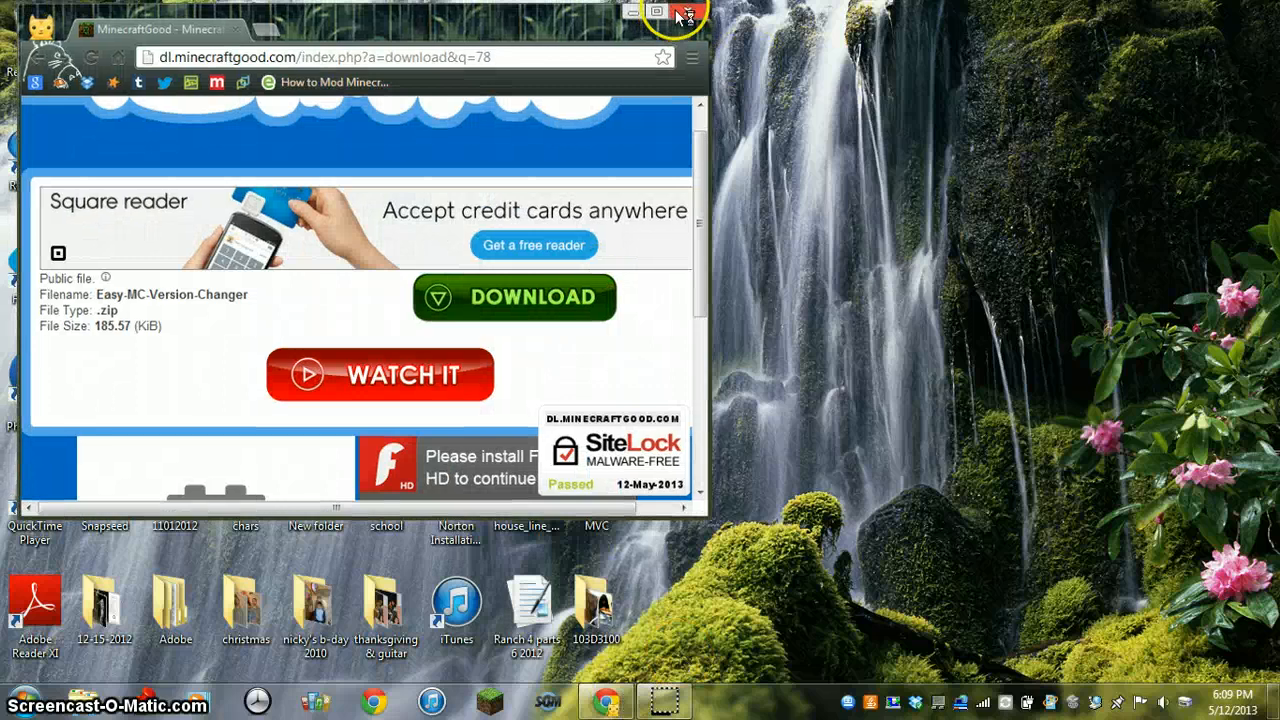
left_click(688, 12)
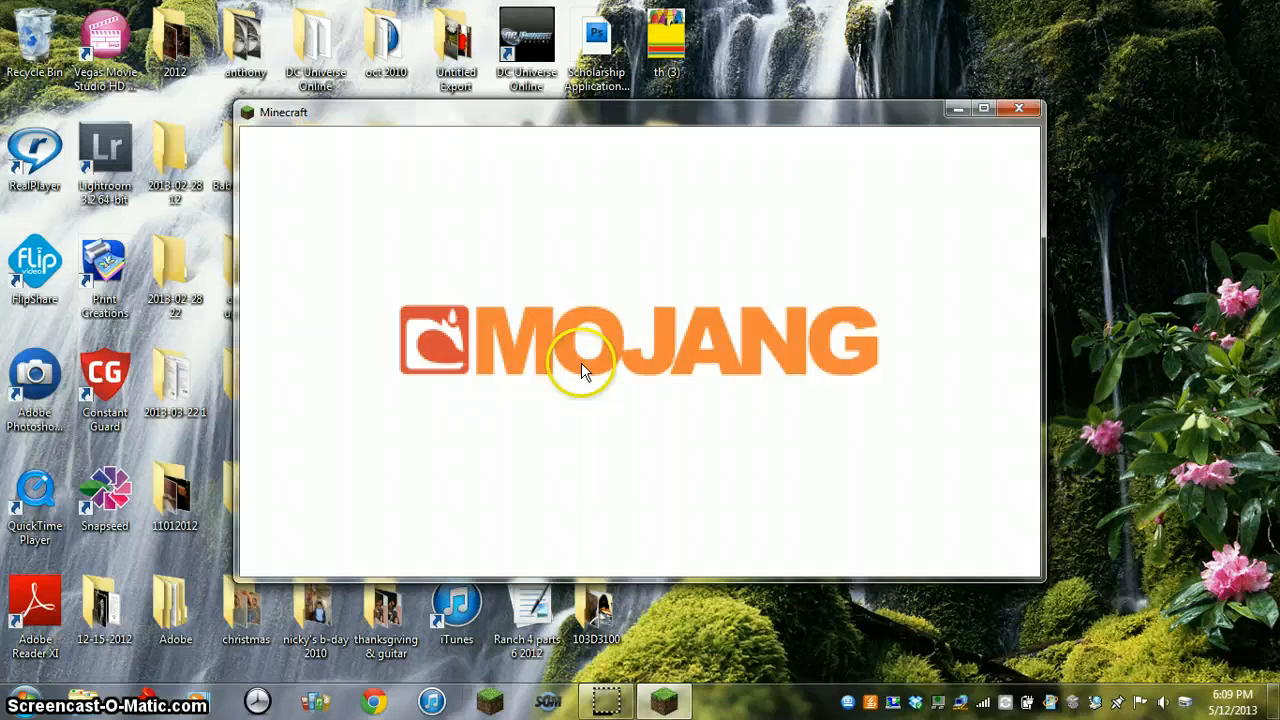
mouse_move(870, 100)
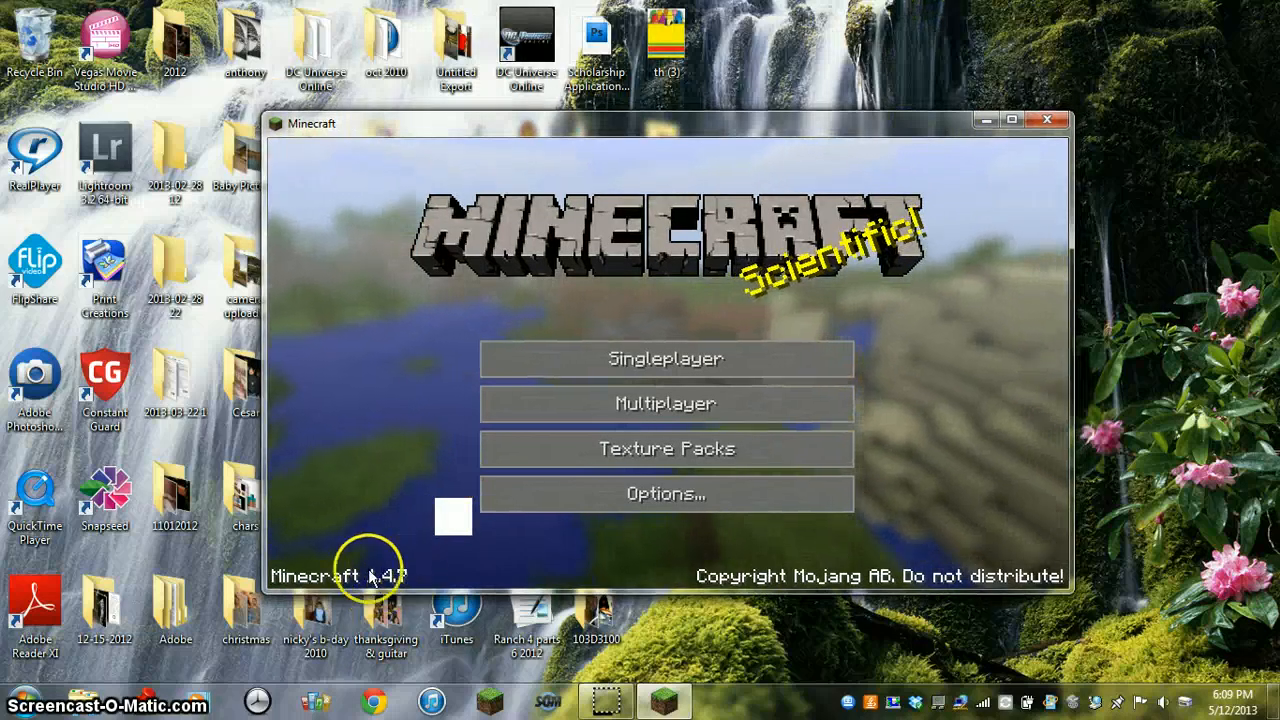
mouse_move(640, 378)
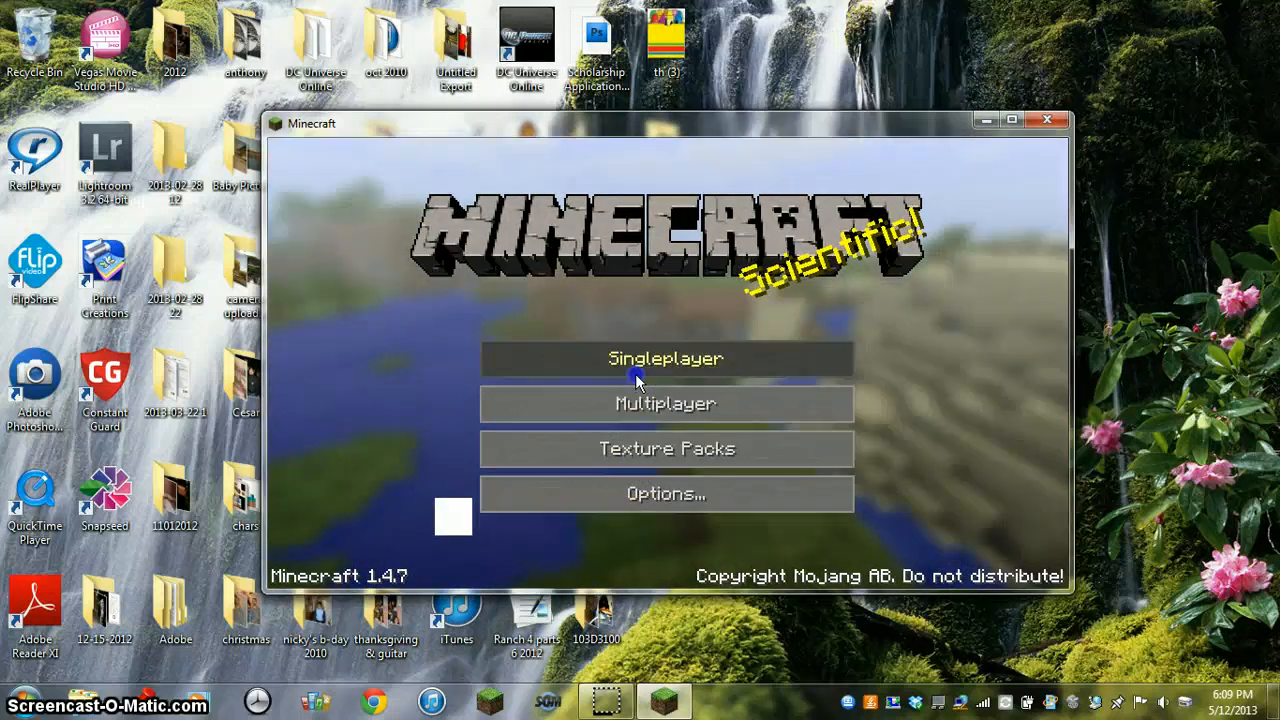
Play the FunLand 3.06 singleplayer world, check the custom skin in the inventory, and return to the world list
left_click(664, 358)
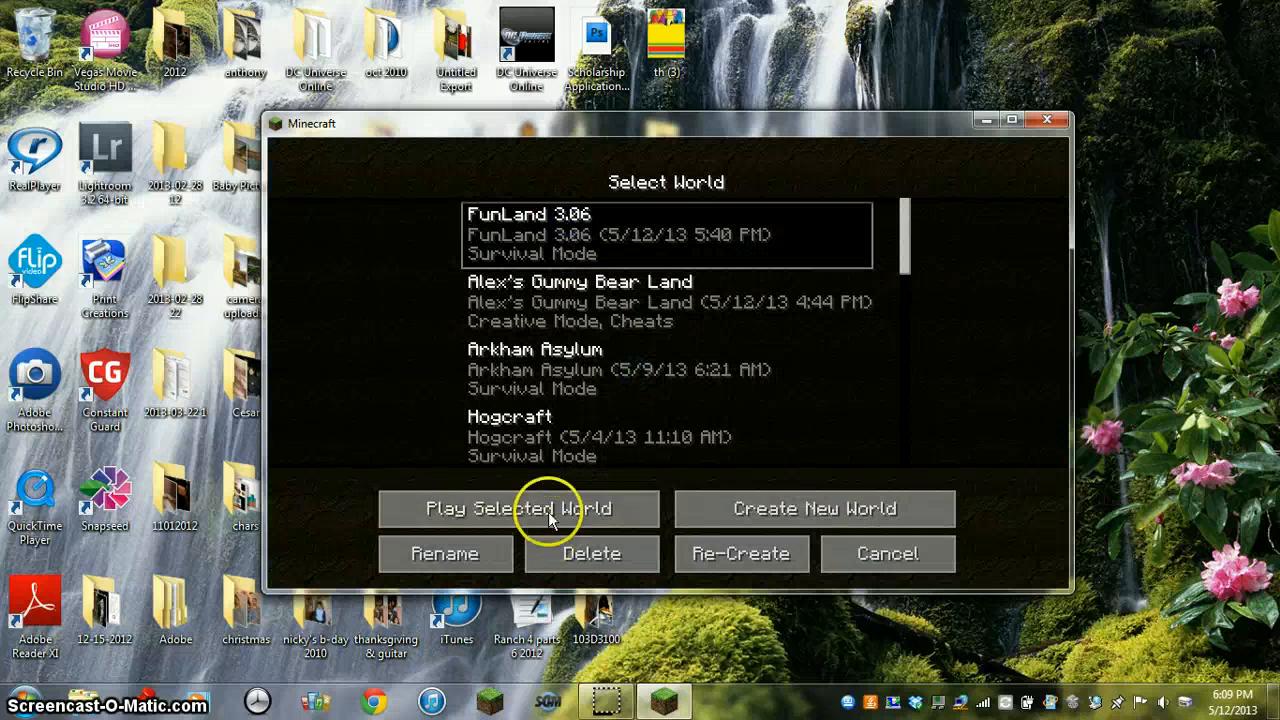
left_click(516, 510)
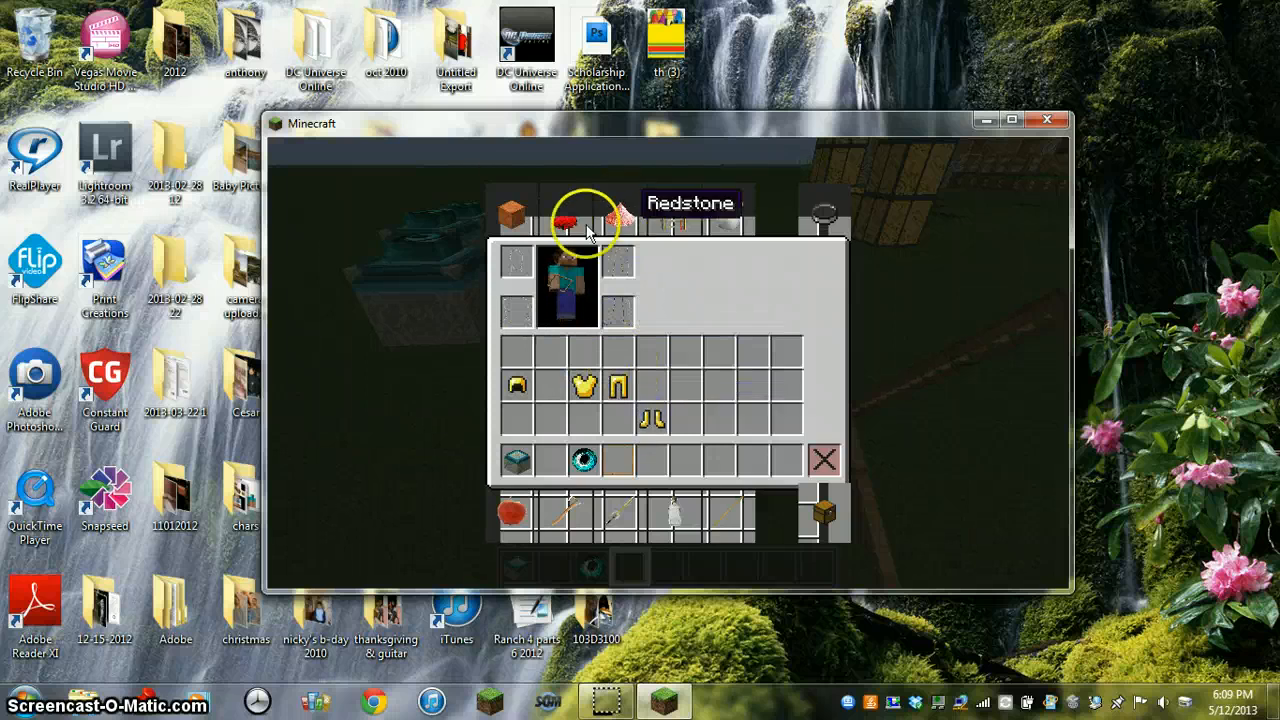
key("Escape")
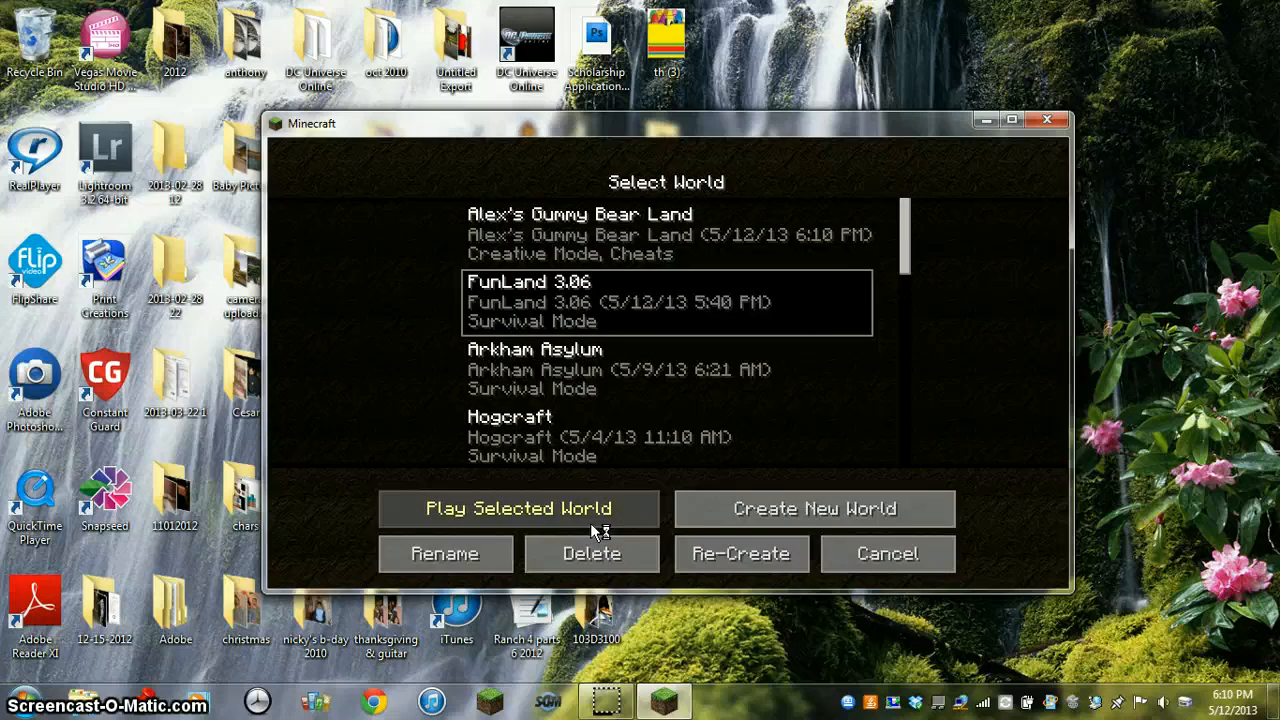
Load the Cops and Robbers world, then save, quit and close Minecraft back to the desktop
left_click(518, 508)
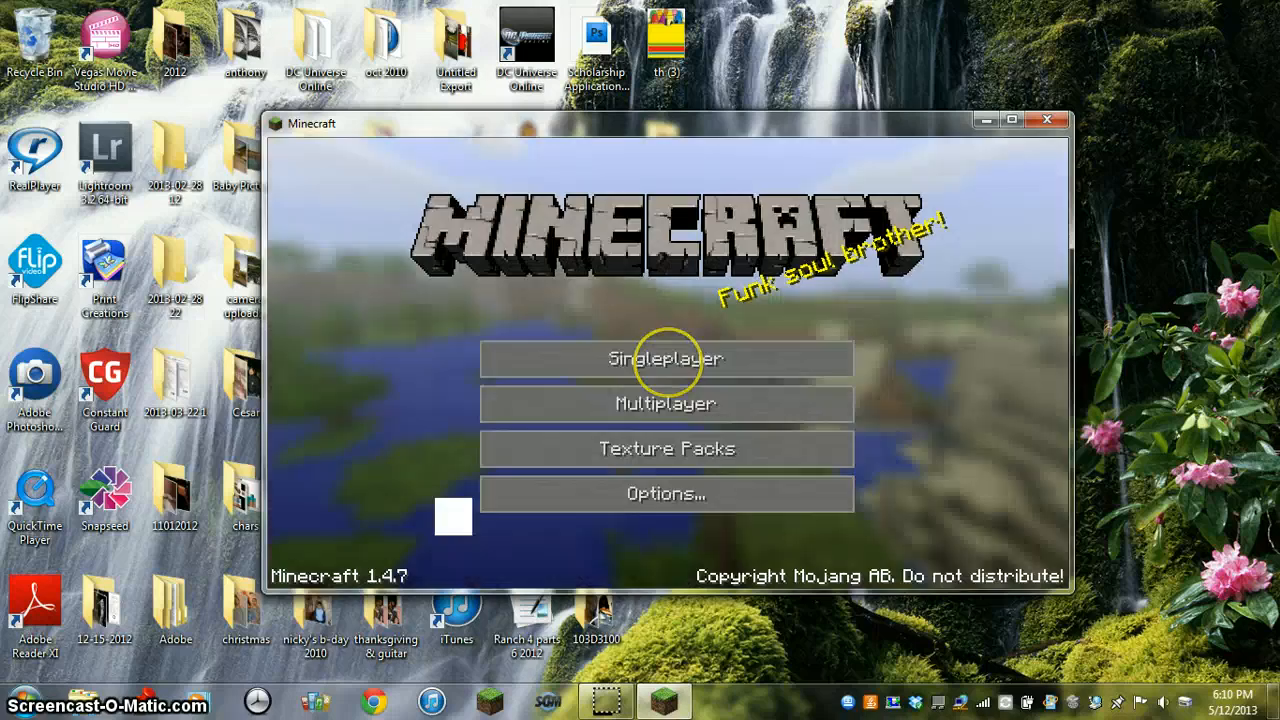
left_click(666, 360)
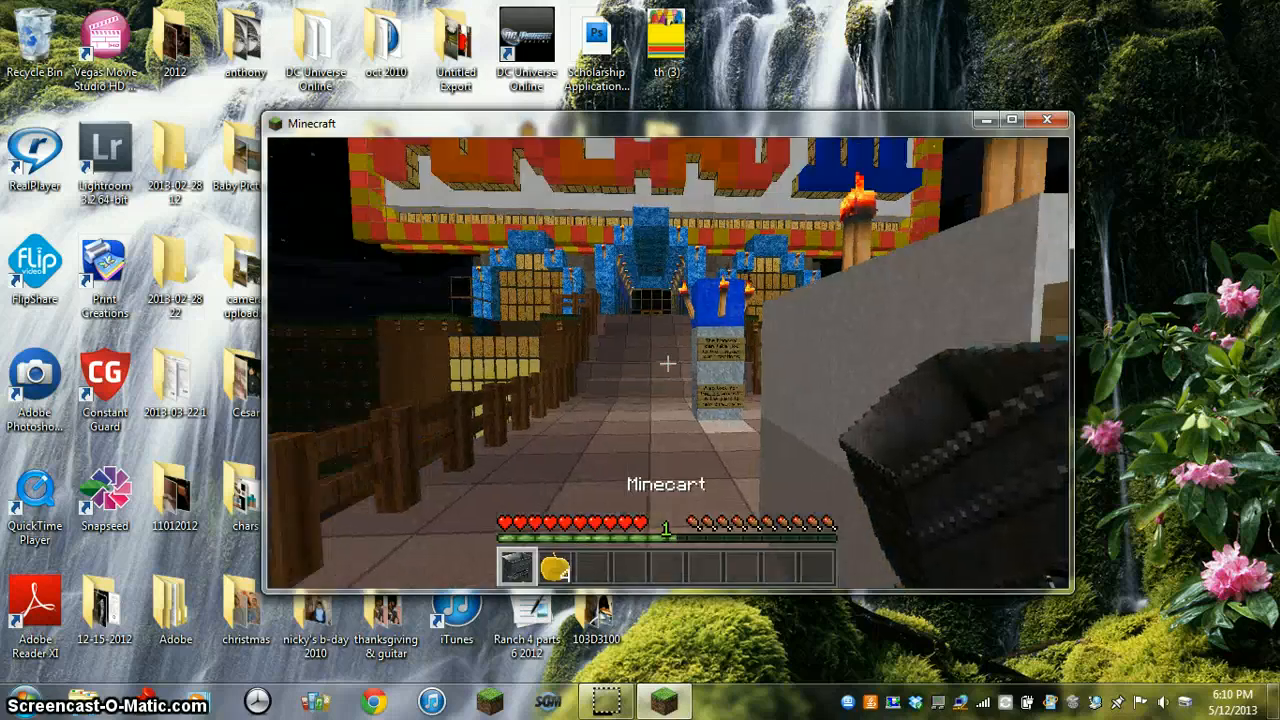
key("Escape")
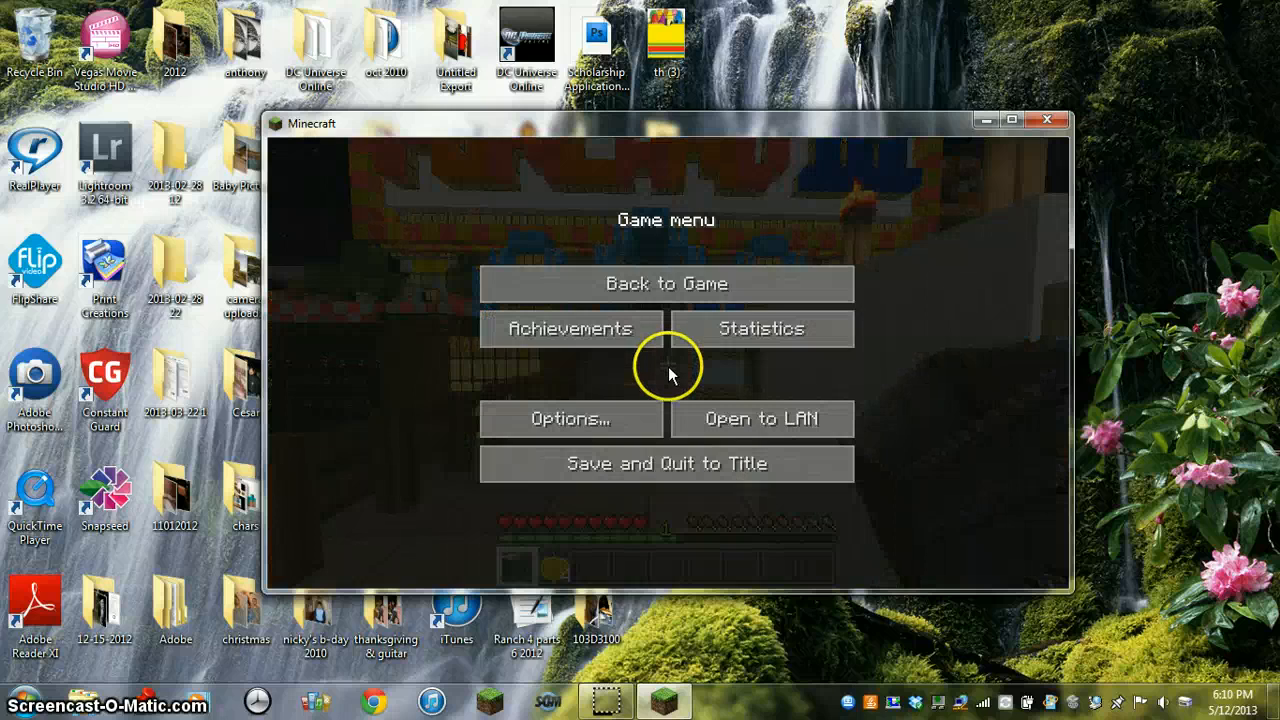
left_click(666, 464)
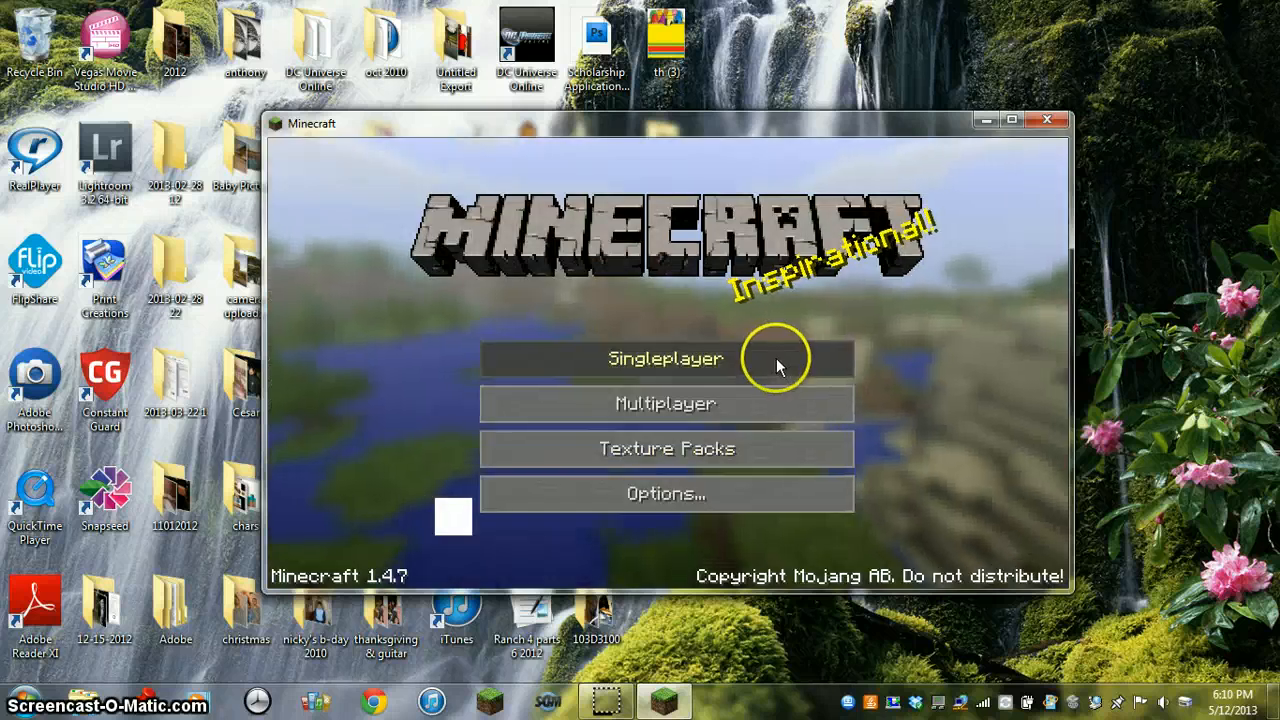
left_click(666, 358)
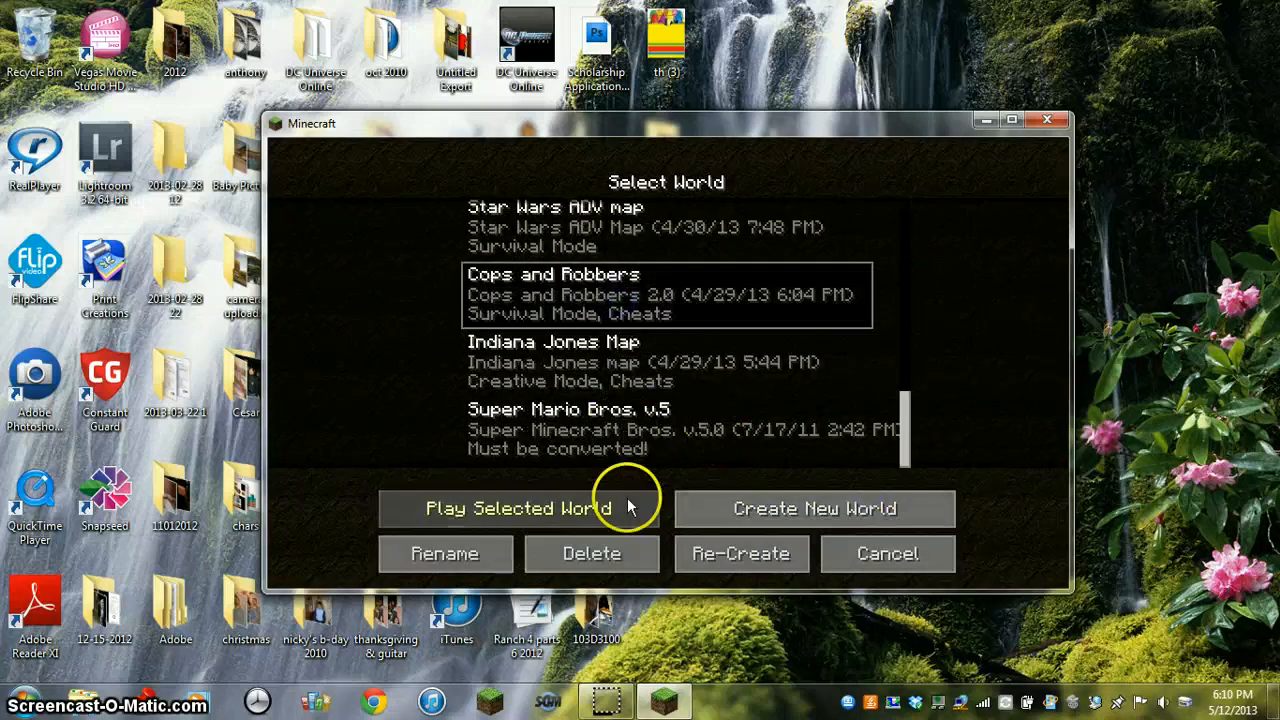
left_click(512, 508)
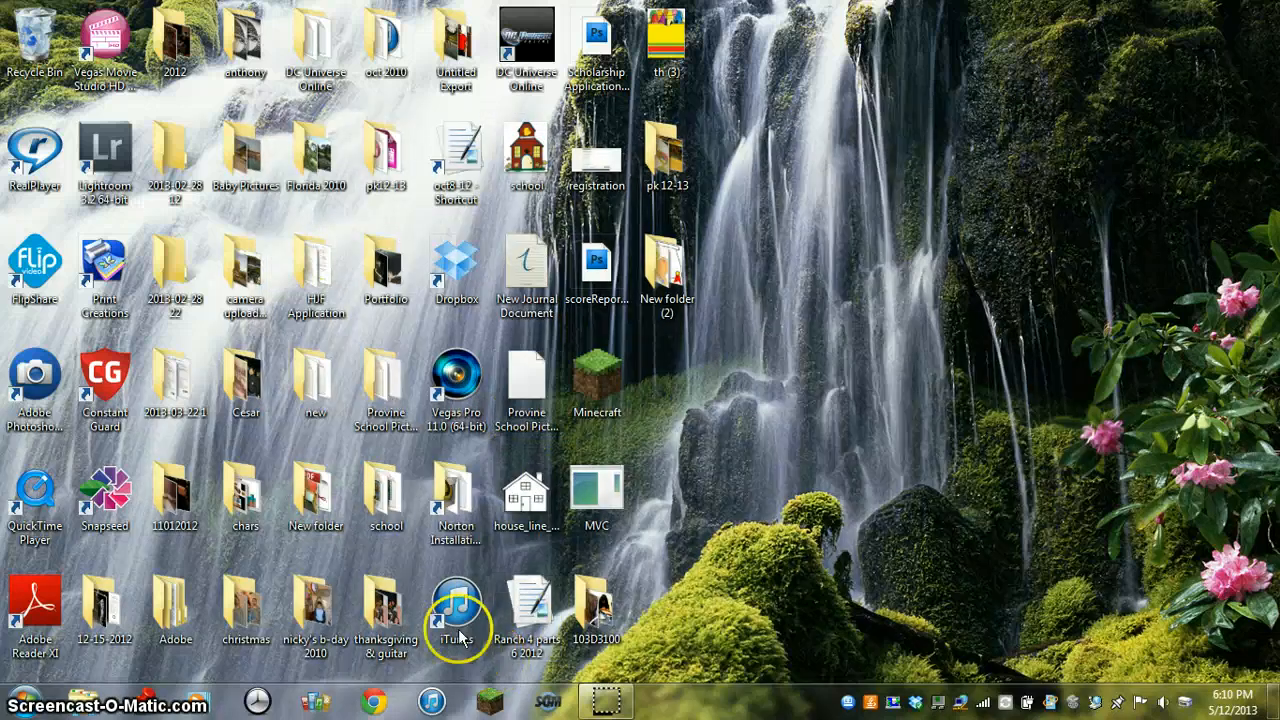
Open the chars skins folder and reach .minecraft via a %appdata Start search
double_click(456, 604)
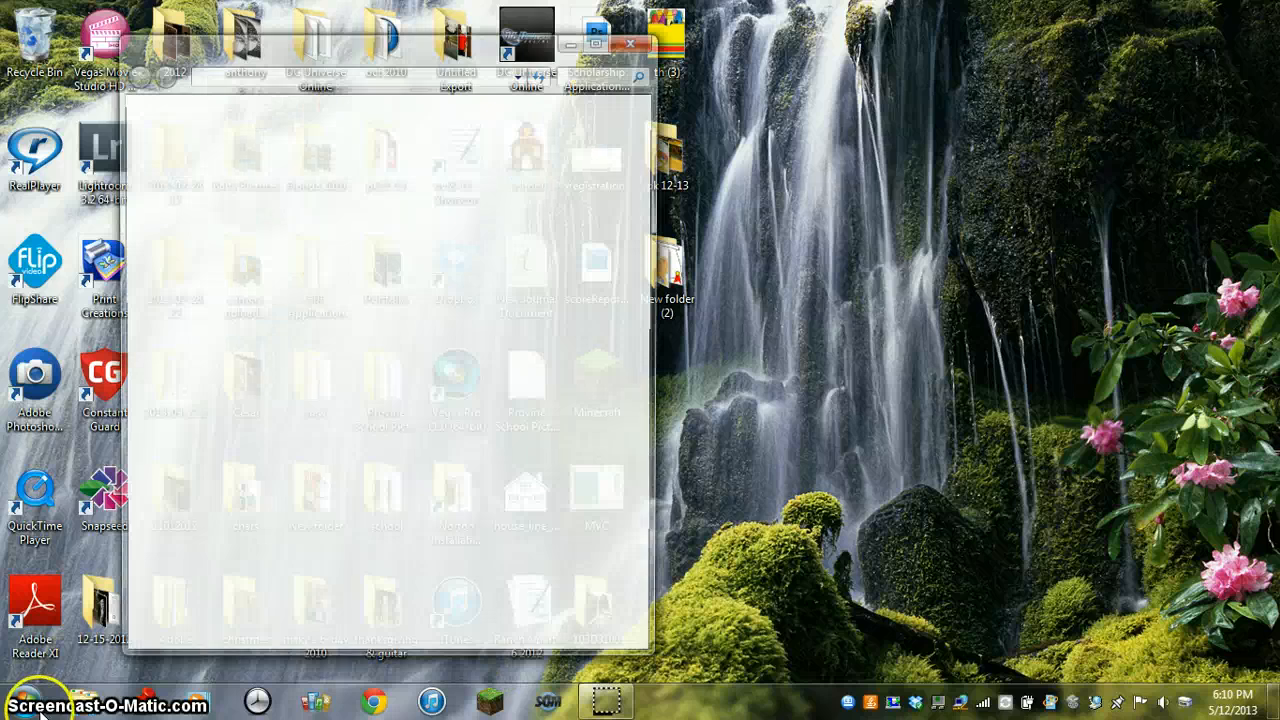
left_click(24, 704)
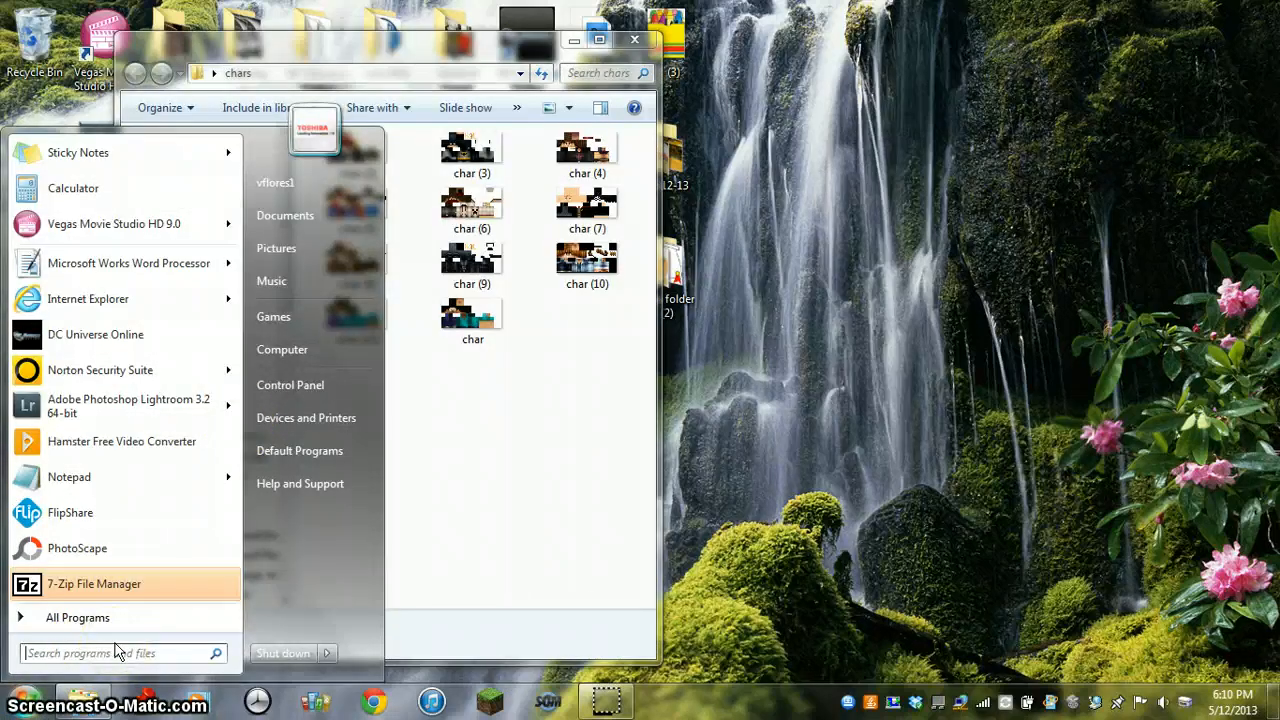
type("%app")
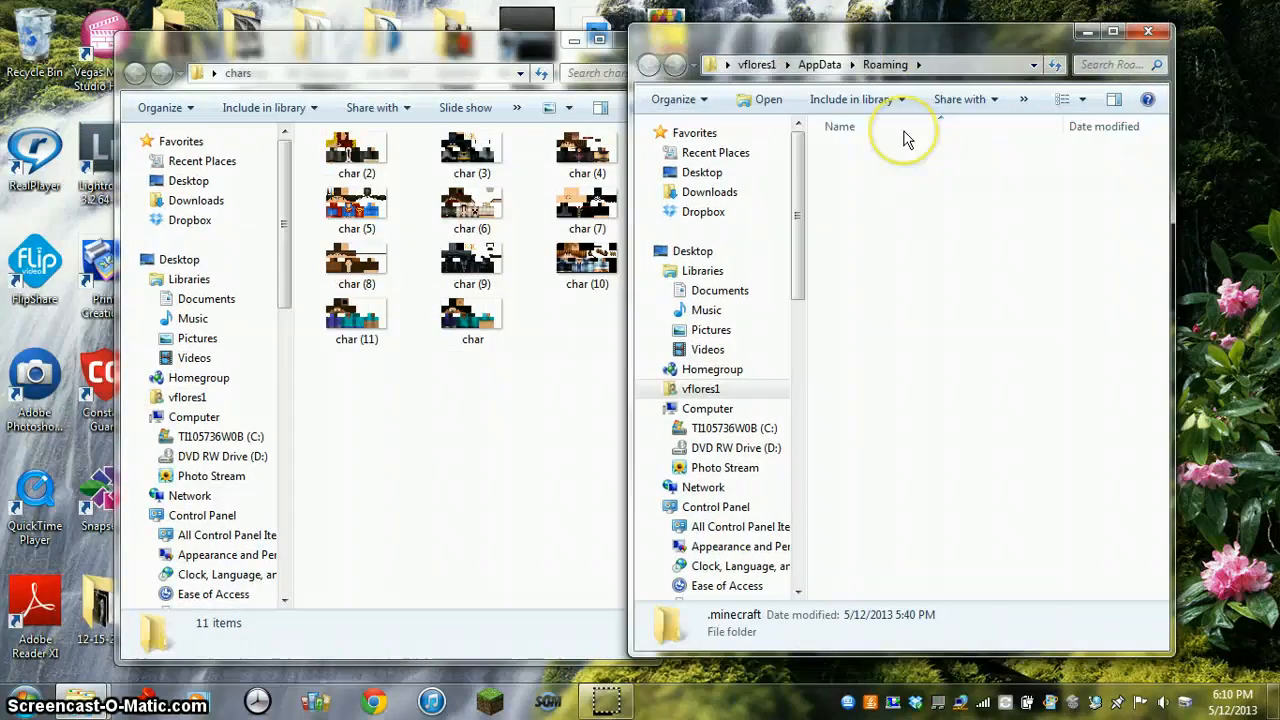
double_click(734, 614)
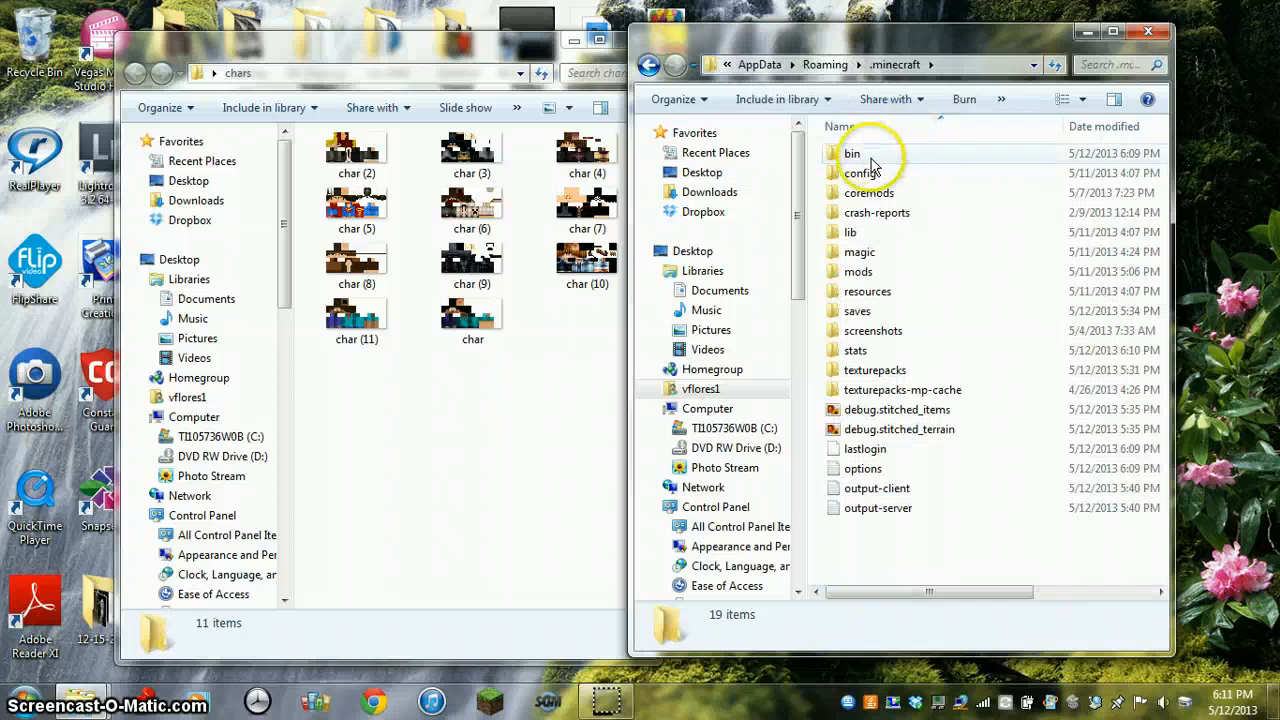
Open the bin folder and open minecraft.jar as an archive in WinRAR
left_click(852, 152)
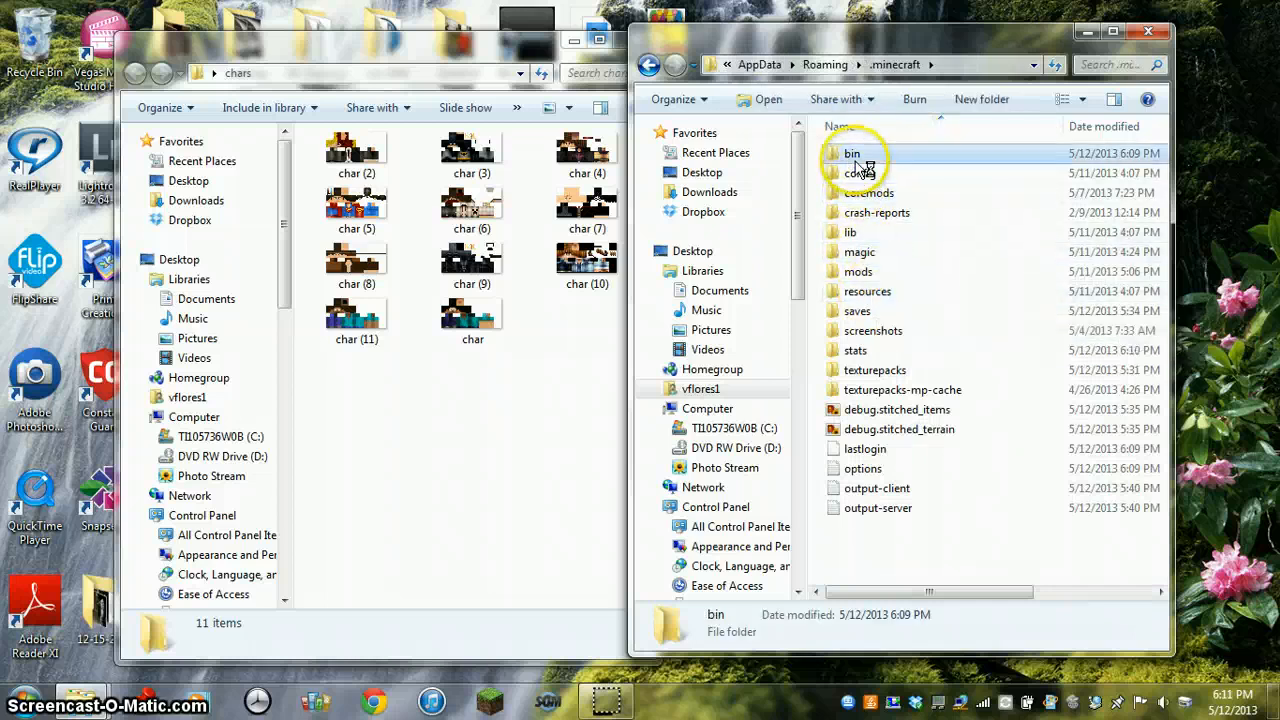
double_click(852, 152)
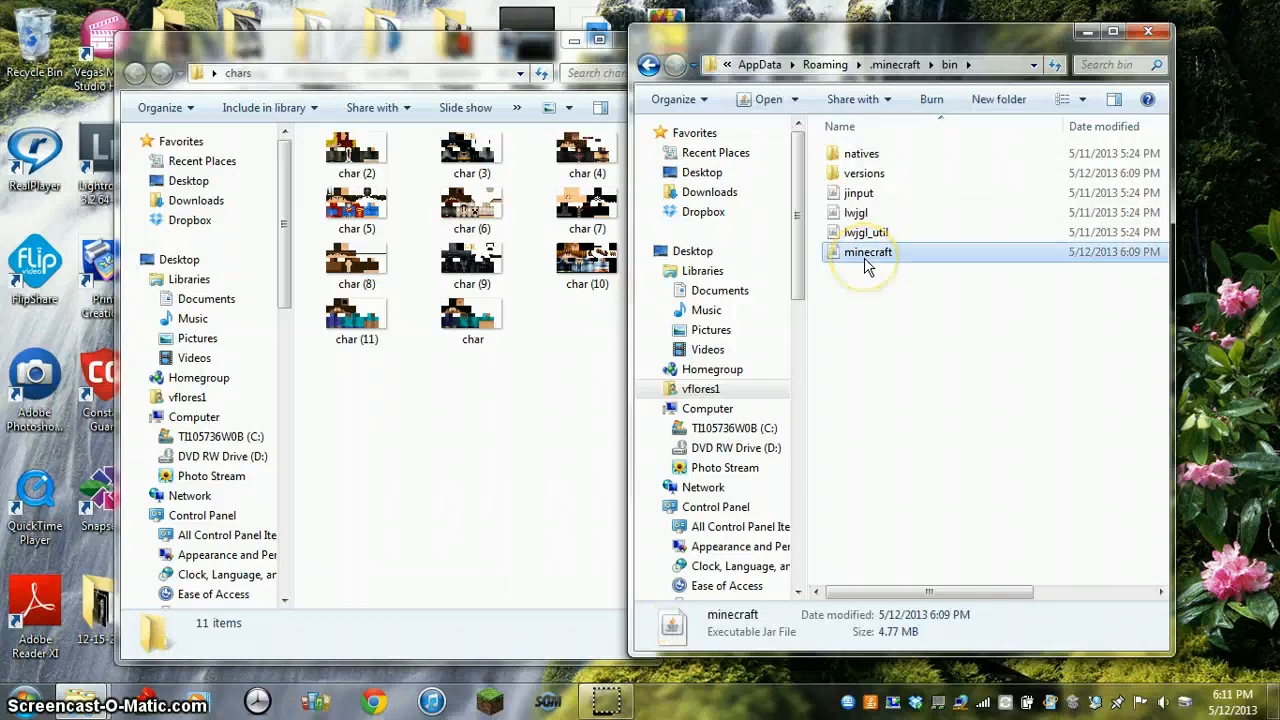
right_click(868, 252)
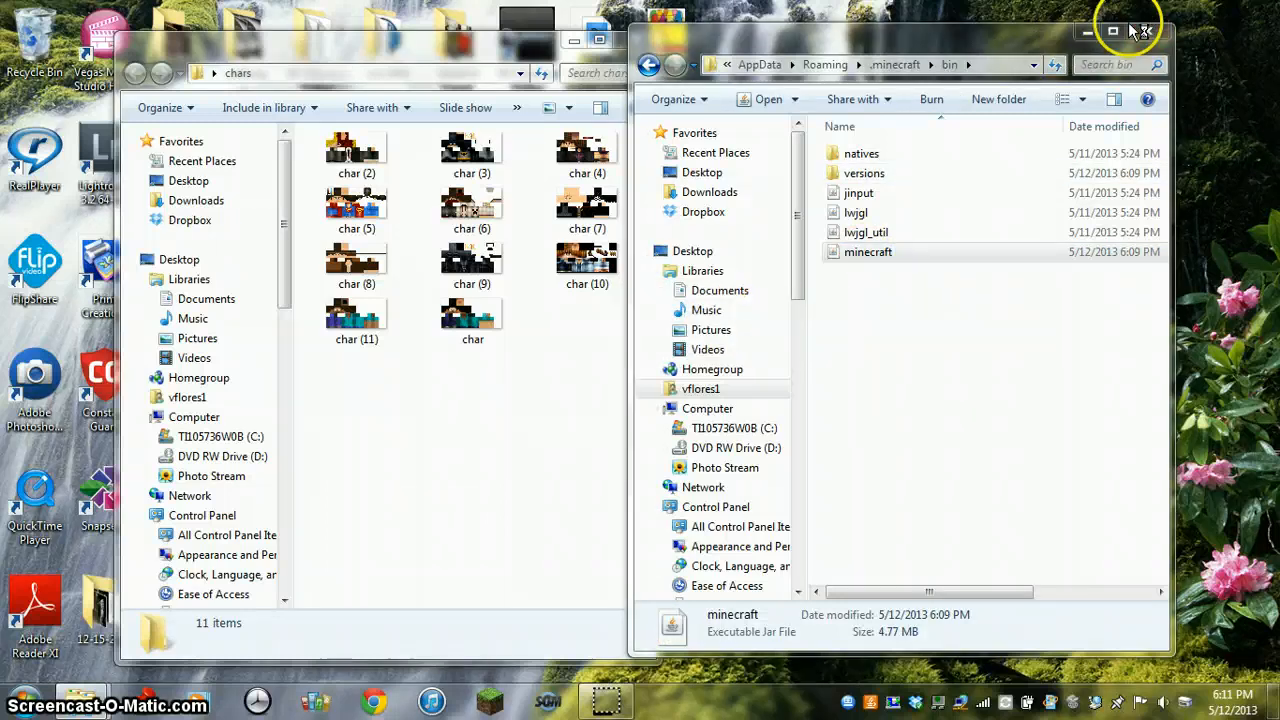
double_click(868, 252)
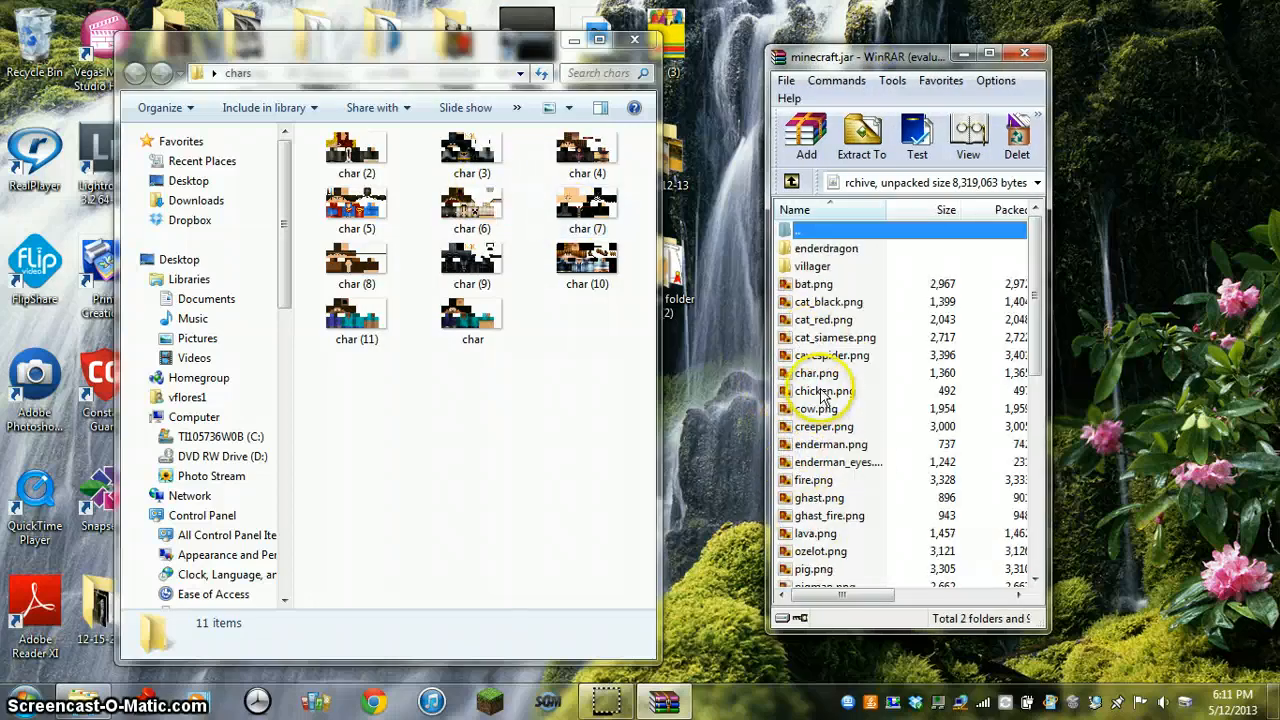
Delete the original char.png from minecraft.jar
right_click(816, 374)
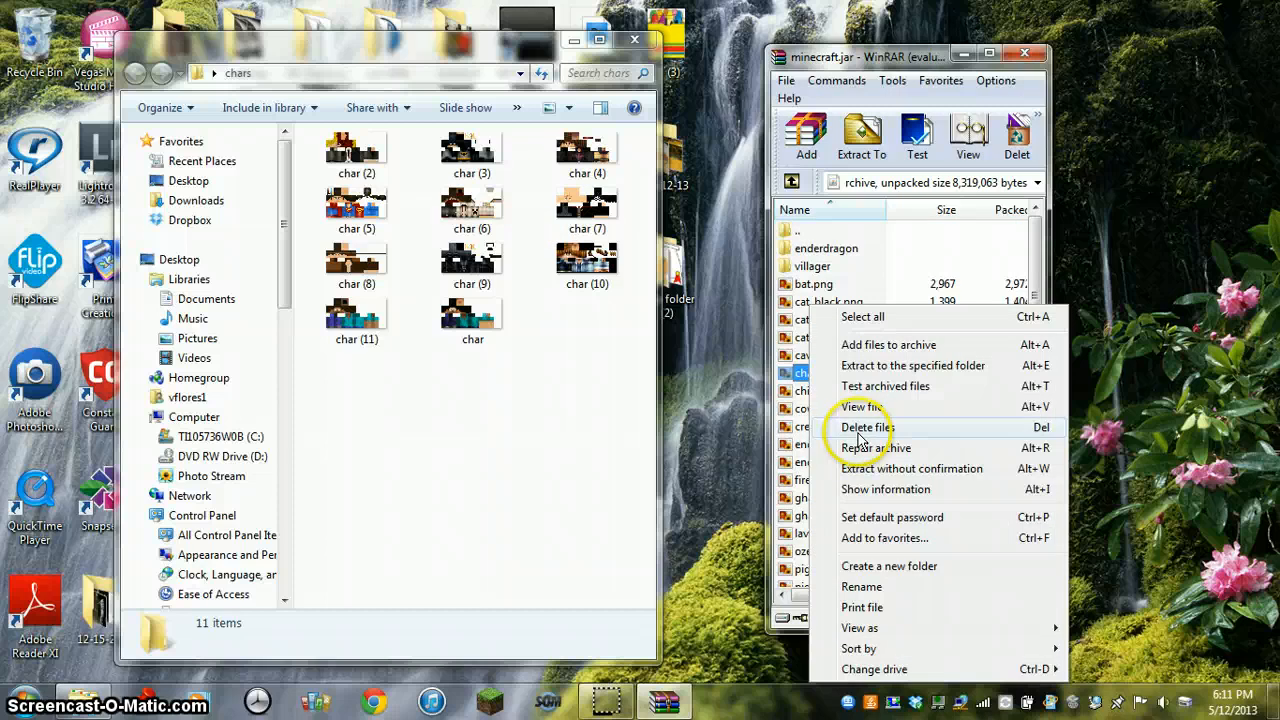
left_click(866, 428)
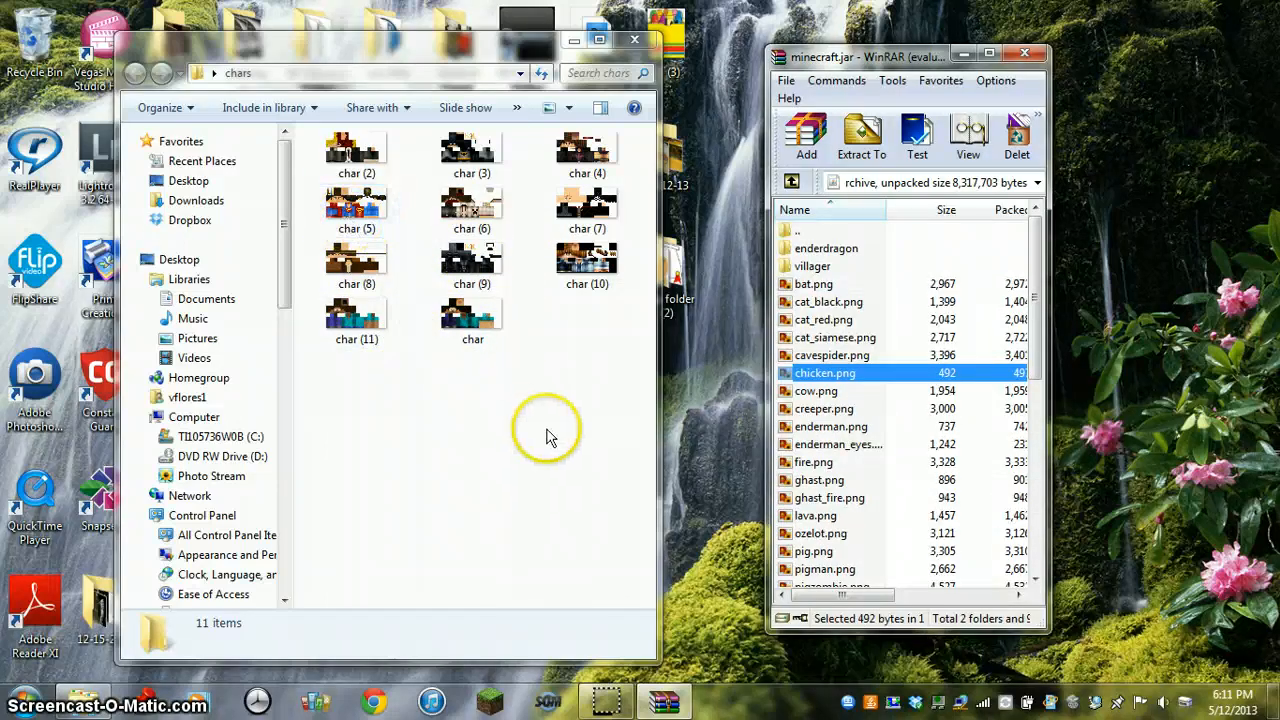
left_click(586, 258)
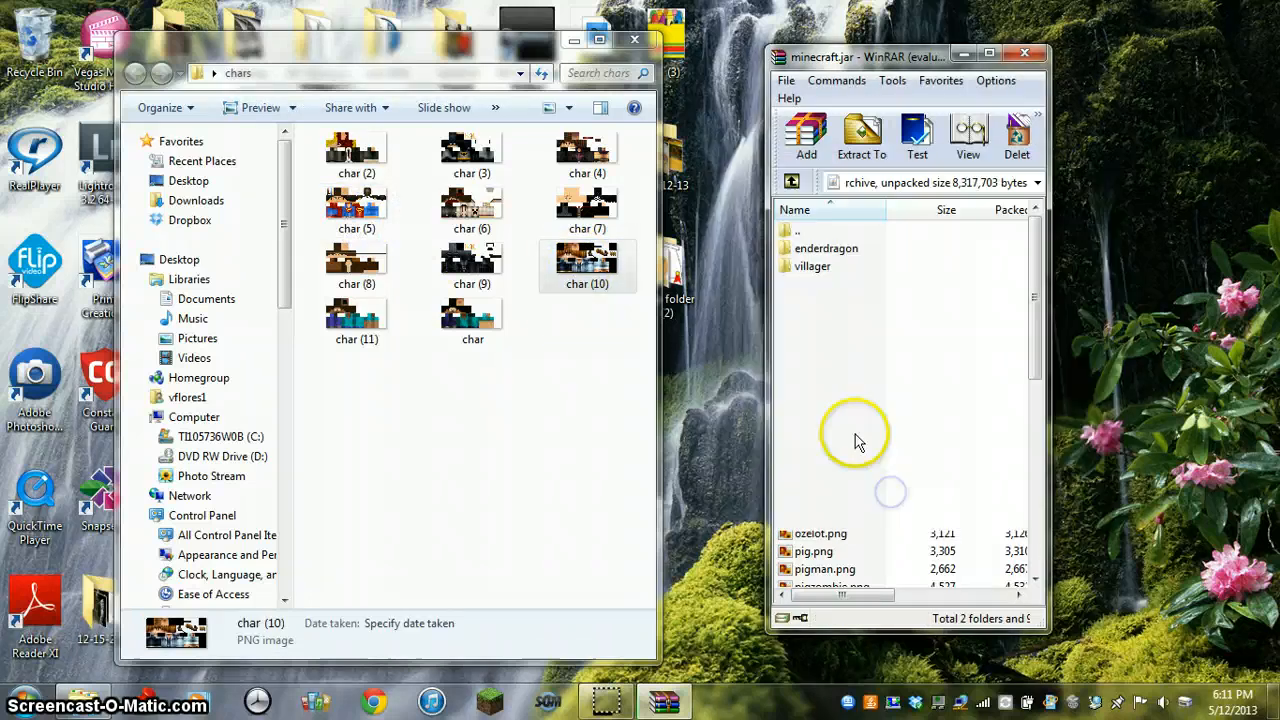
Add the char (10) skin to the archive as char.png and close WinRAR
left_click(828, 372)
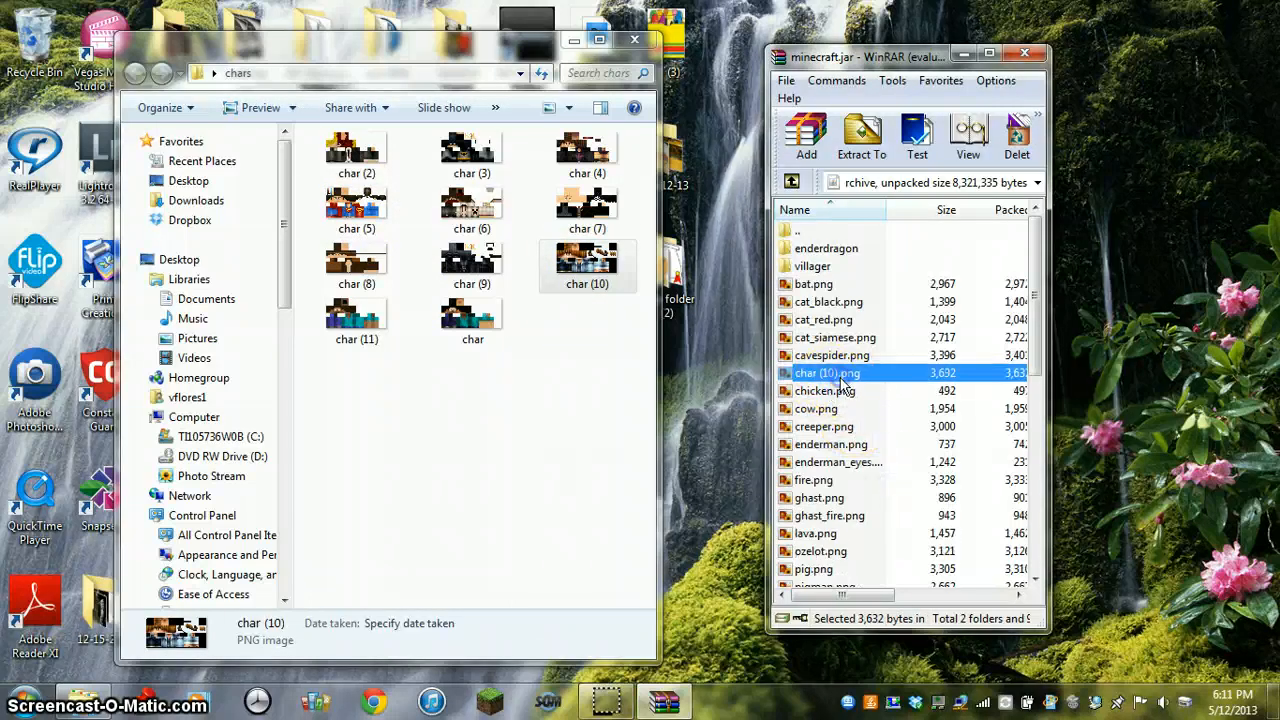
left_click(828, 372)
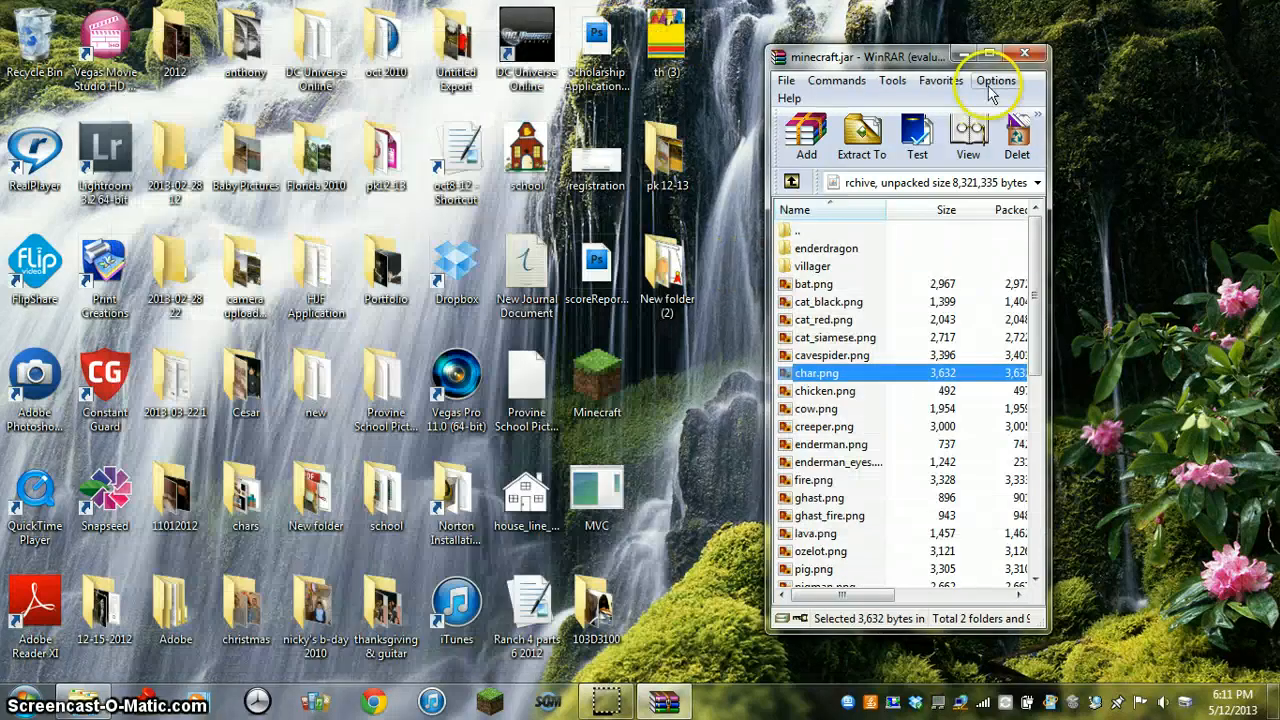
left_click(490, 700)
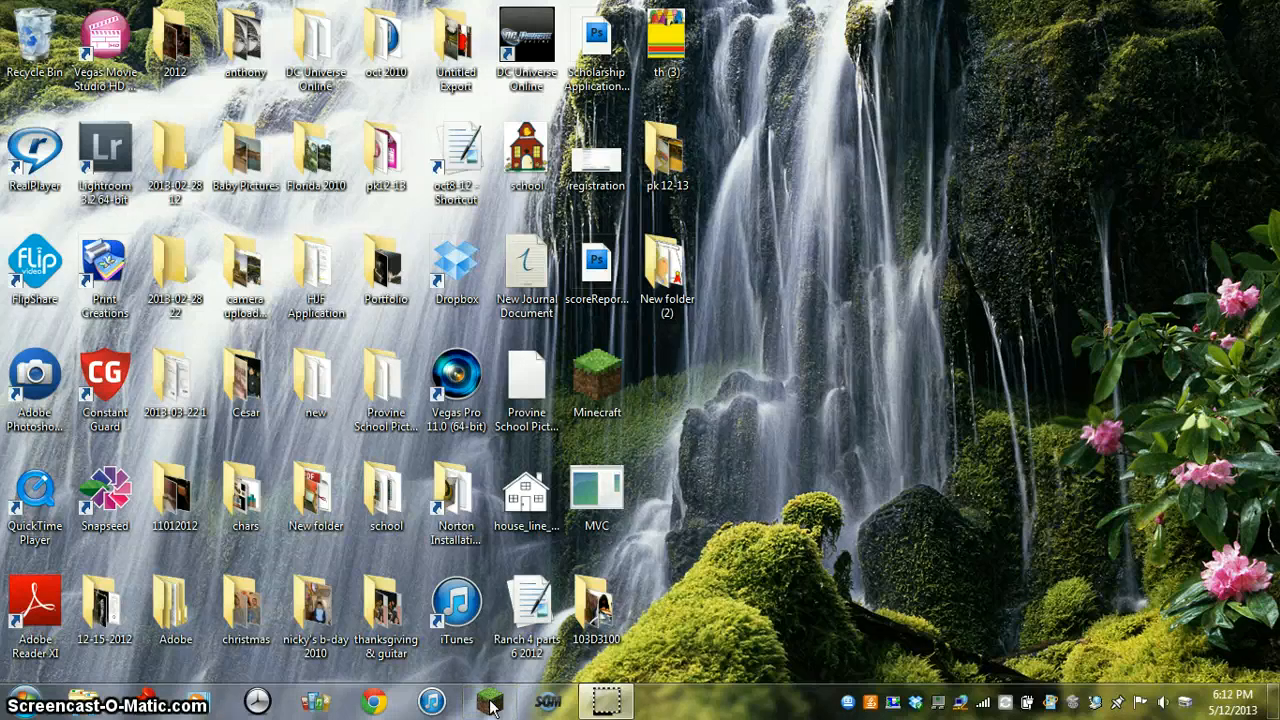
Launch Minecraft from the desktop shortcut so the launcher shows MinecraftBandit, version 1.2.2
left_click(596, 384)
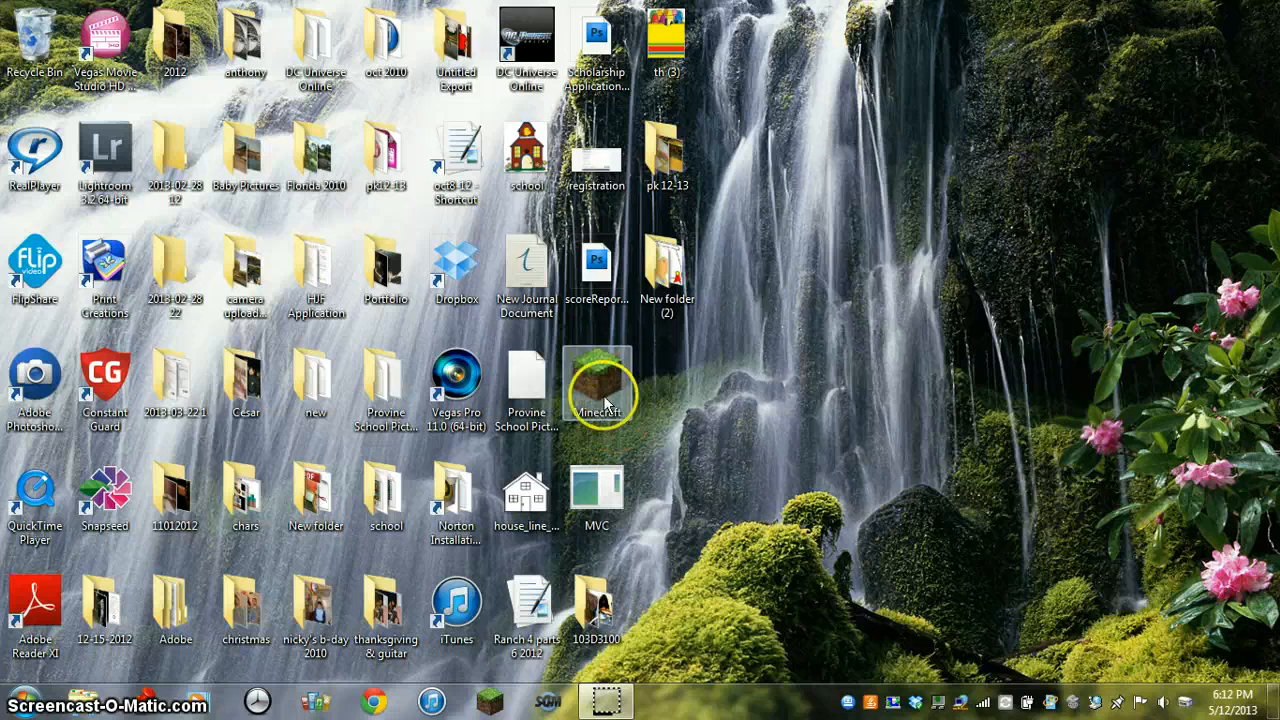
right_click(596, 384)
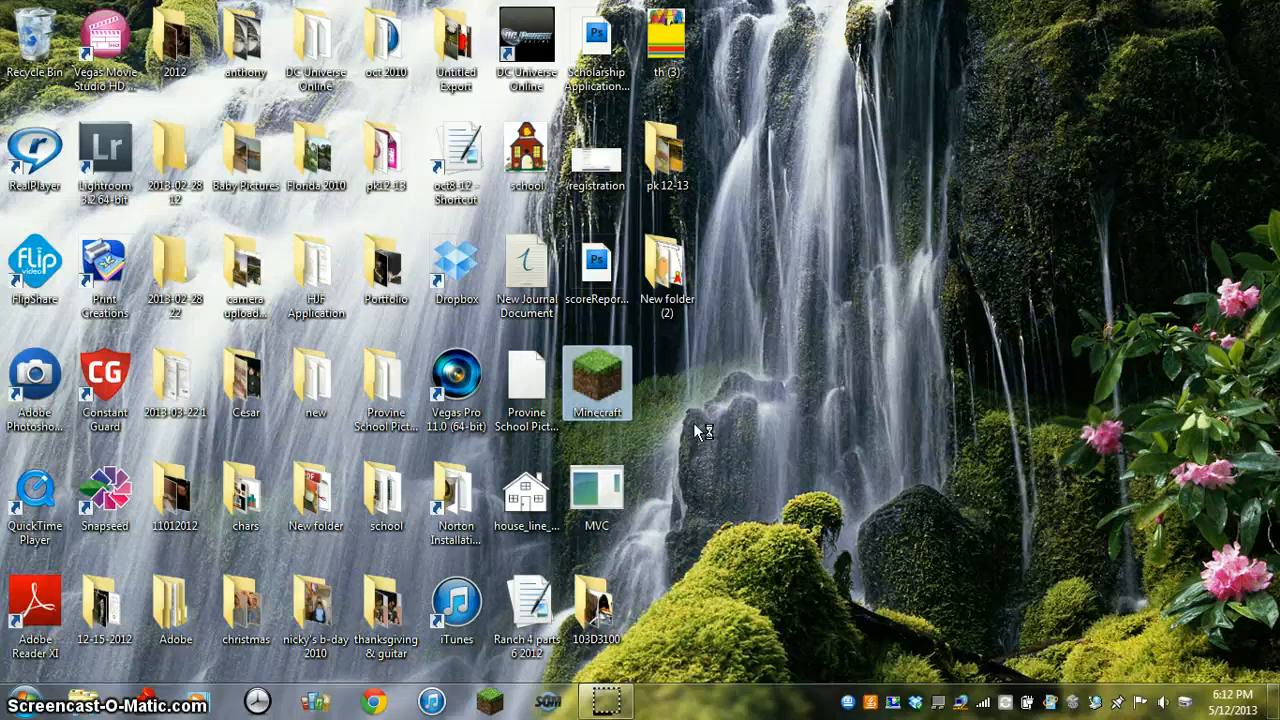
mouse_move(968, 418)
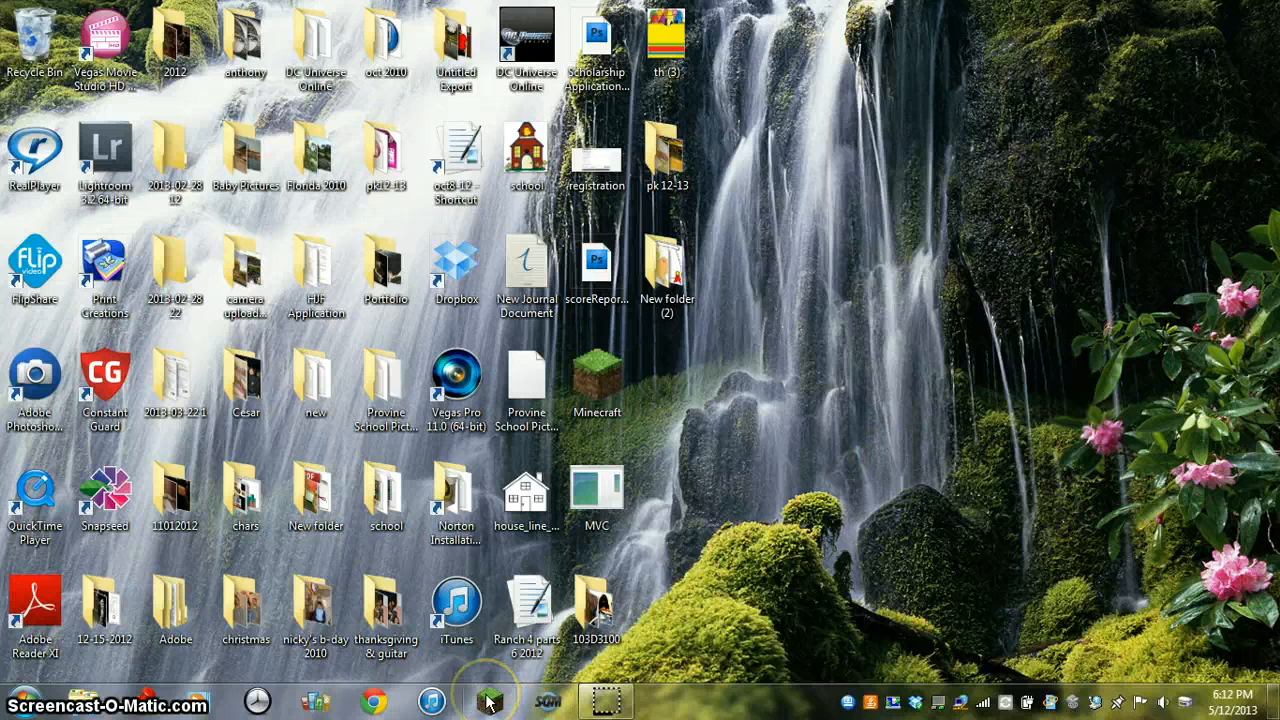
right_click(488, 700)
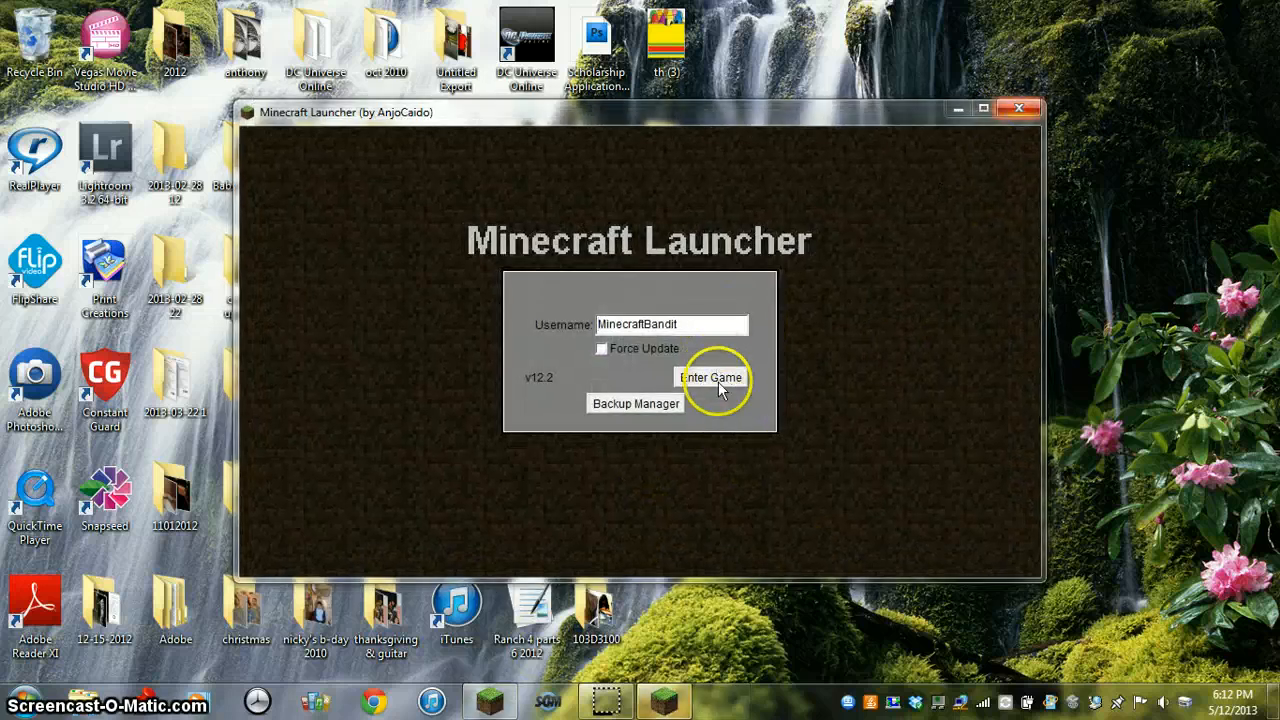
Enter Singleplayer, play the Cops and Robbers world and view the new skin in the inventory (E)
left_click(712, 376)
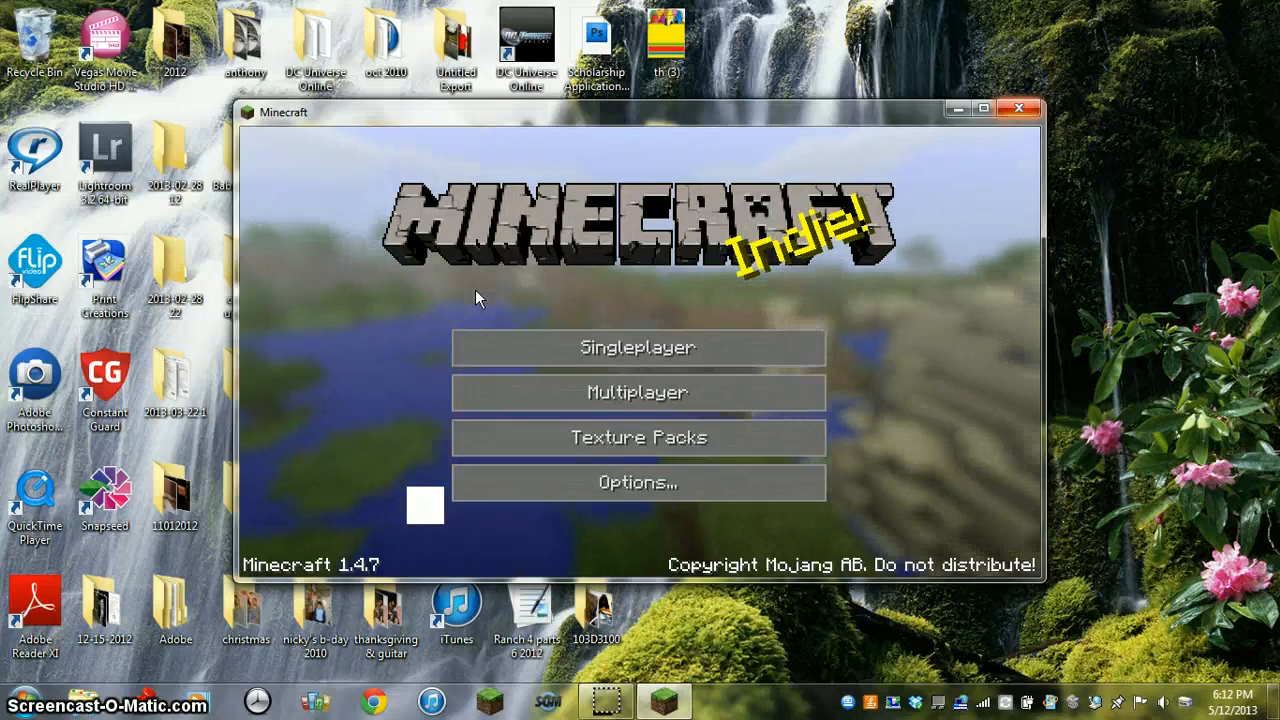
left_click(636, 348)
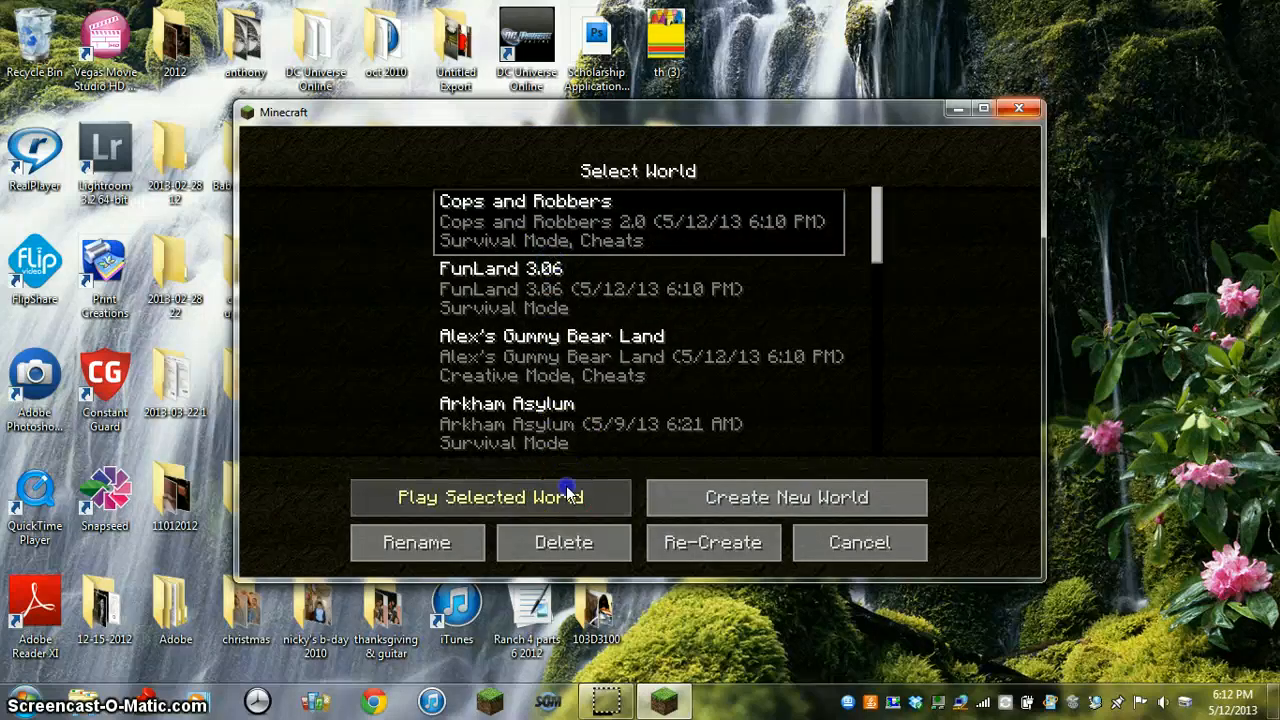
left_click(488, 496)
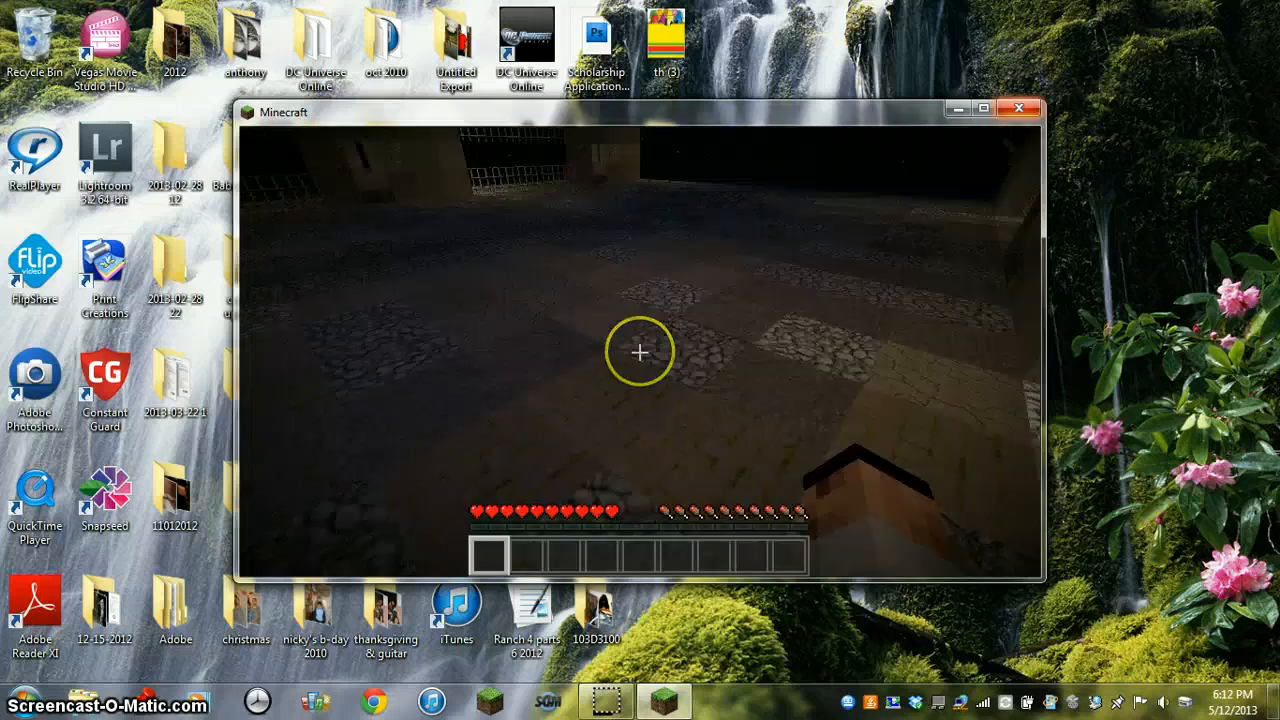
key("e")
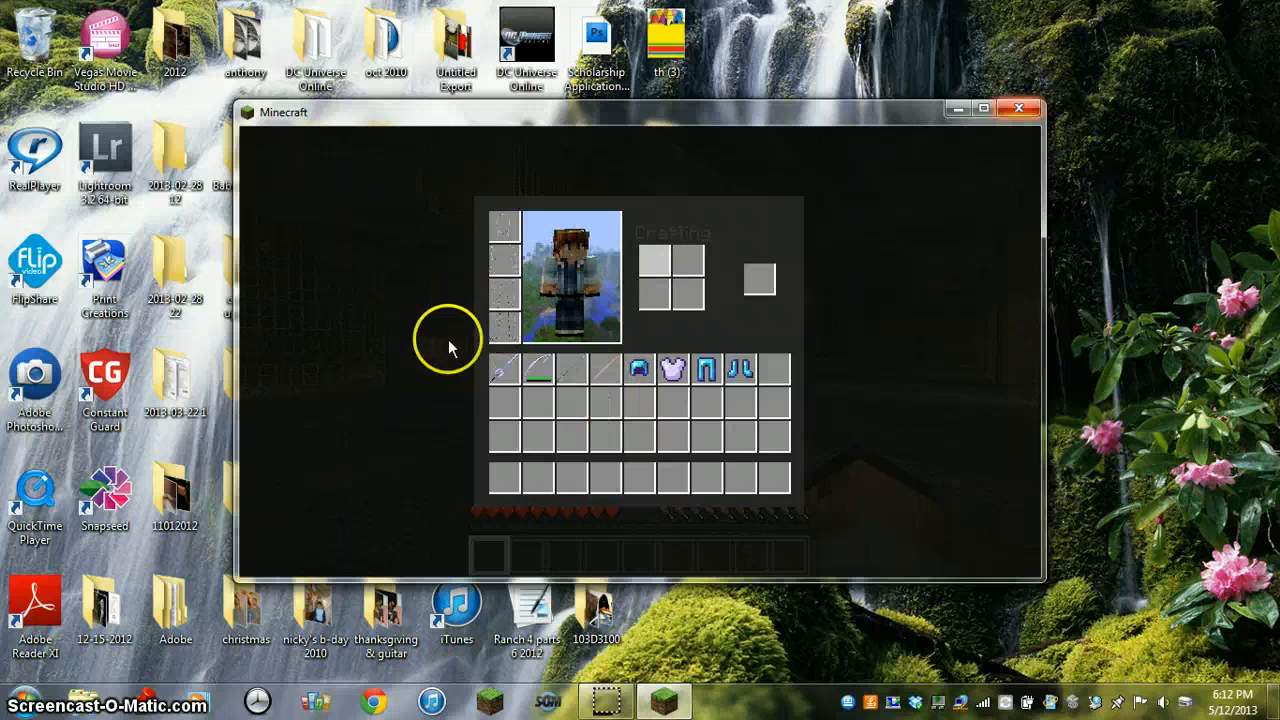
mouse_move(584, 304)
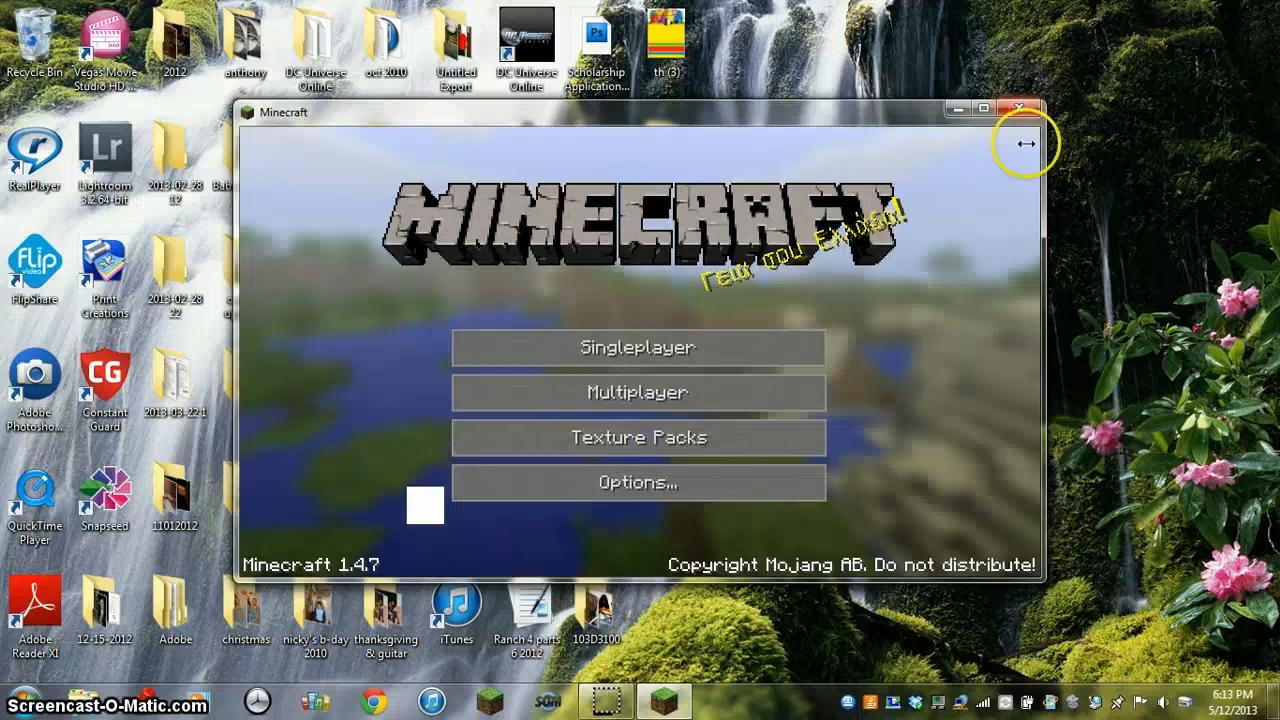
mouse_move(590, 700)
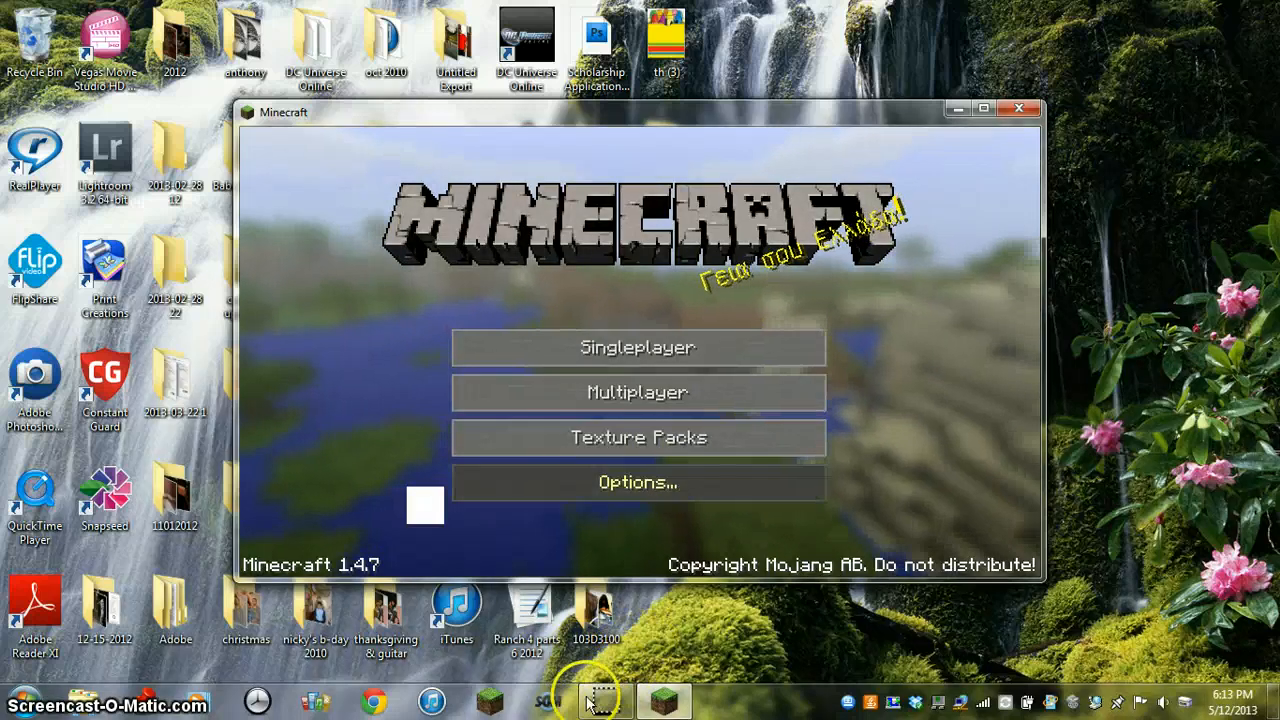